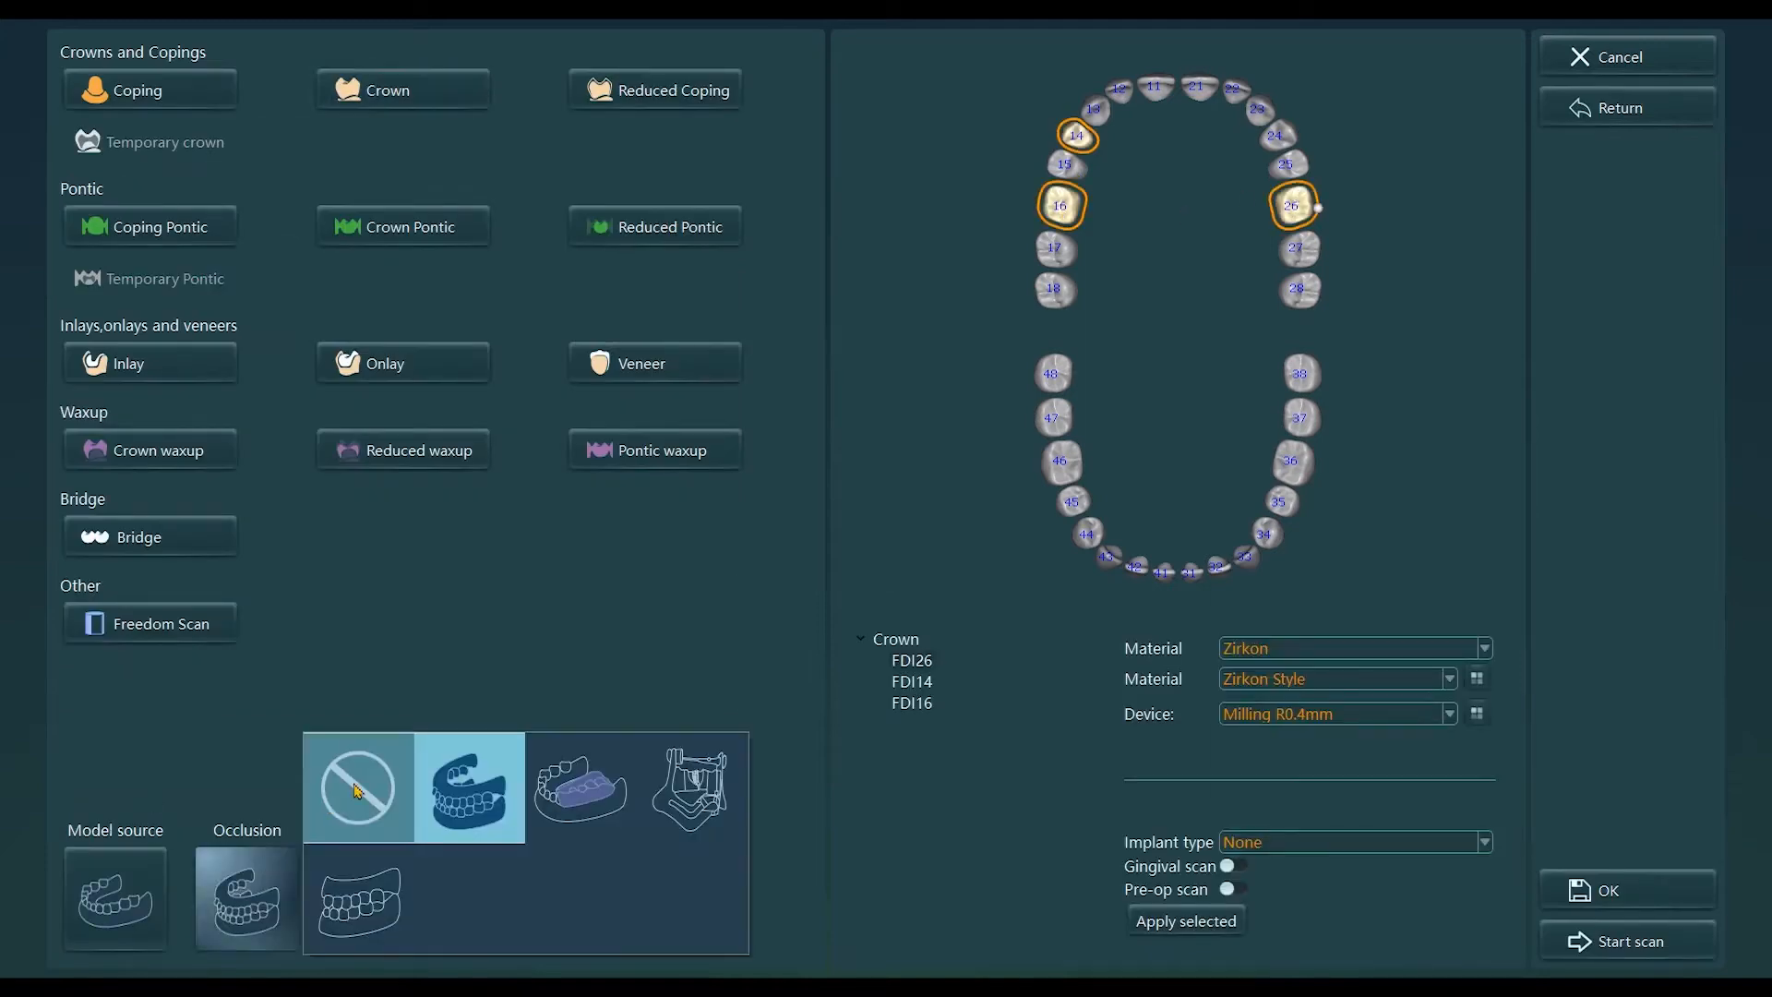
Set the occlusion scan to none for the crowns on teeth 26, 14 and 16.
{"action": "left_click", "coordinate": [356, 786]}
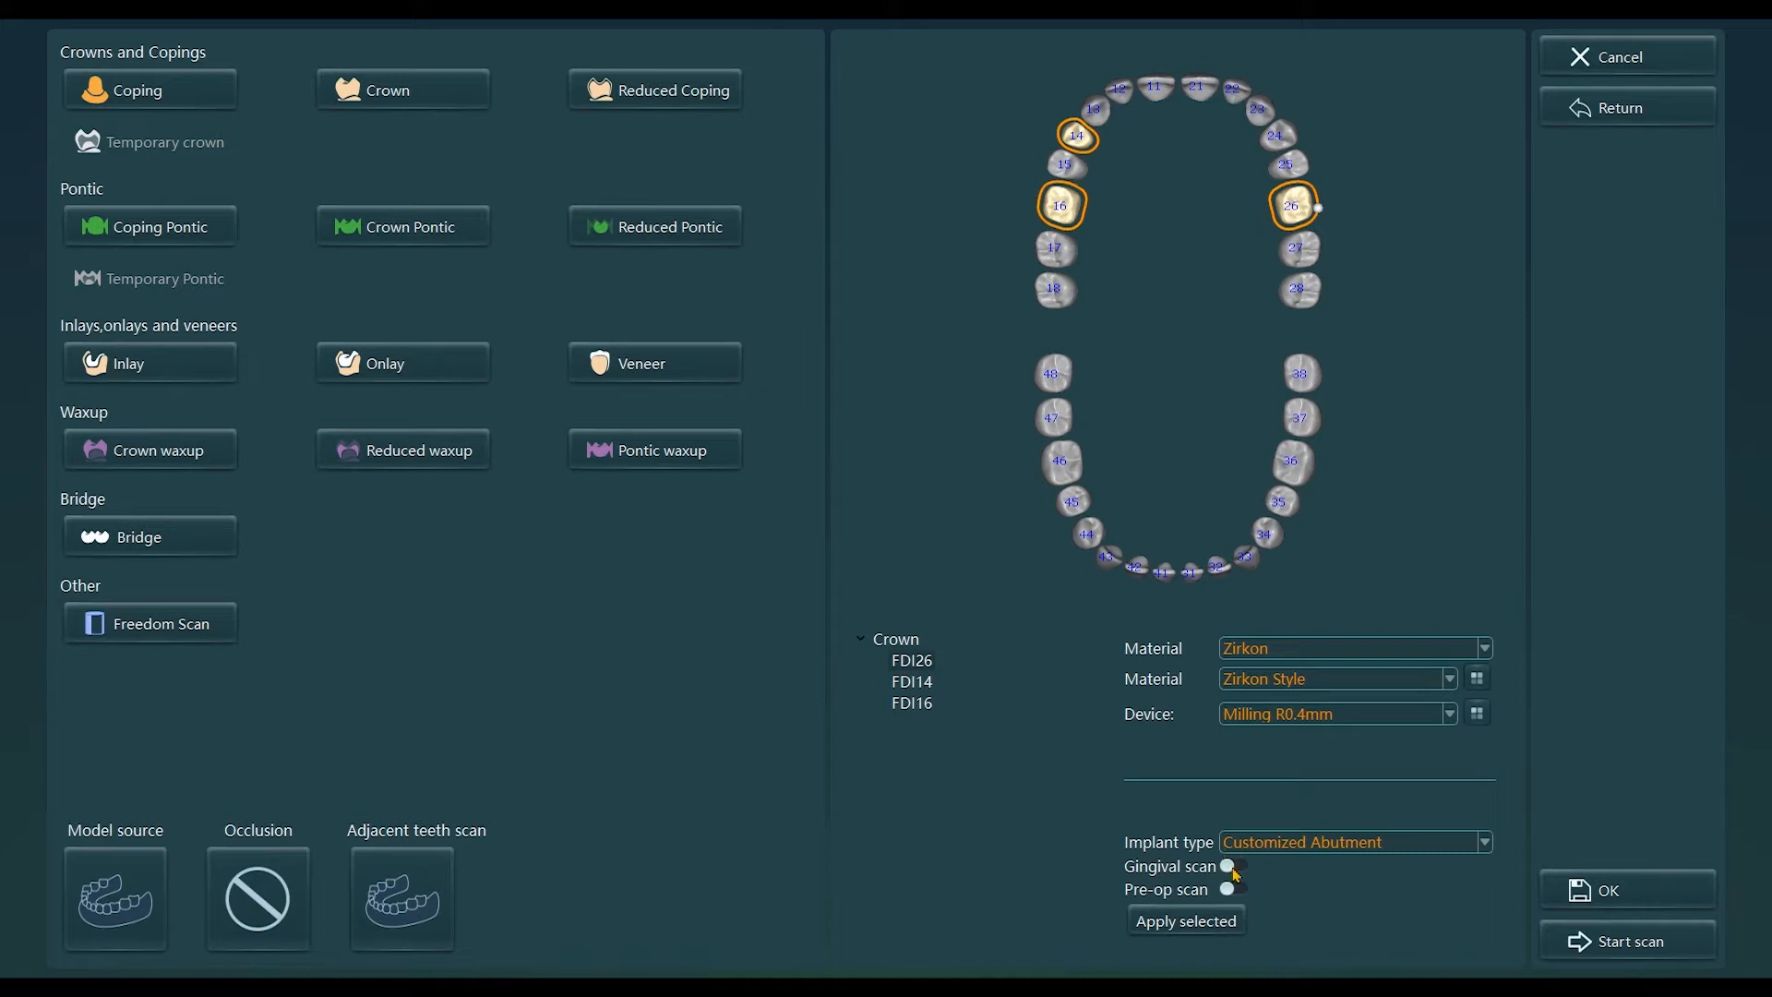
Switch gingival scanning on for the implant crowns.
{"action": "left_click", "coordinate": [1229, 866]}
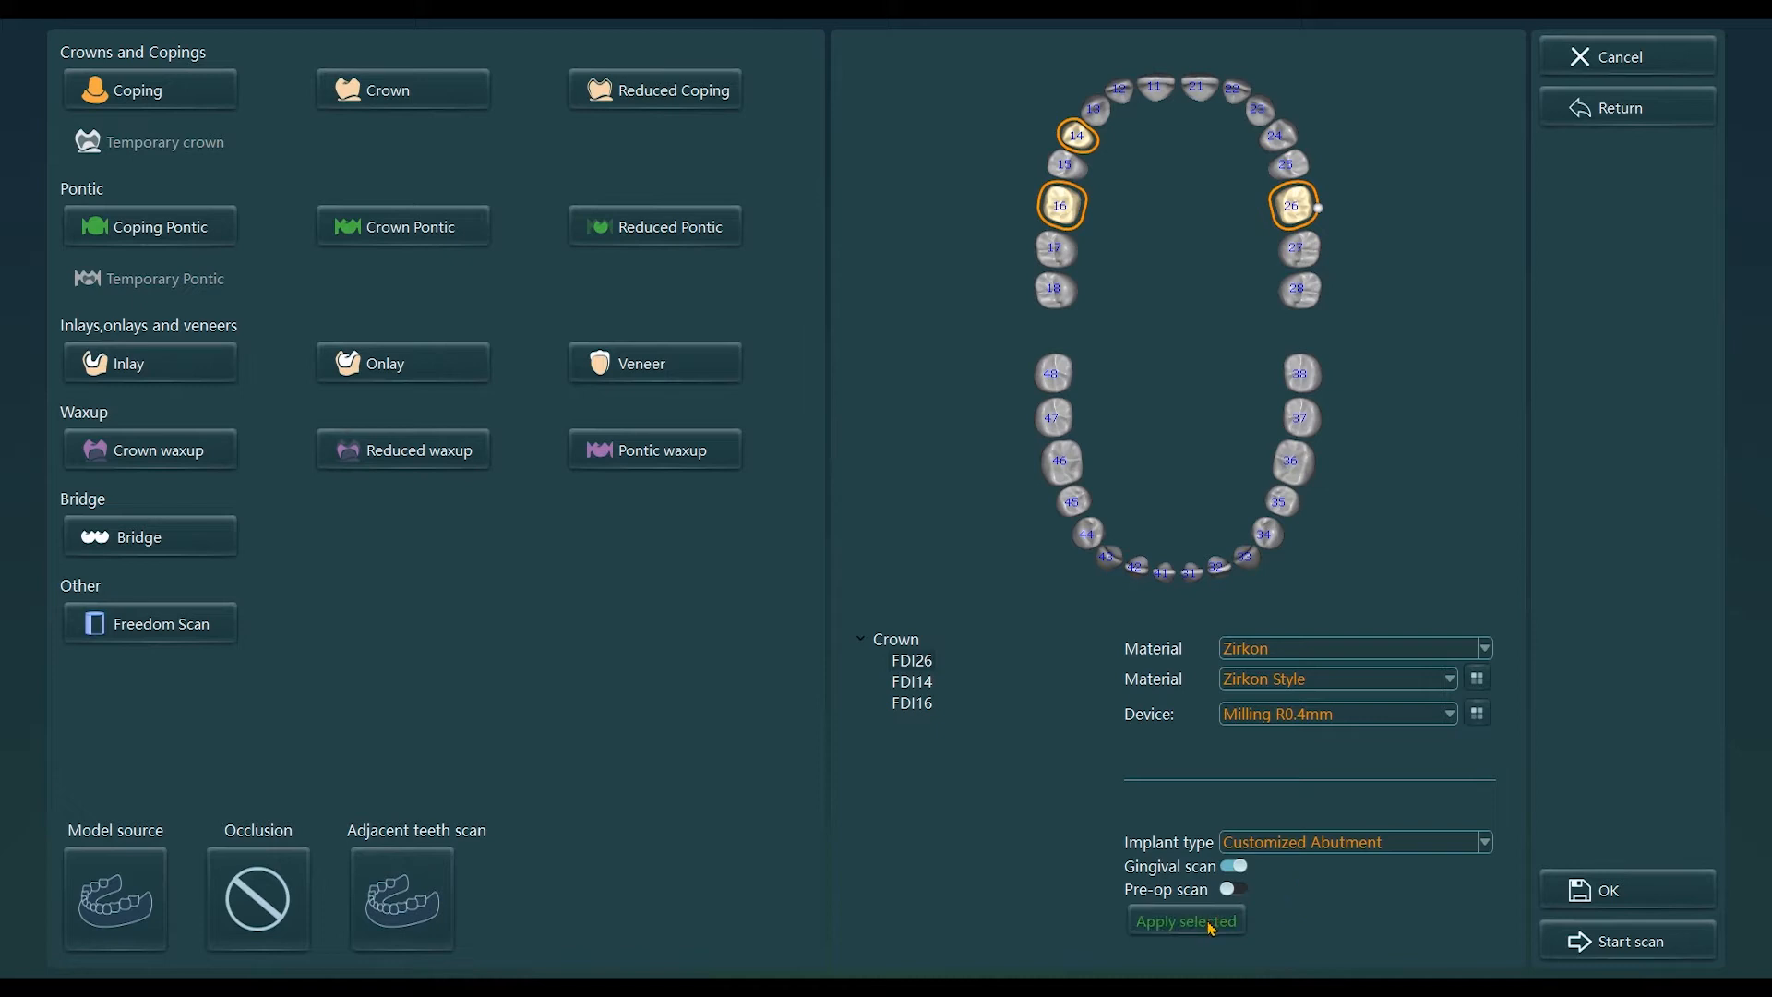
{"action": "mouse_move", "coordinate": [1209, 928]}
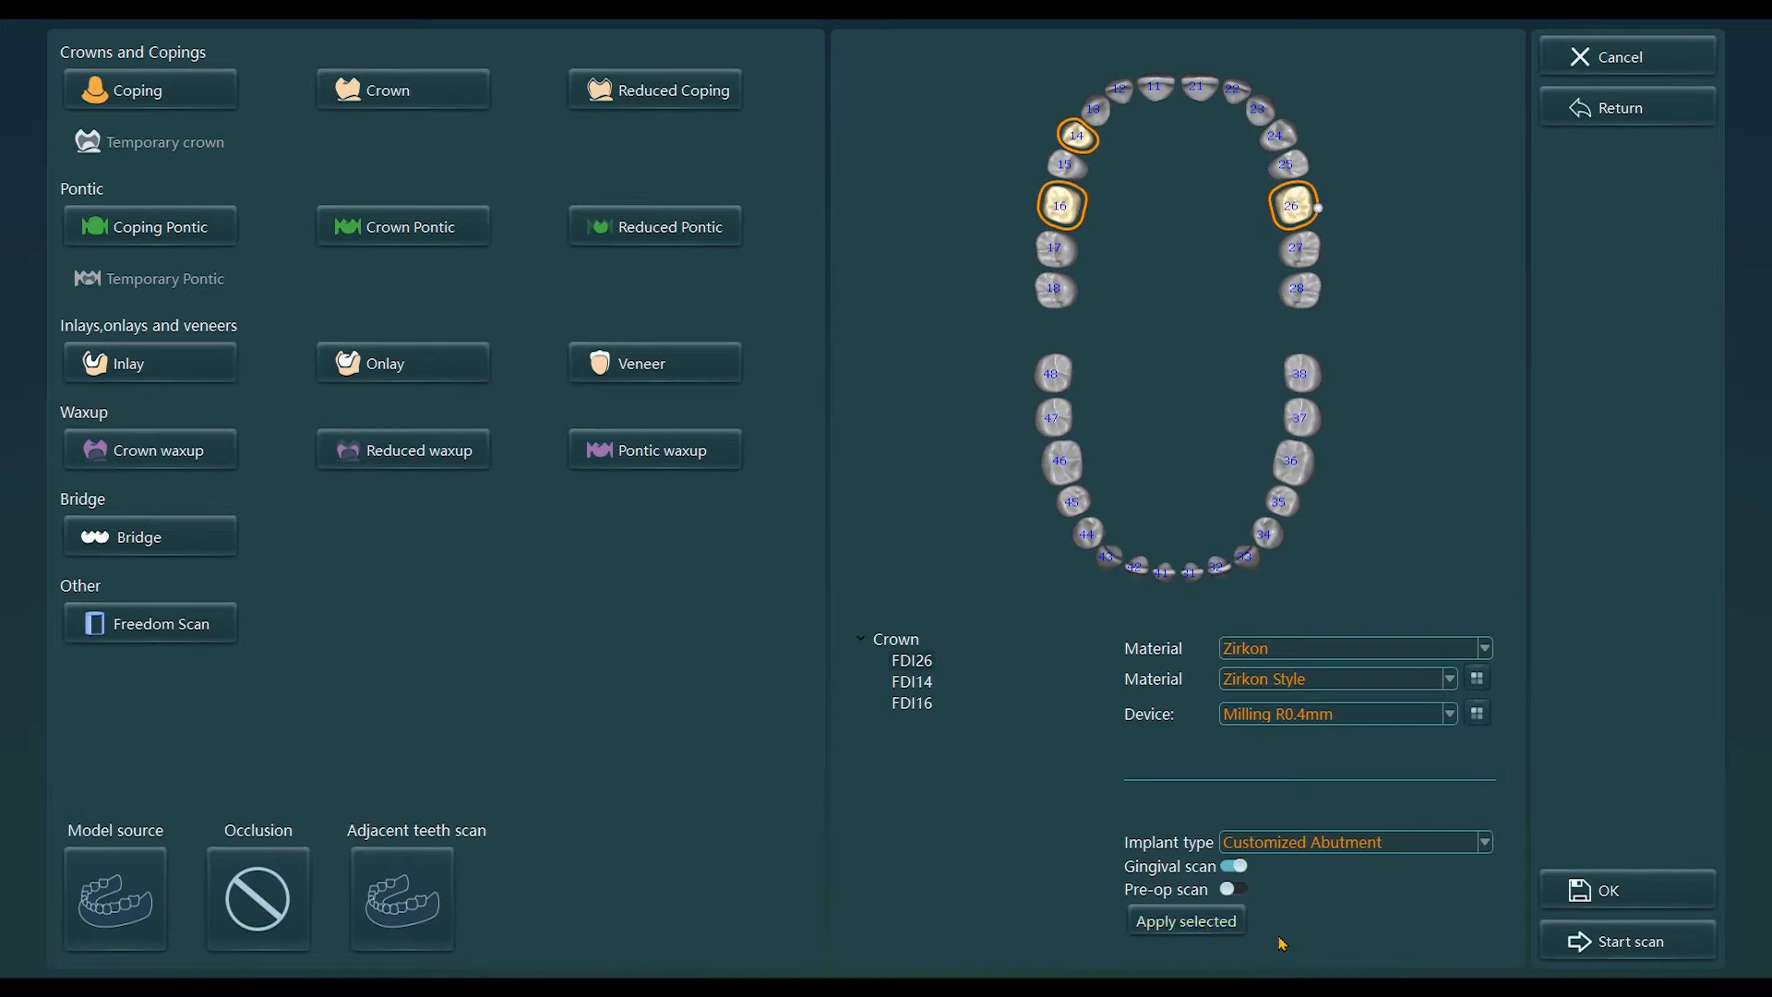
{"action": "mouse_move", "coordinate": [1333, 938]}
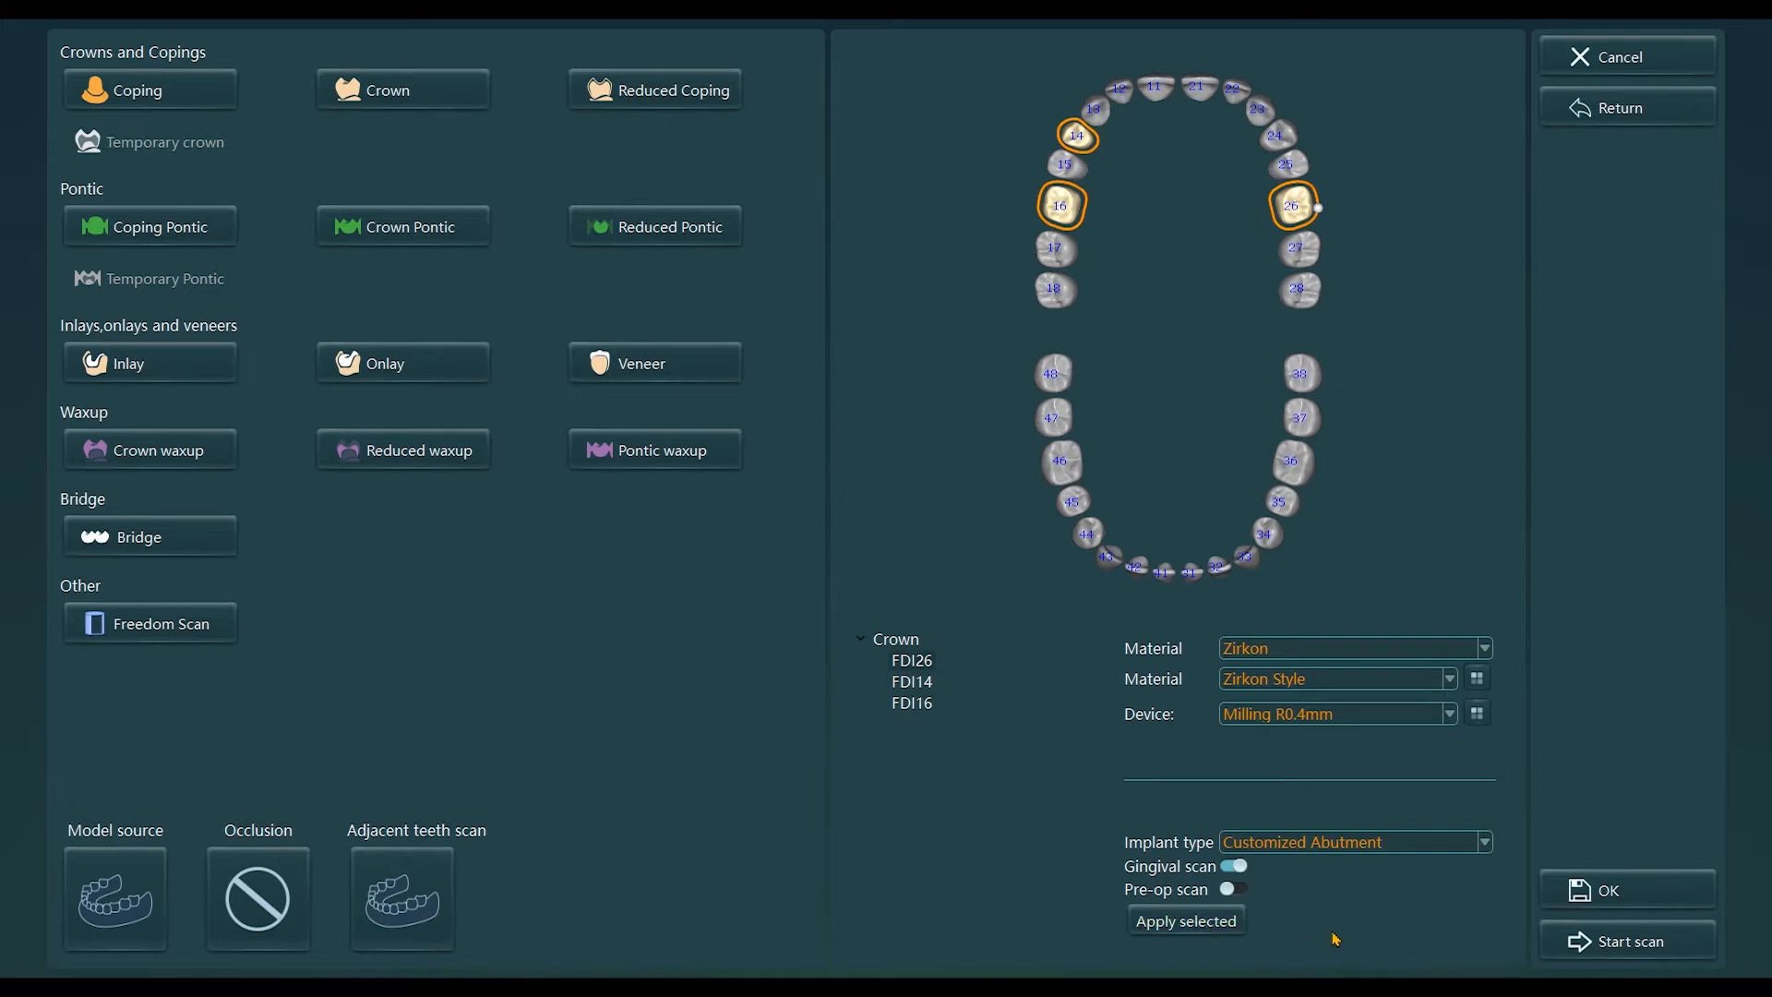
{"action": "mouse_move", "coordinate": [1156, 326]}
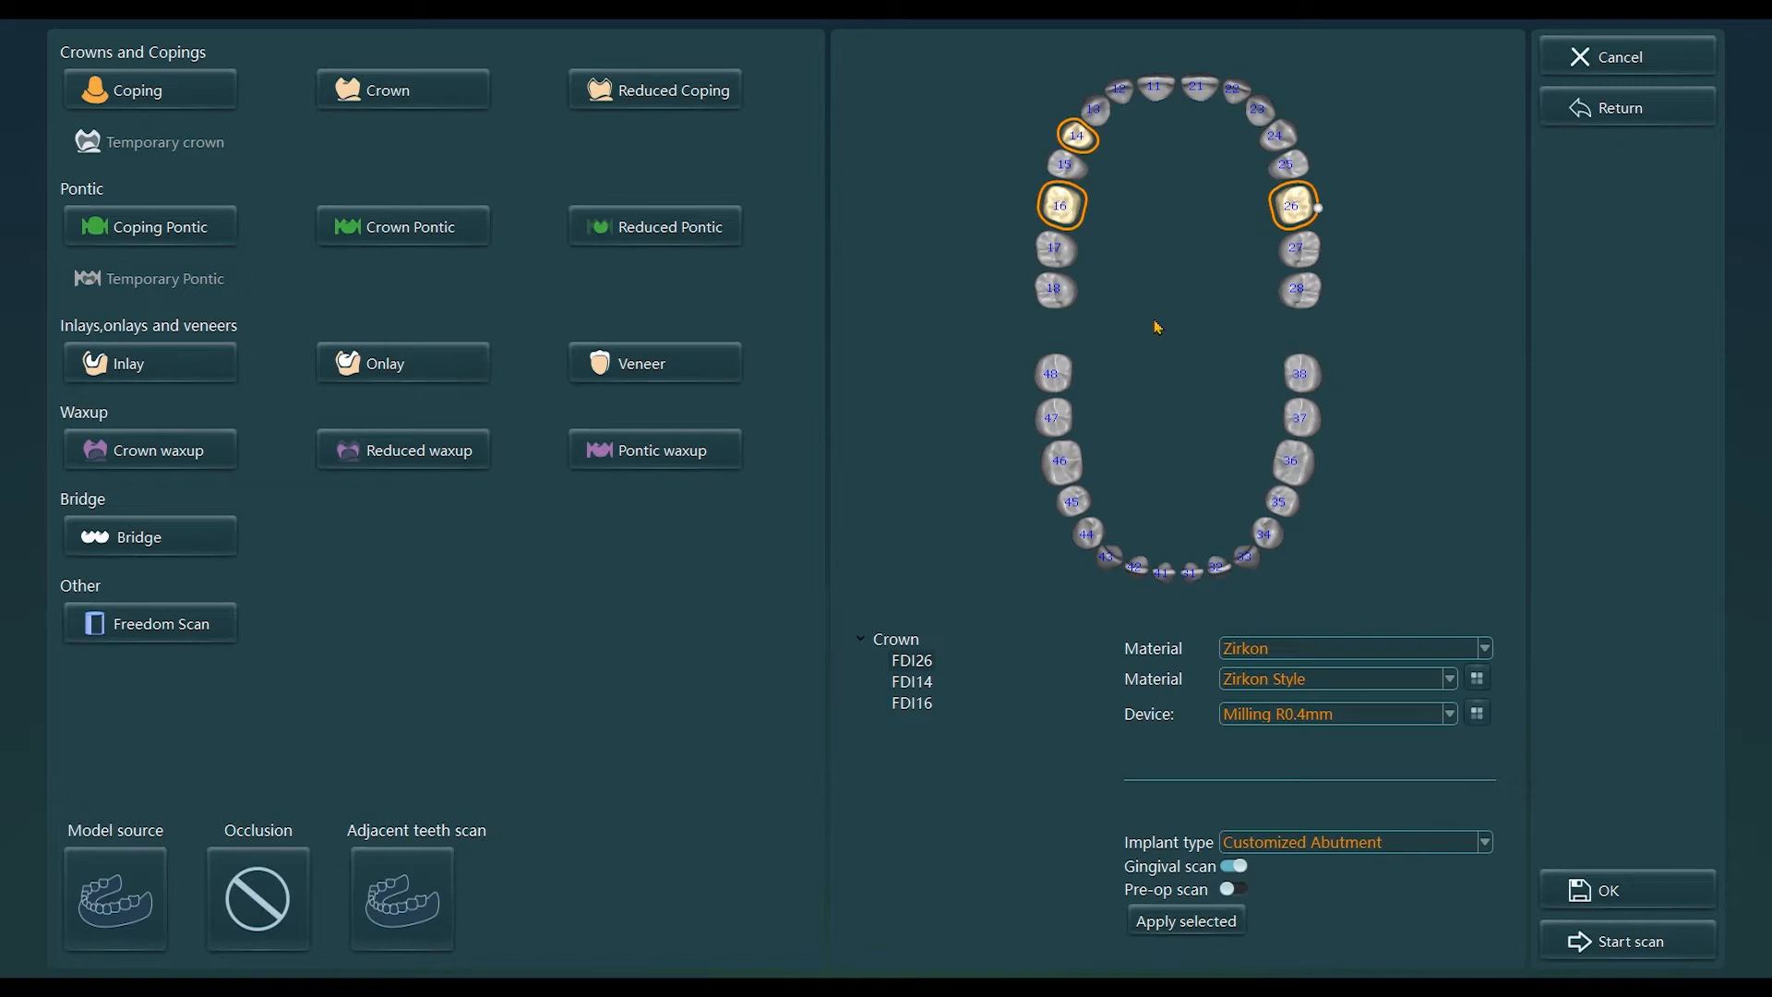
{"action": "mouse_move", "coordinate": [1041, 166]}
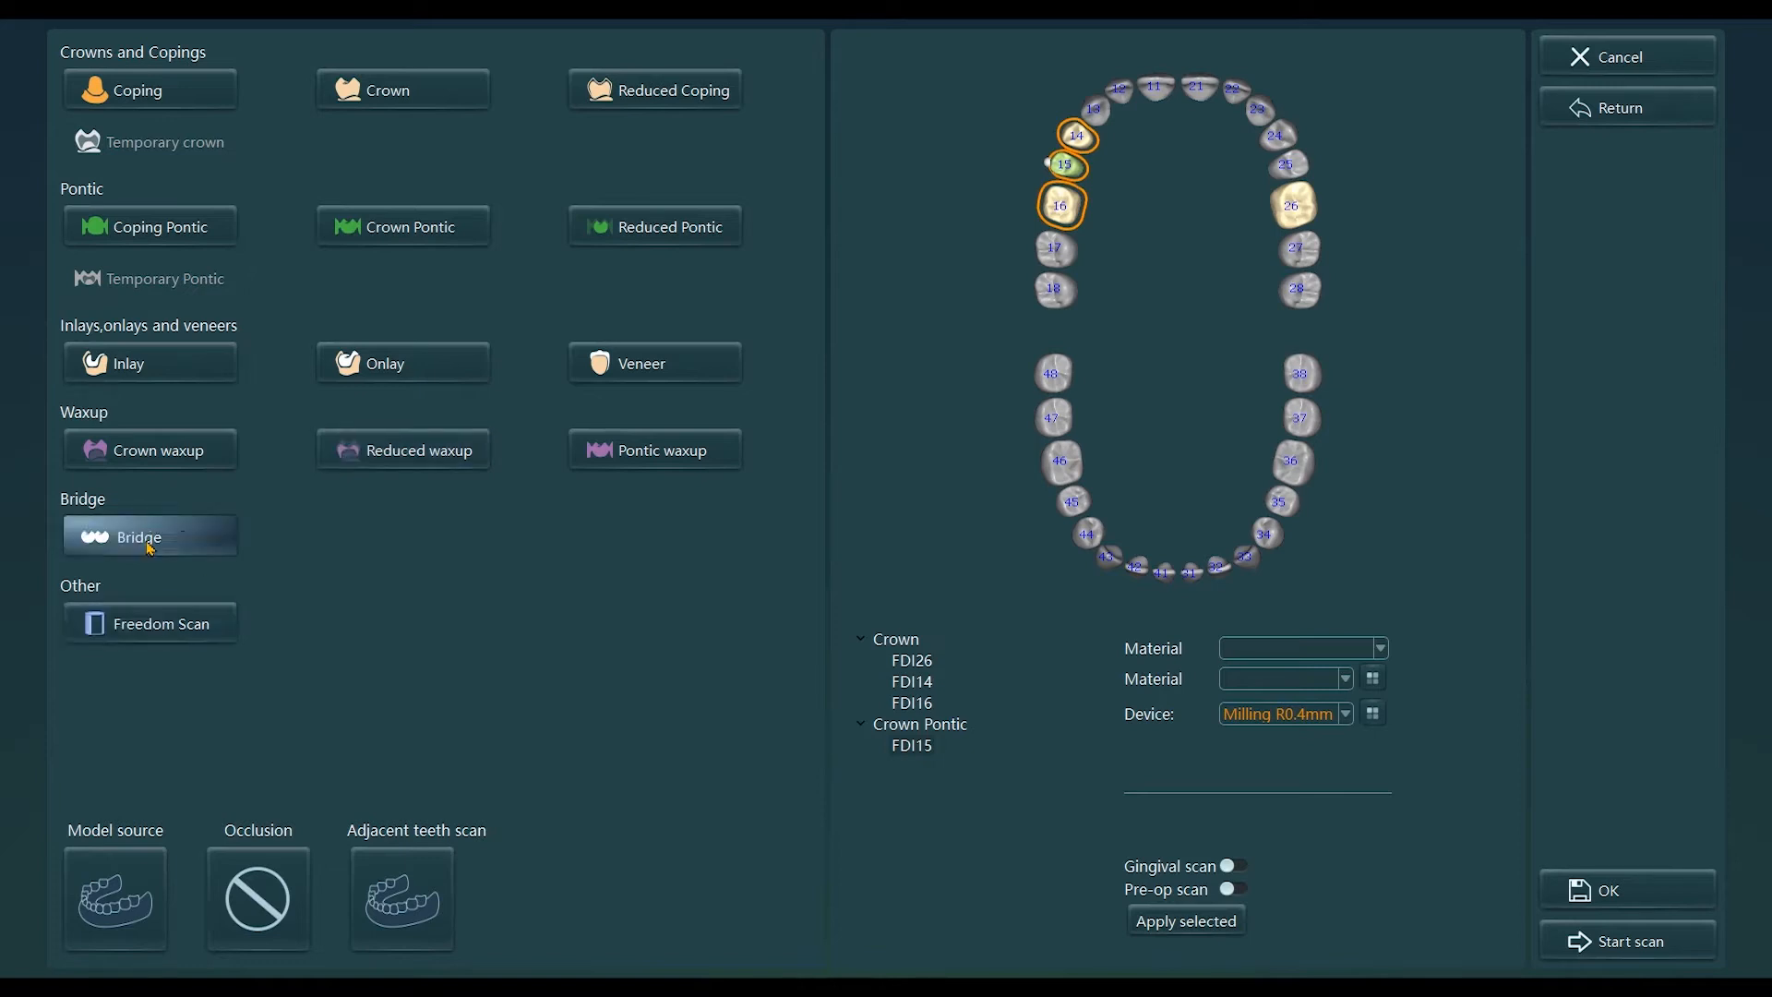
Join teeth 14–16 into Bridge1 and start scanning the order in UP3D Scanner 2020.
{"action": "left_click", "coordinate": [150, 535]}
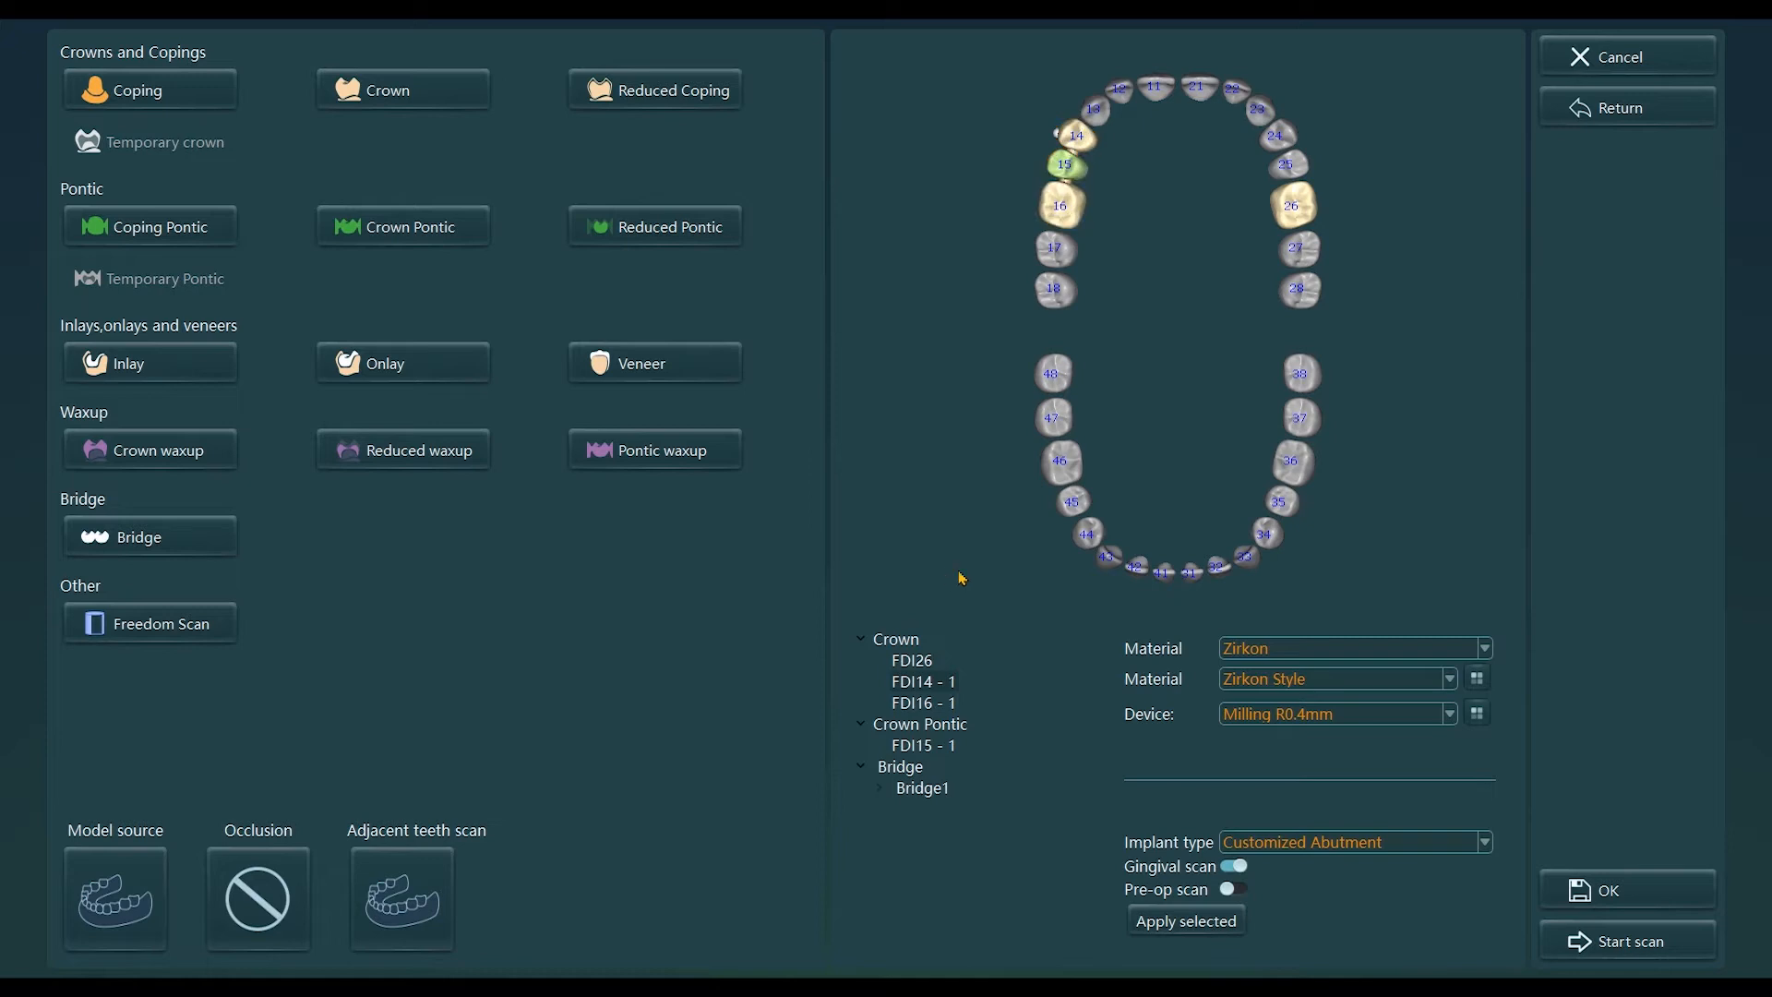
{"action": "mouse_move", "coordinate": [999, 595]}
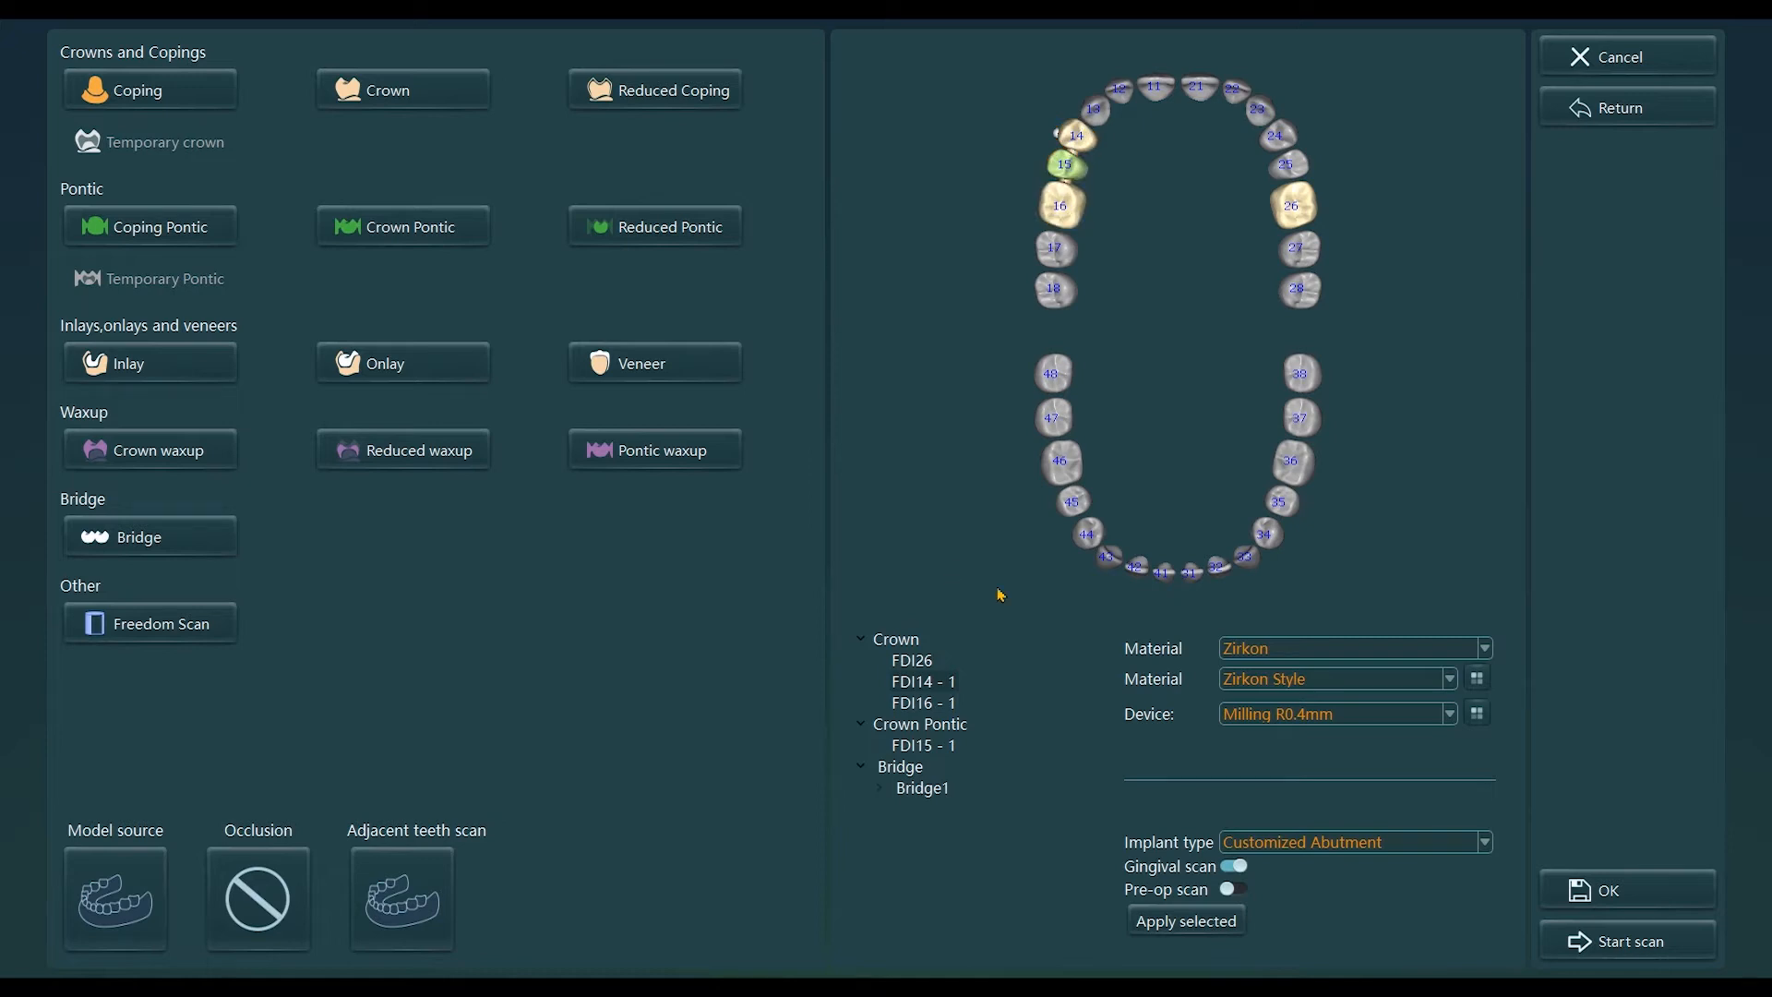
{"action": "left_click", "coordinate": [1625, 940]}
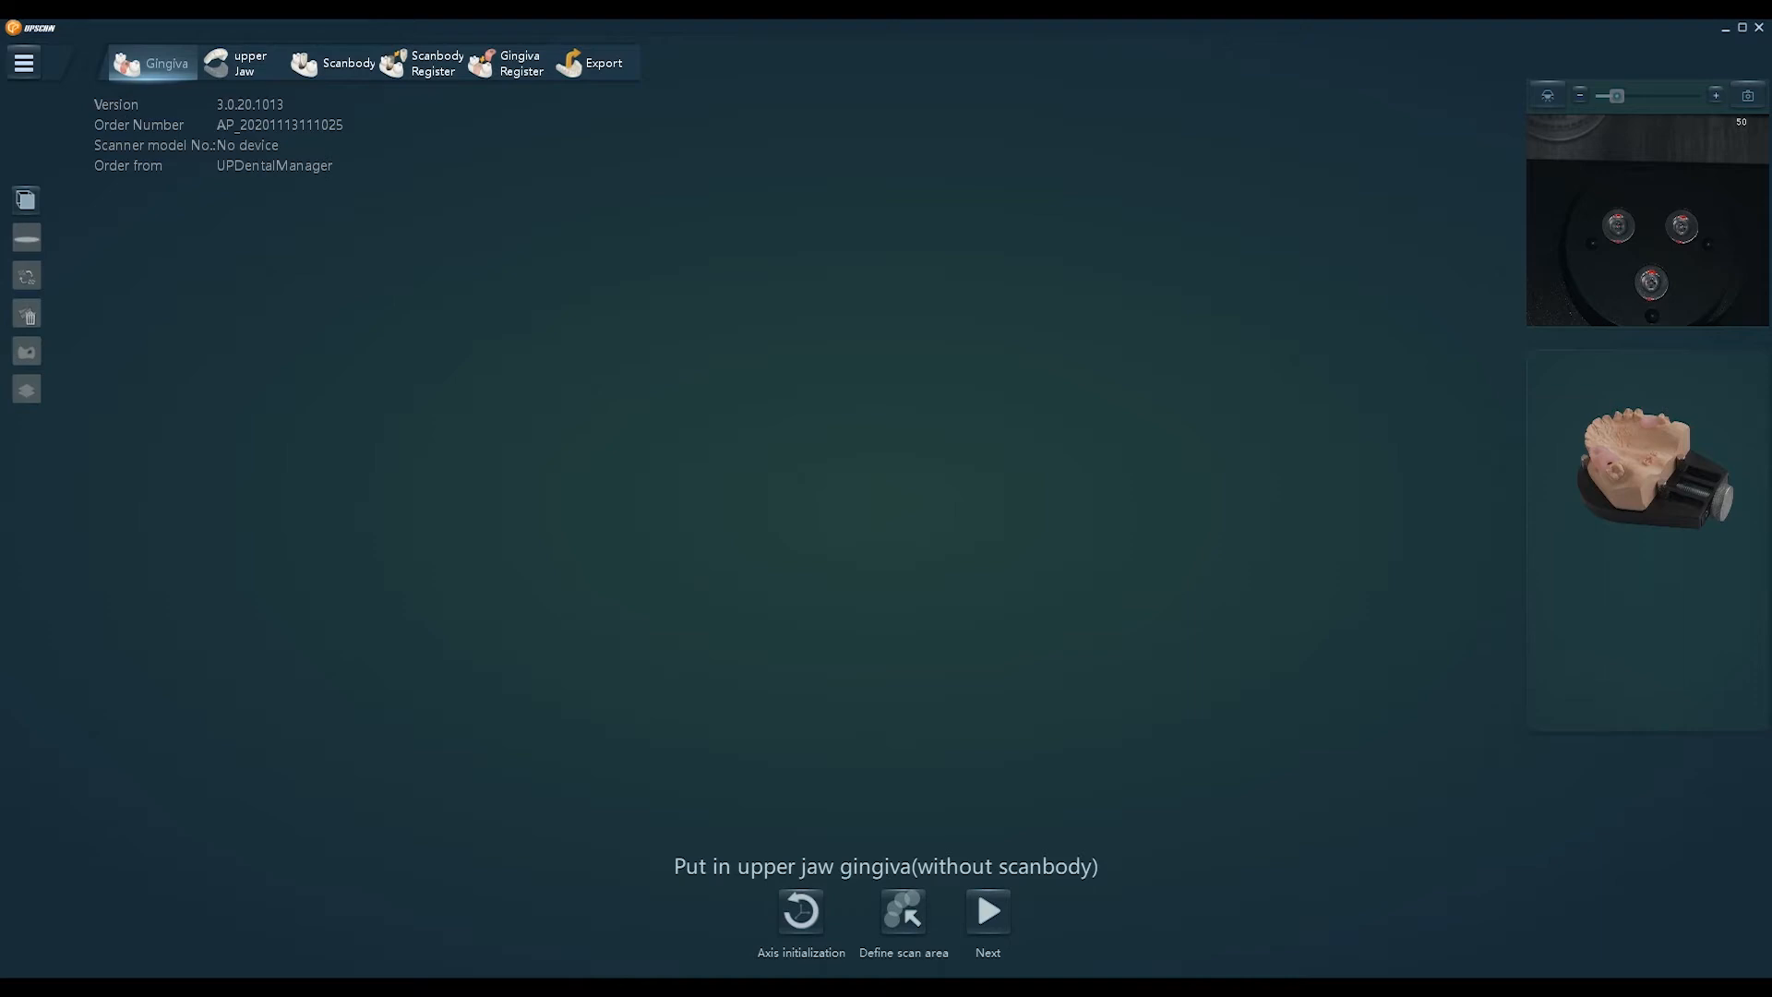
Capture the upper-jaw gingiva scan and advance to the upper jaw stage.
{"action": "left_click", "coordinate": [986, 912]}
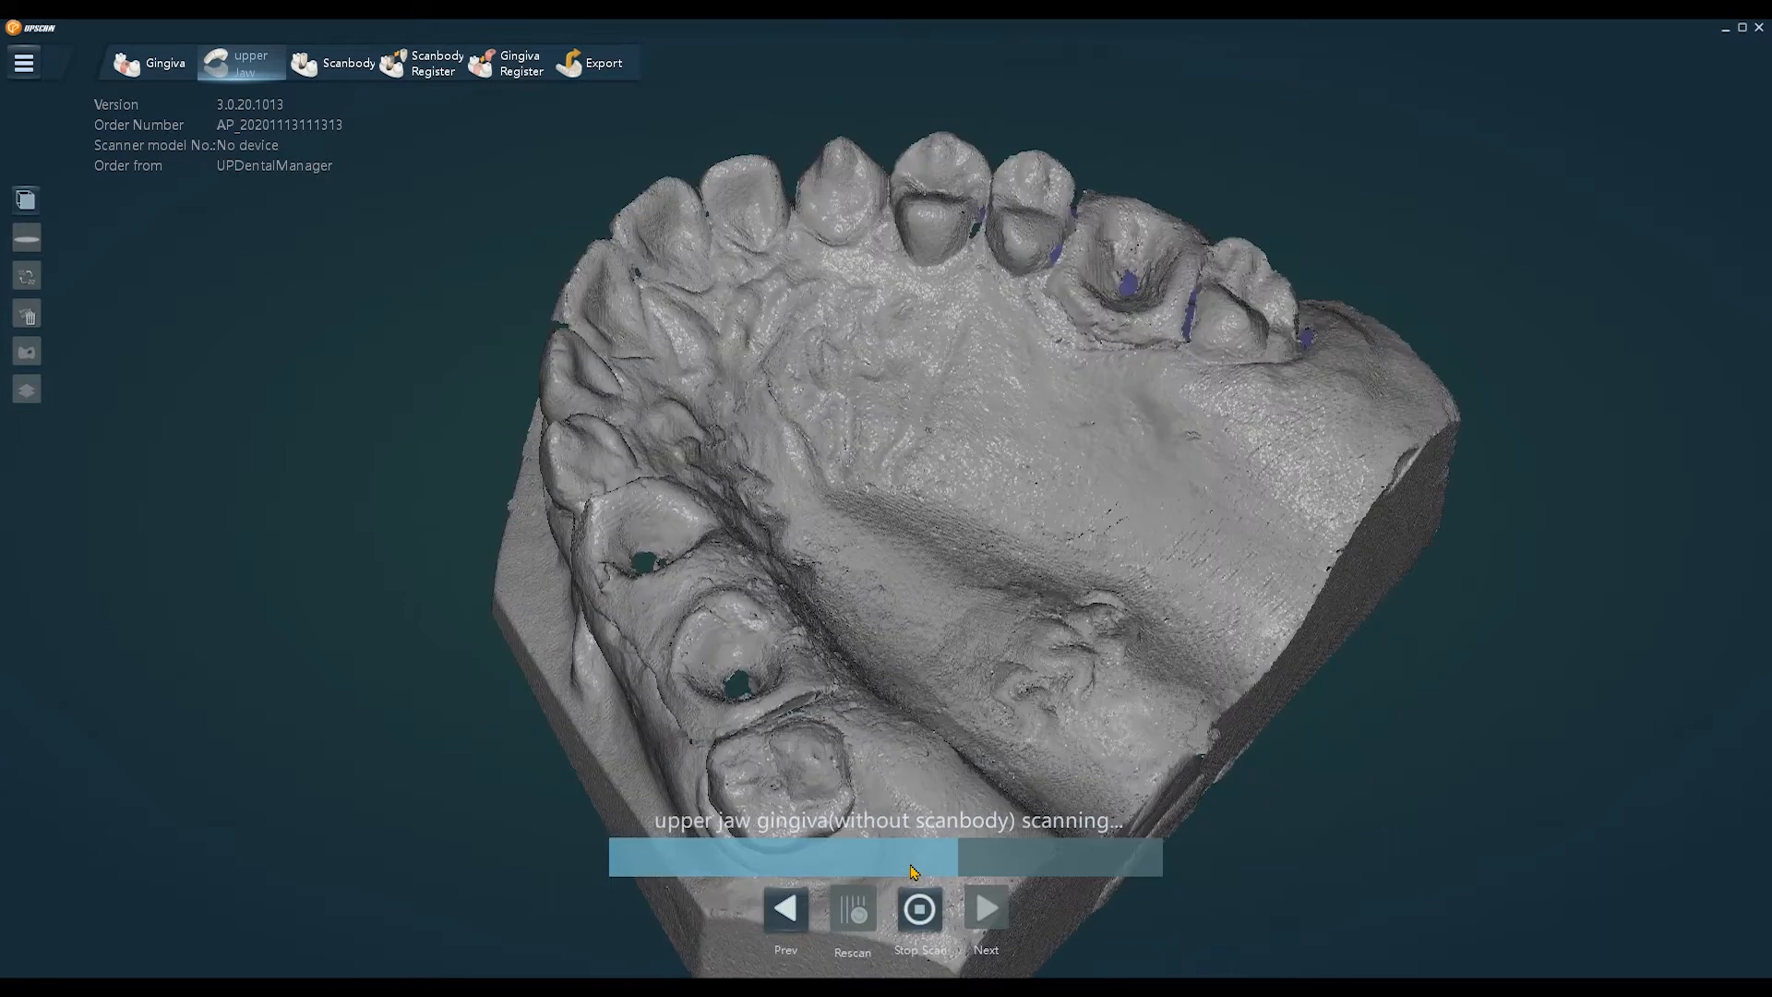
{"action": "left_click", "coordinate": [919, 908]}
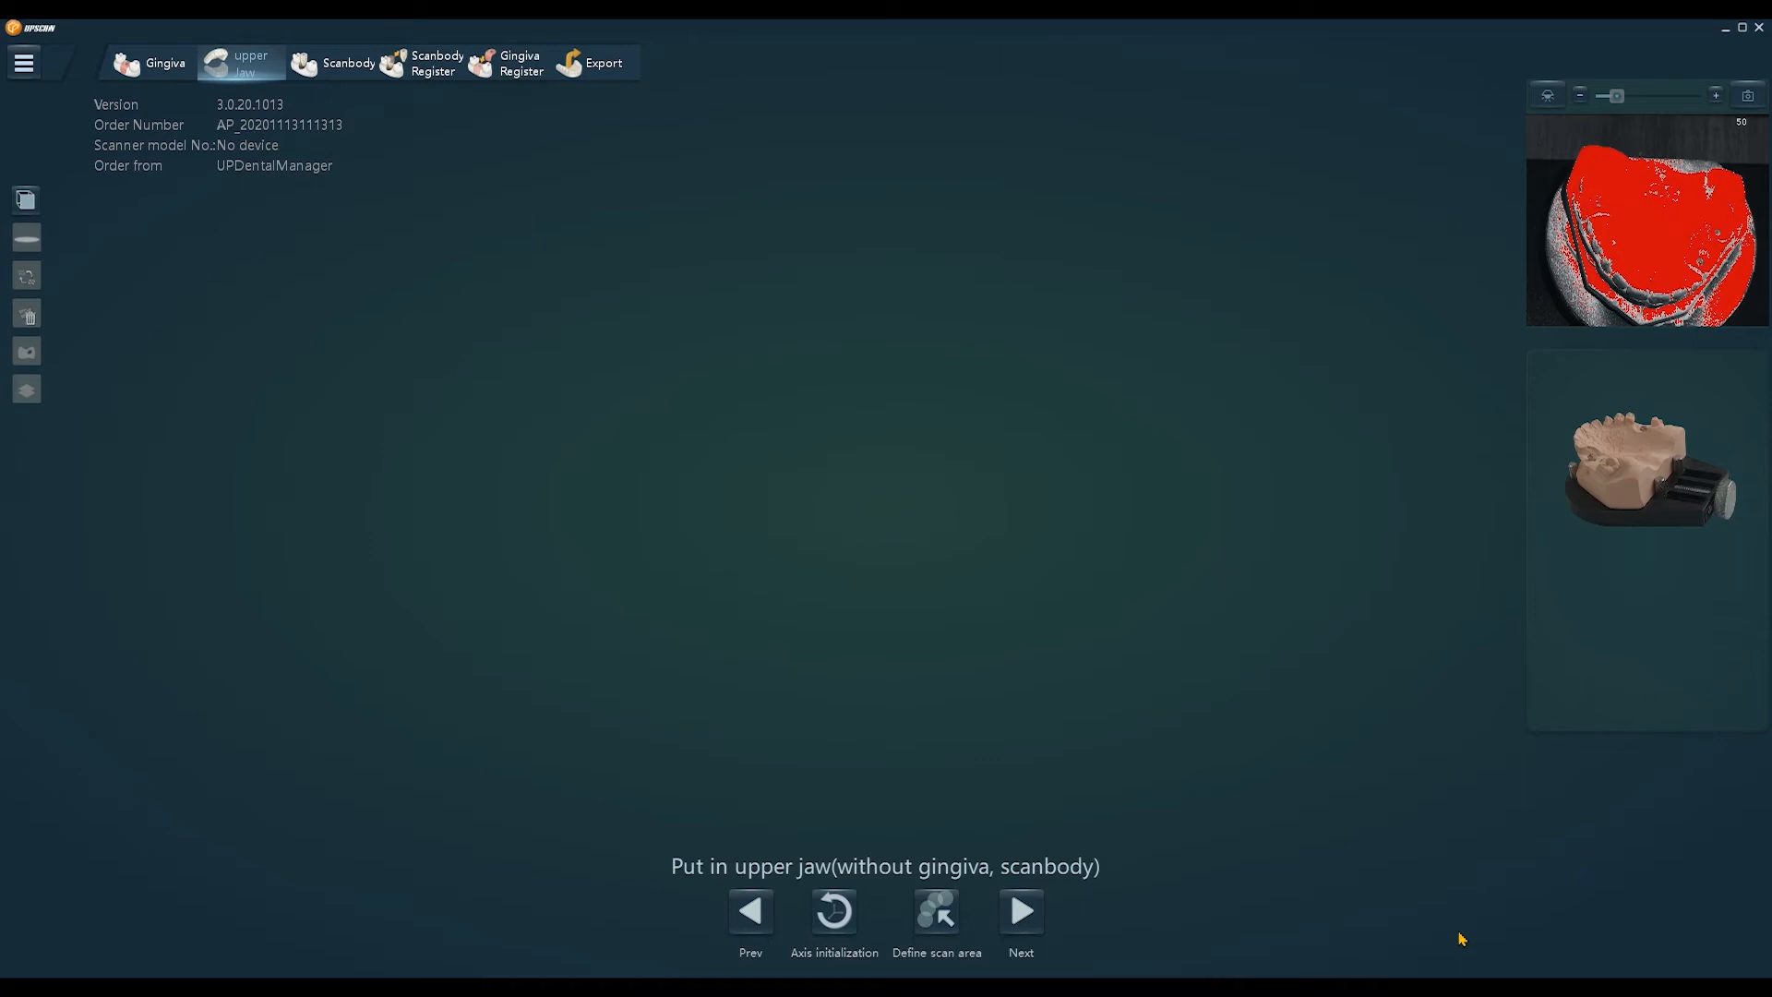
Scan the upper jaw without gingiva and capture scanbody batch 1.
{"action": "left_click", "coordinate": [935, 910]}
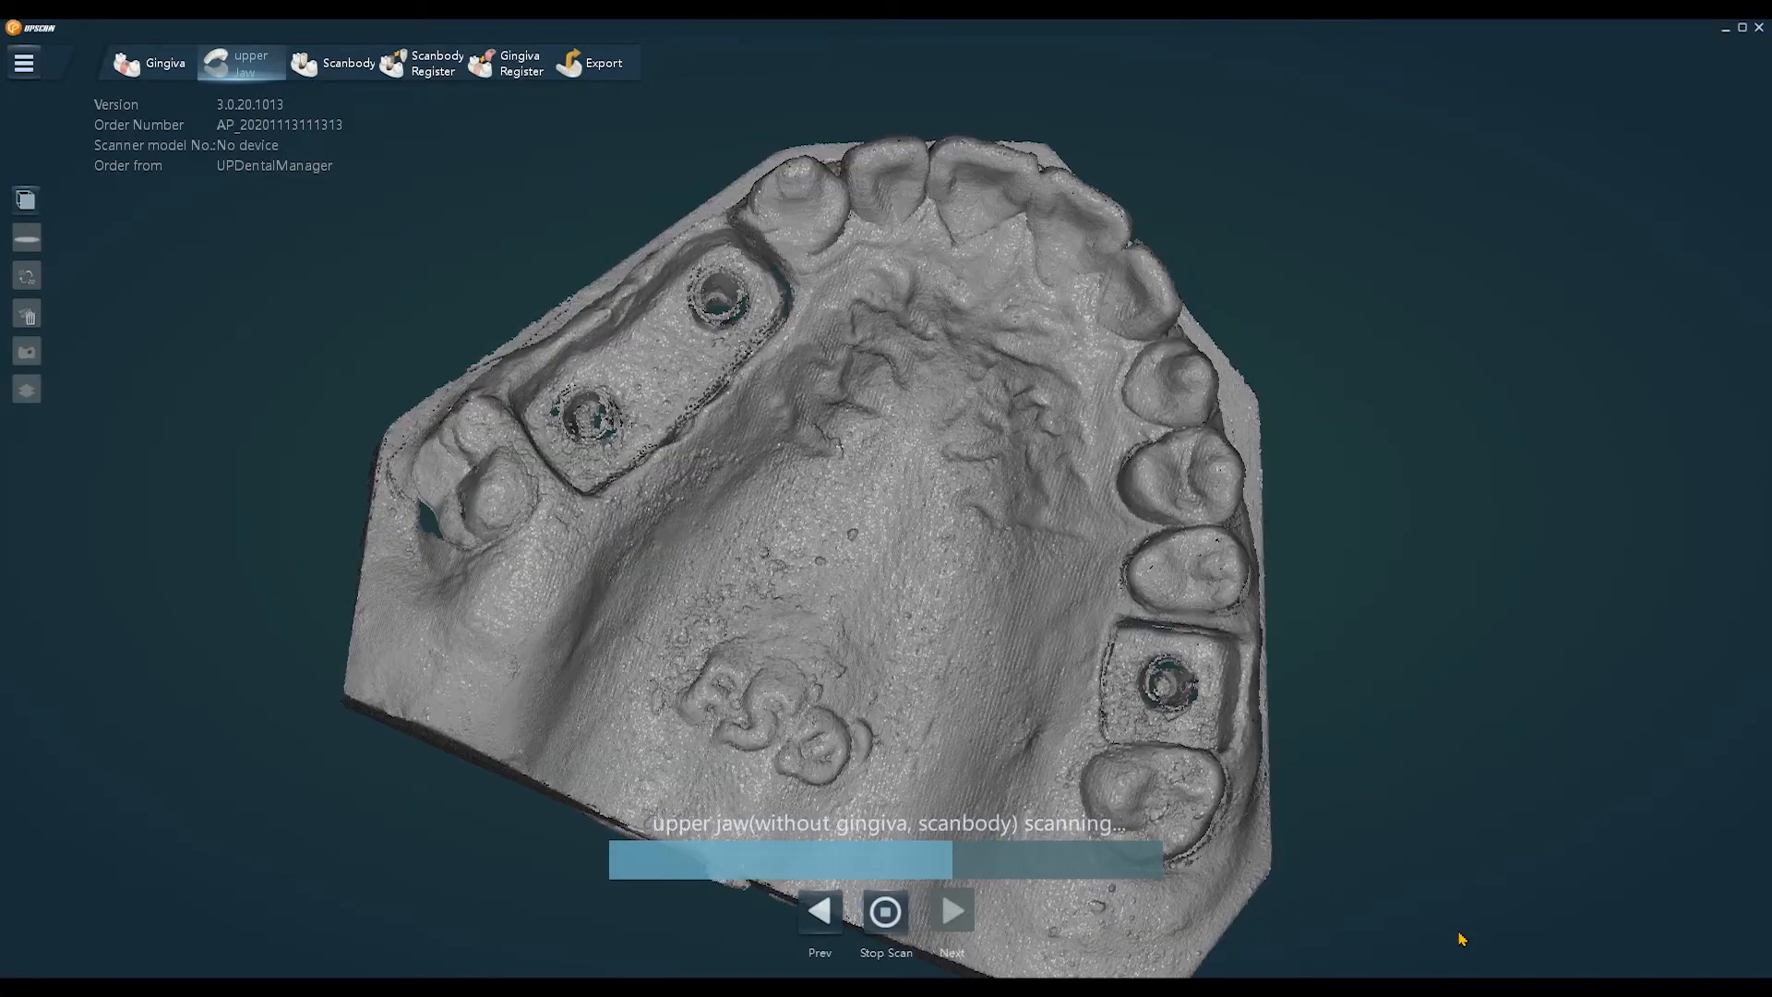
{"action": "left_click", "coordinate": [338, 62]}
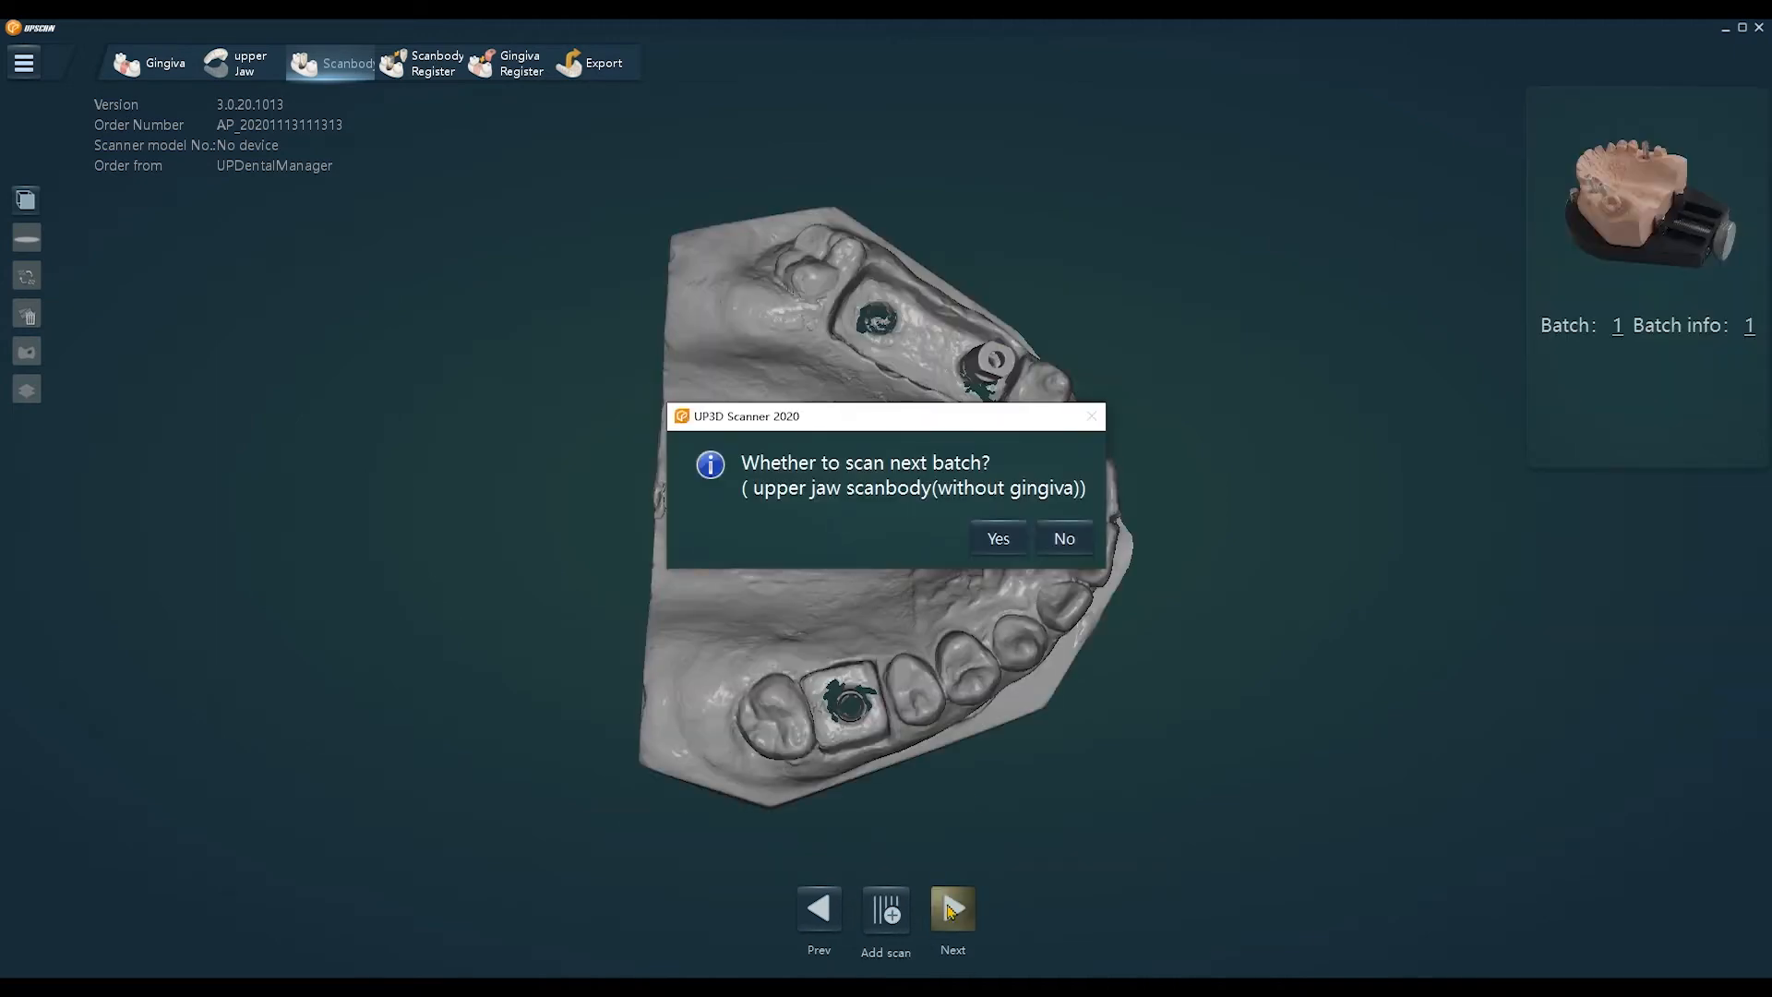
Scan scanbody batches 2 and 3, then move on to scanbody registration.
{"action": "left_click", "coordinate": [995, 537]}
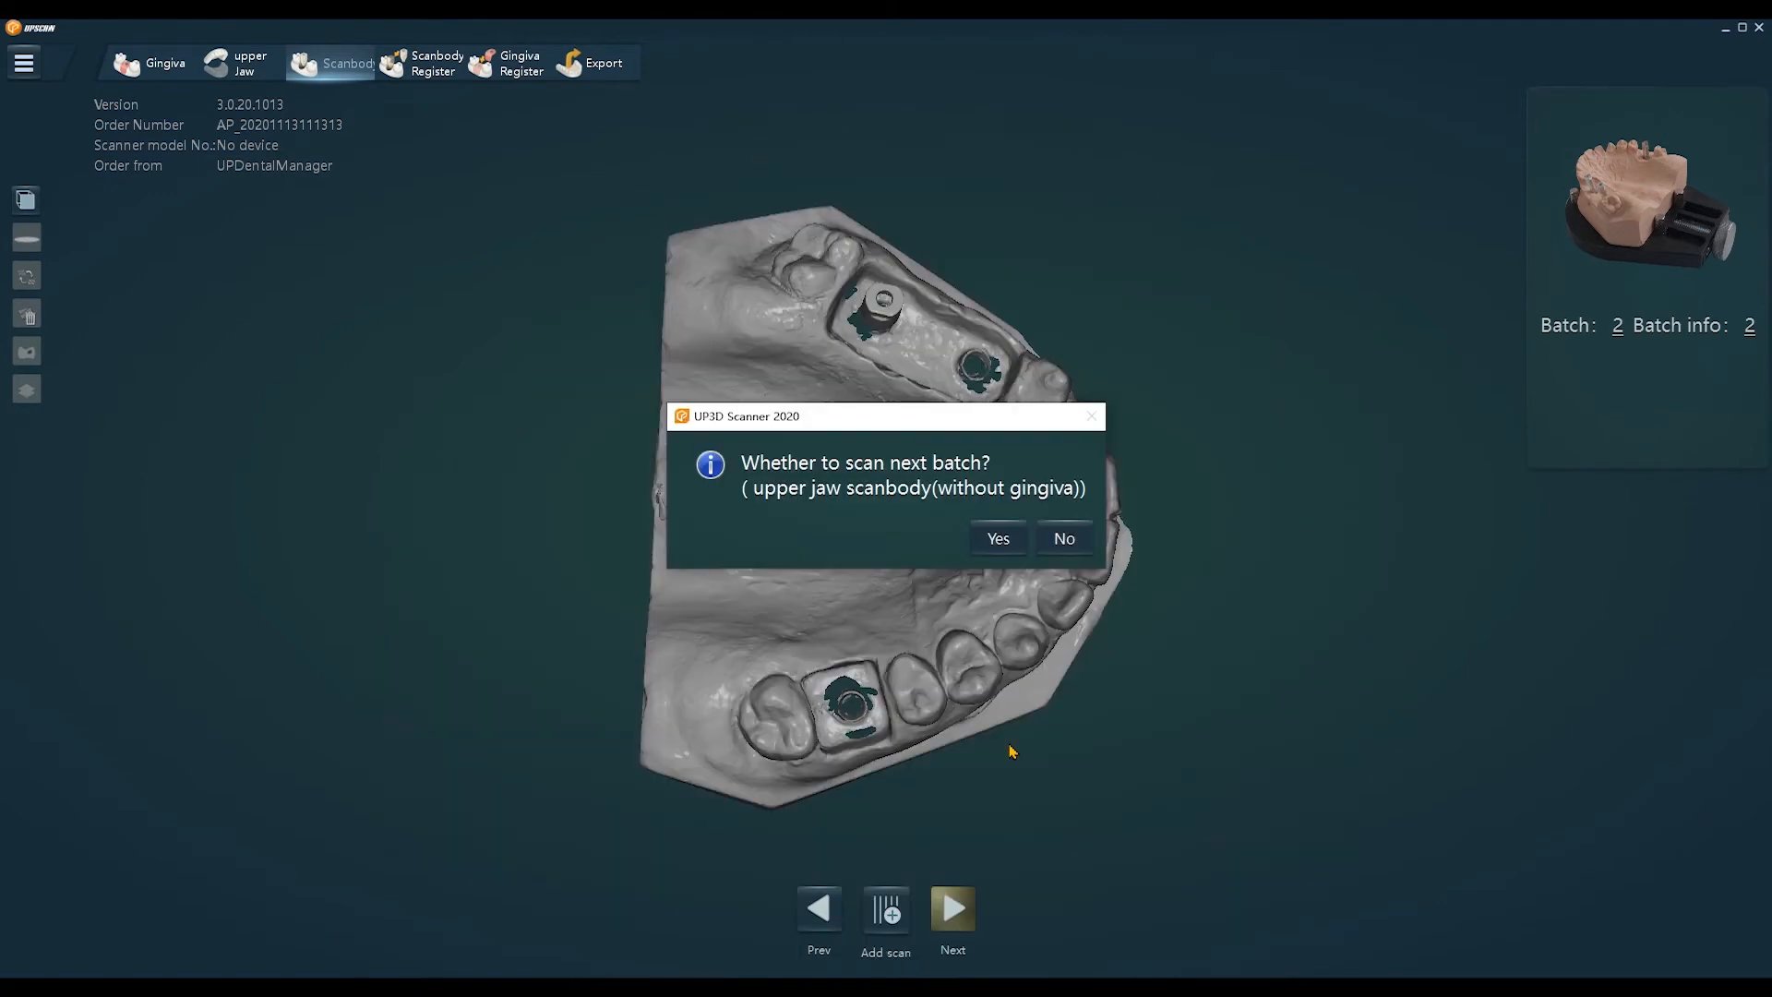
{"action": "left_click", "coordinate": [994, 537]}
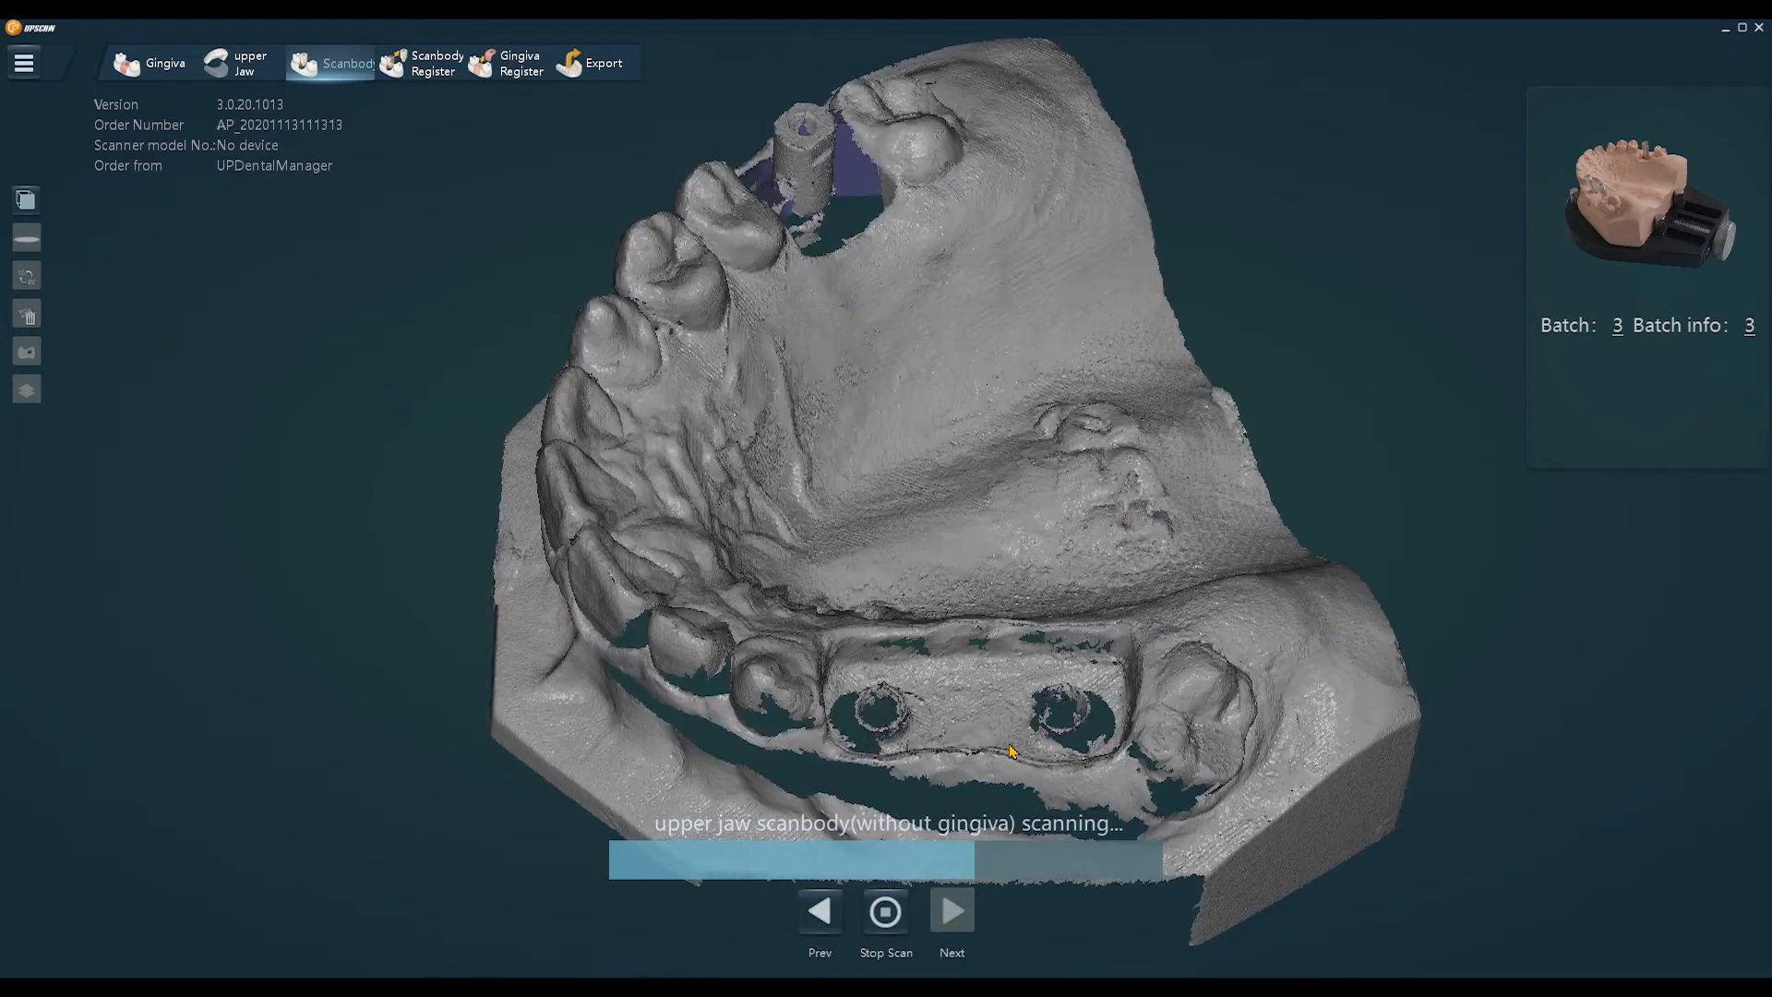
{"action": "left_click", "coordinate": [884, 910]}
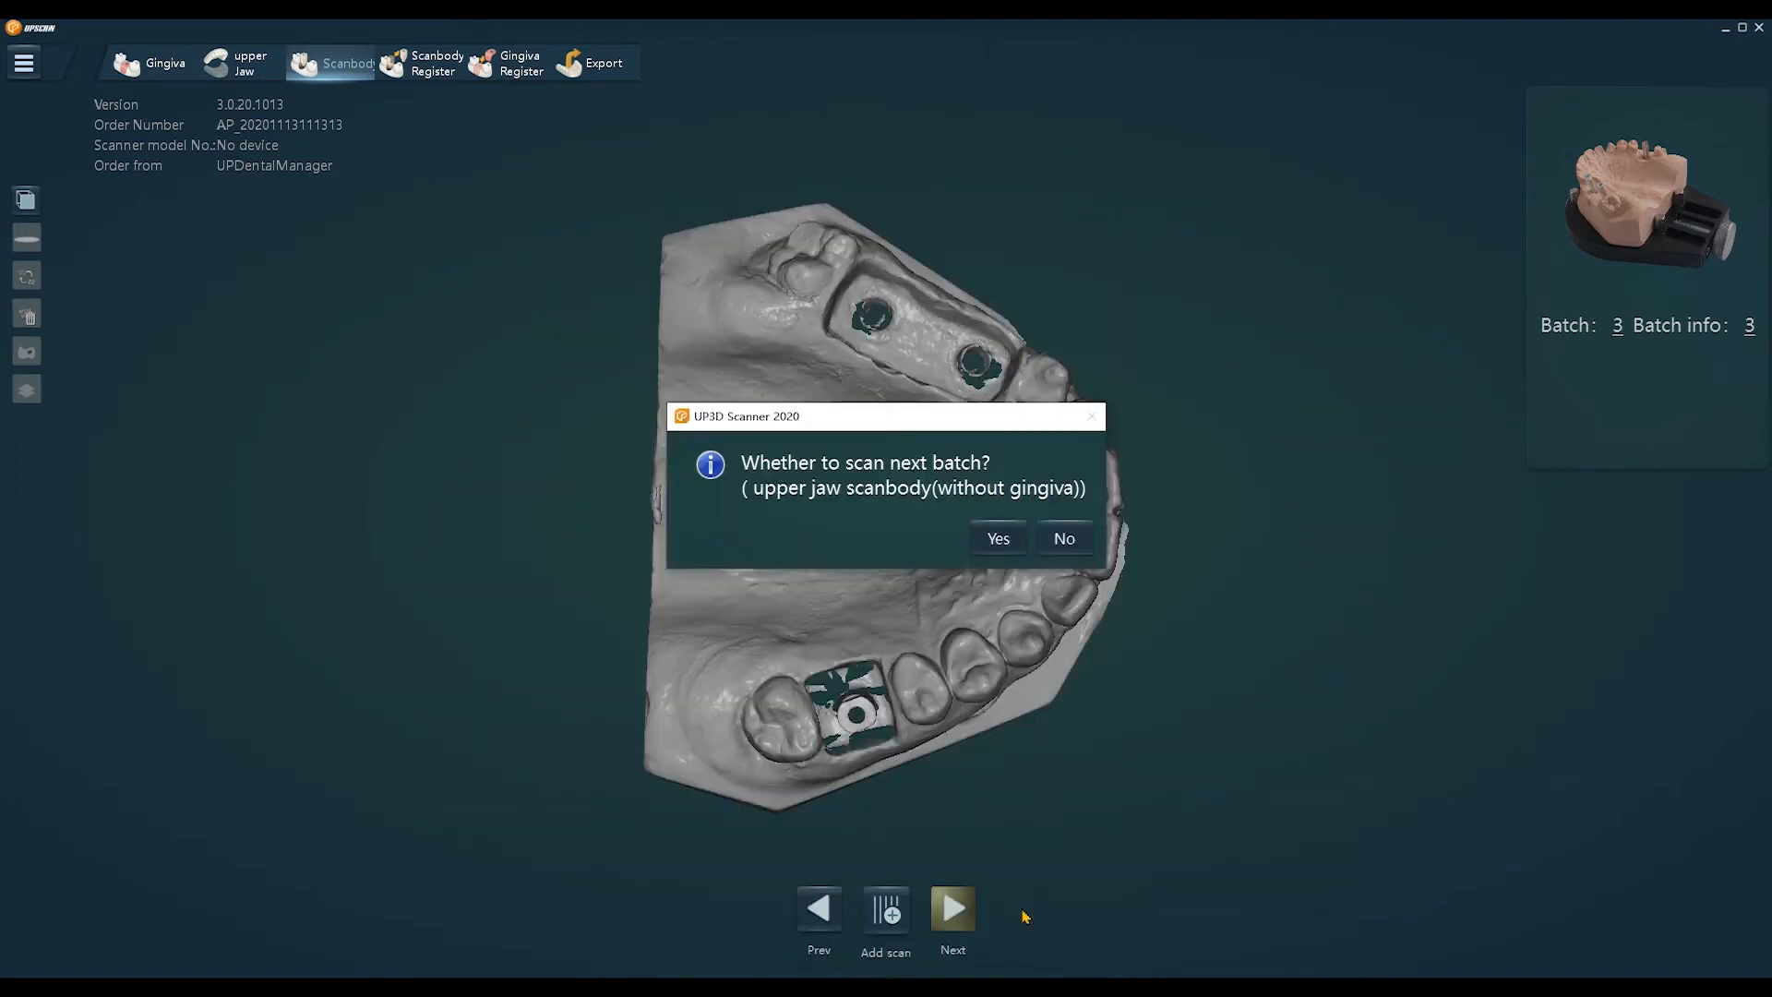
{"action": "left_click", "coordinate": [1061, 537]}
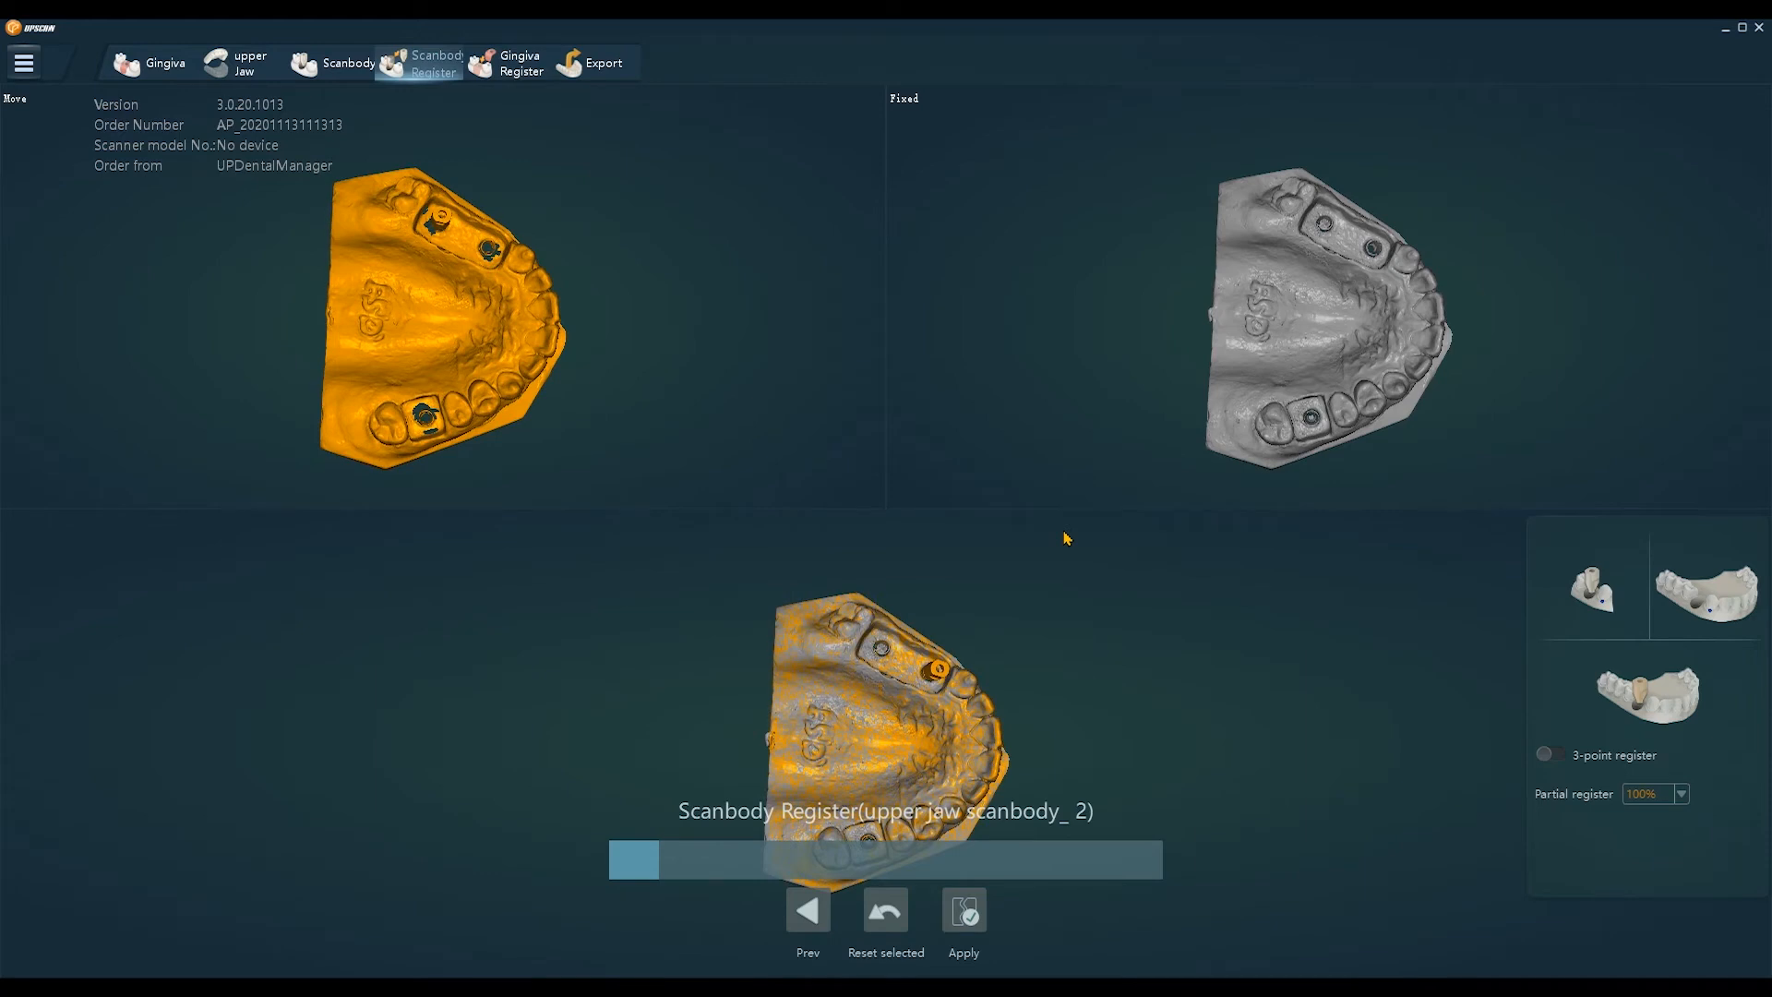
Apply the scanbody and gingiva registrations and finish the export to exocad.
{"action": "left_click", "coordinate": [964, 908]}
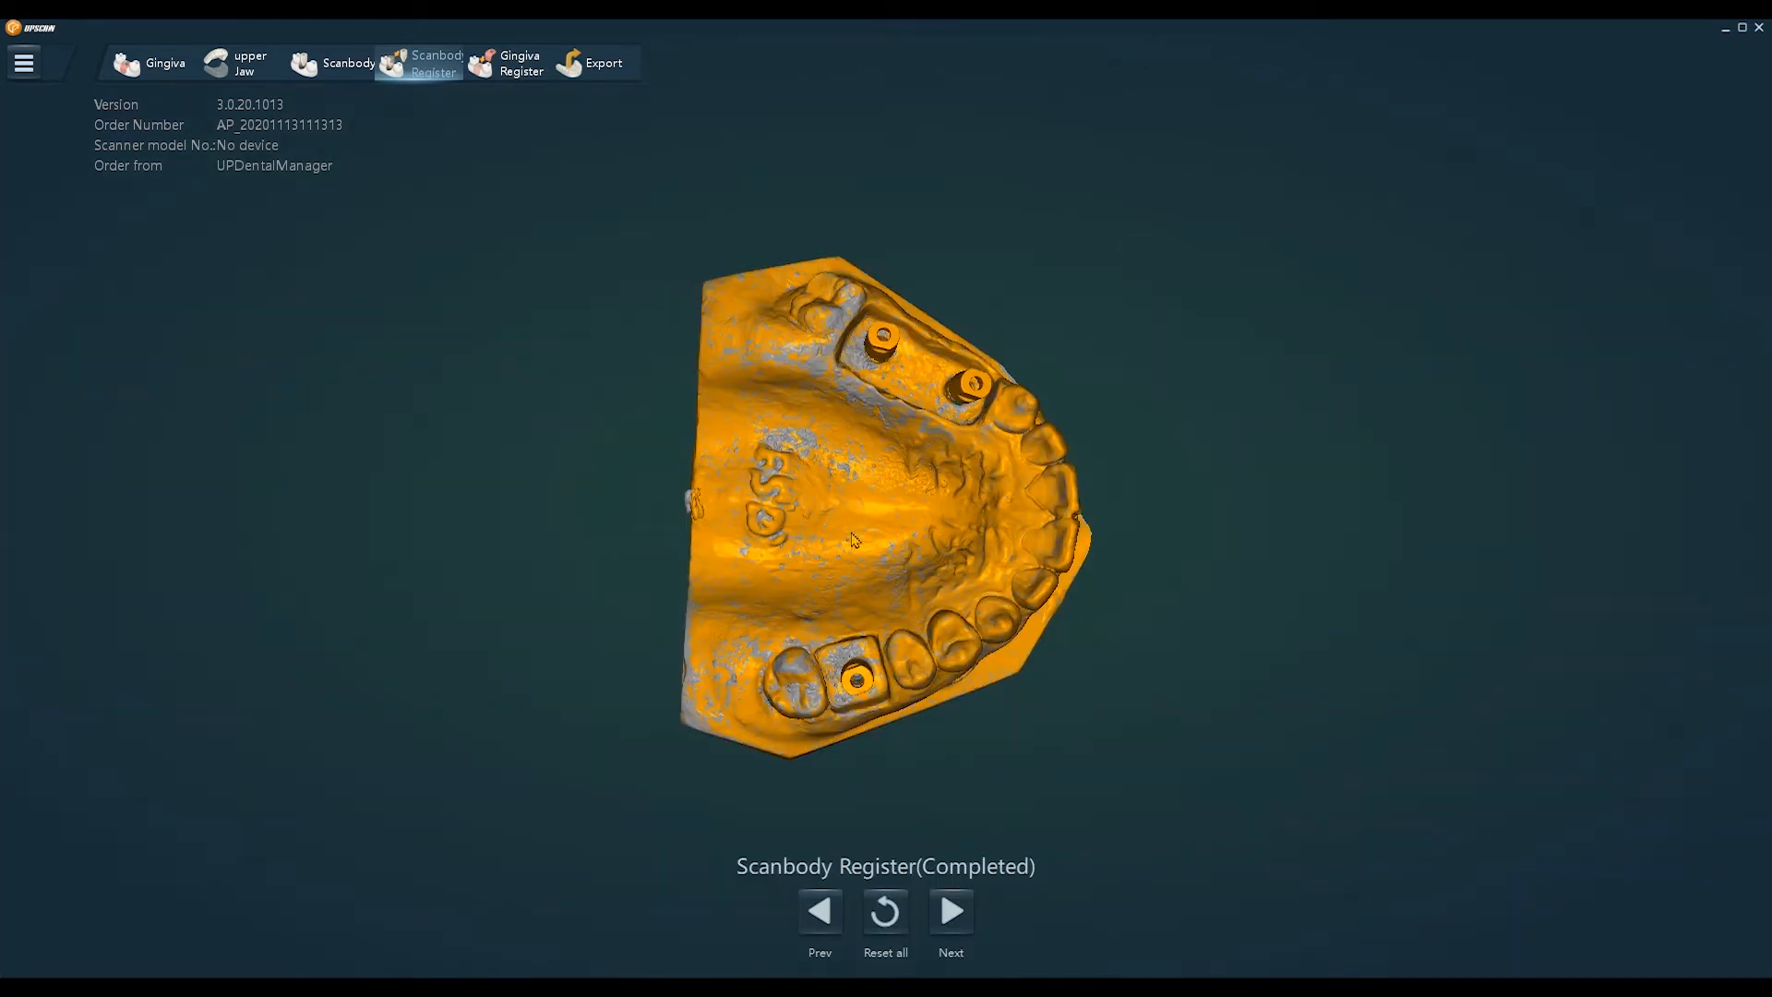
{"action": "left_click", "coordinate": [506, 63]}
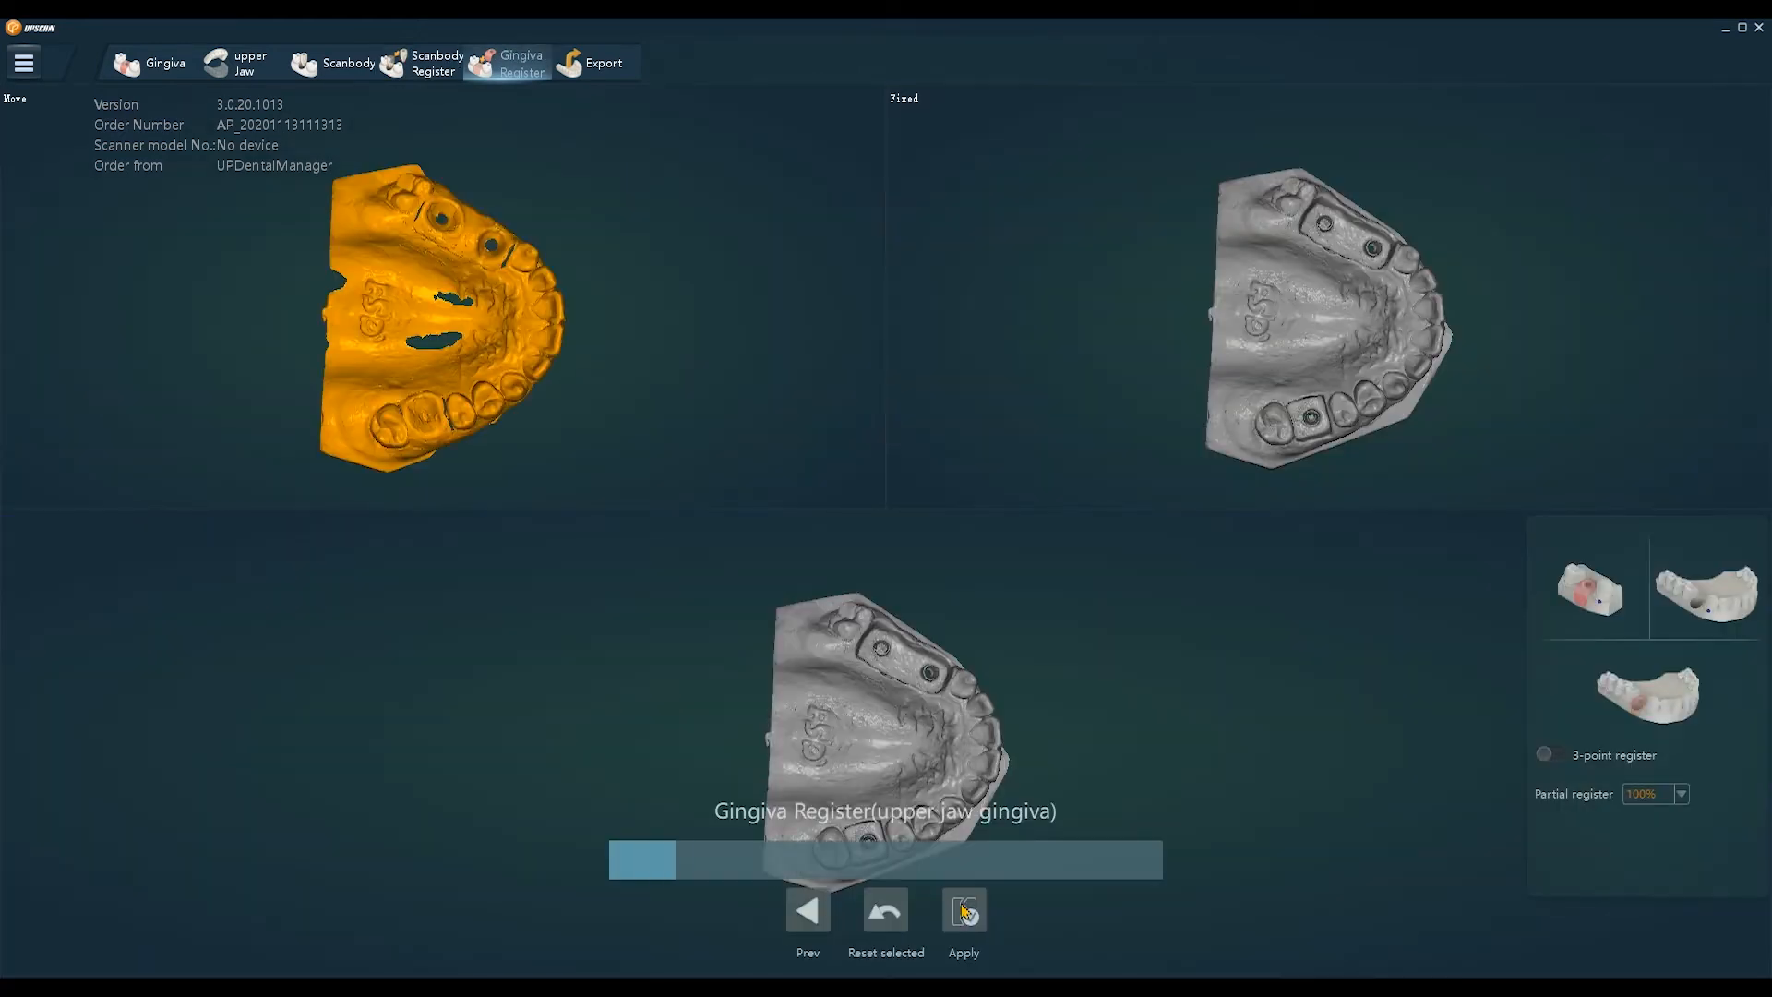
{"action": "left_click", "coordinate": [963, 908]}
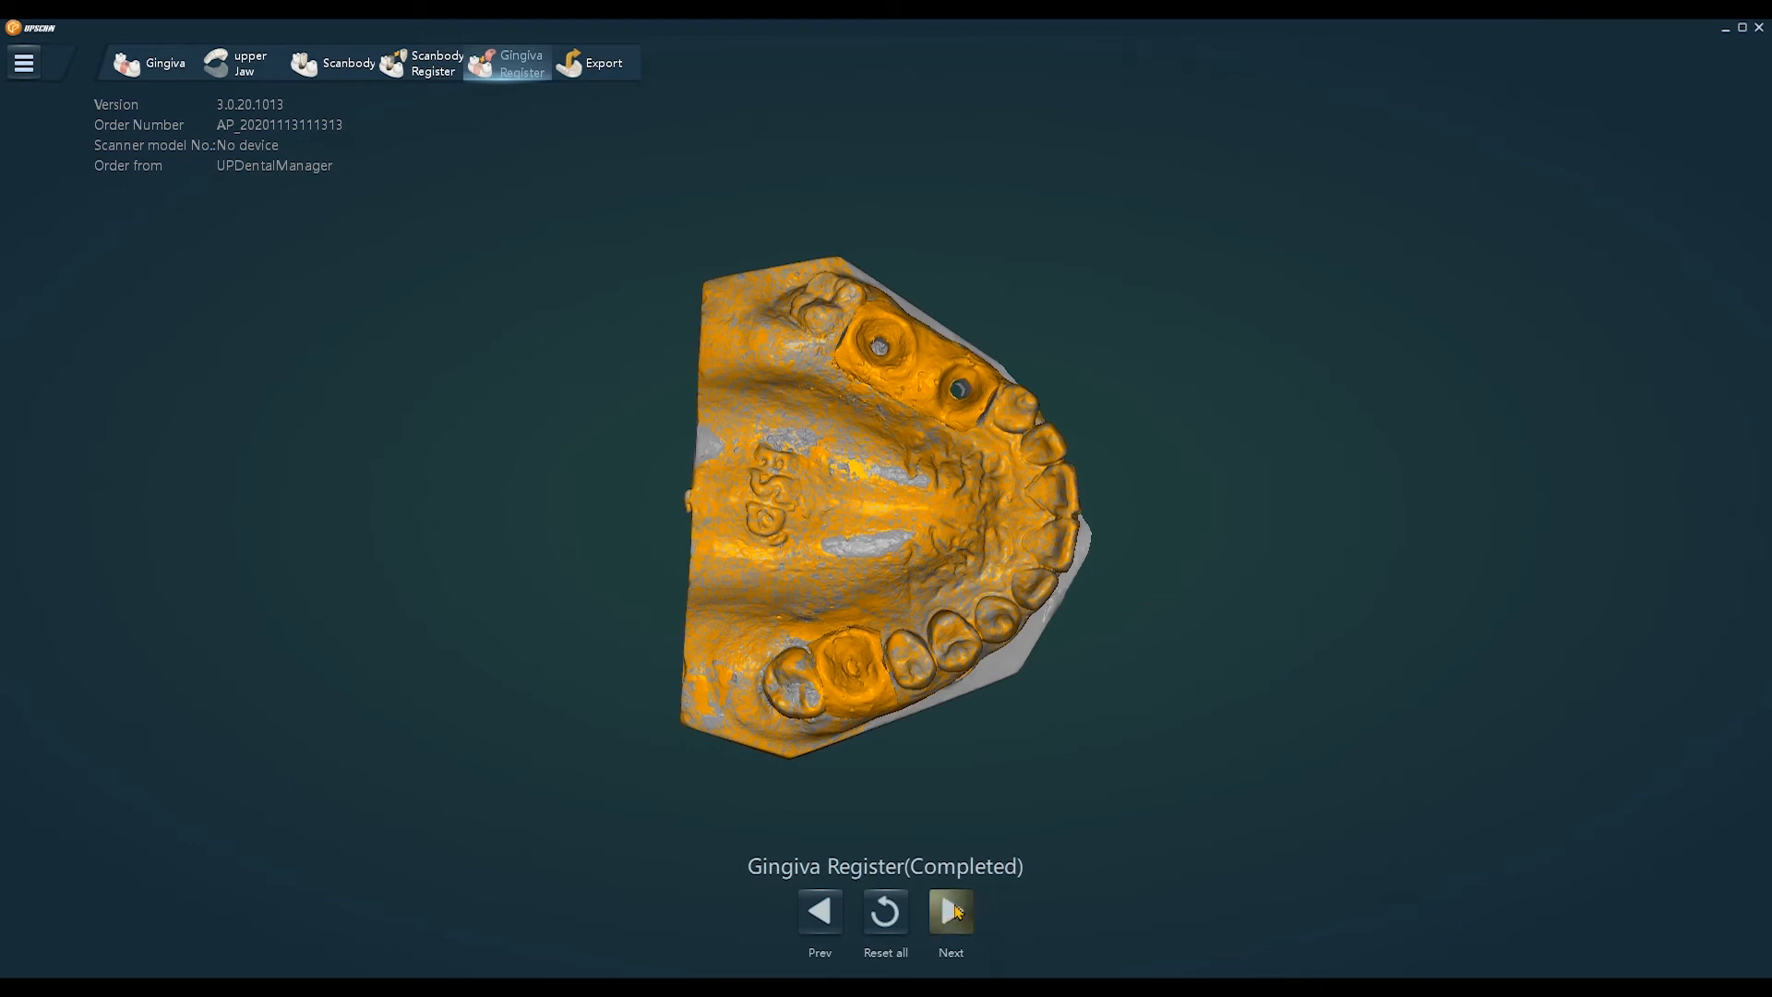
{"action": "left_click", "coordinate": [951, 909]}
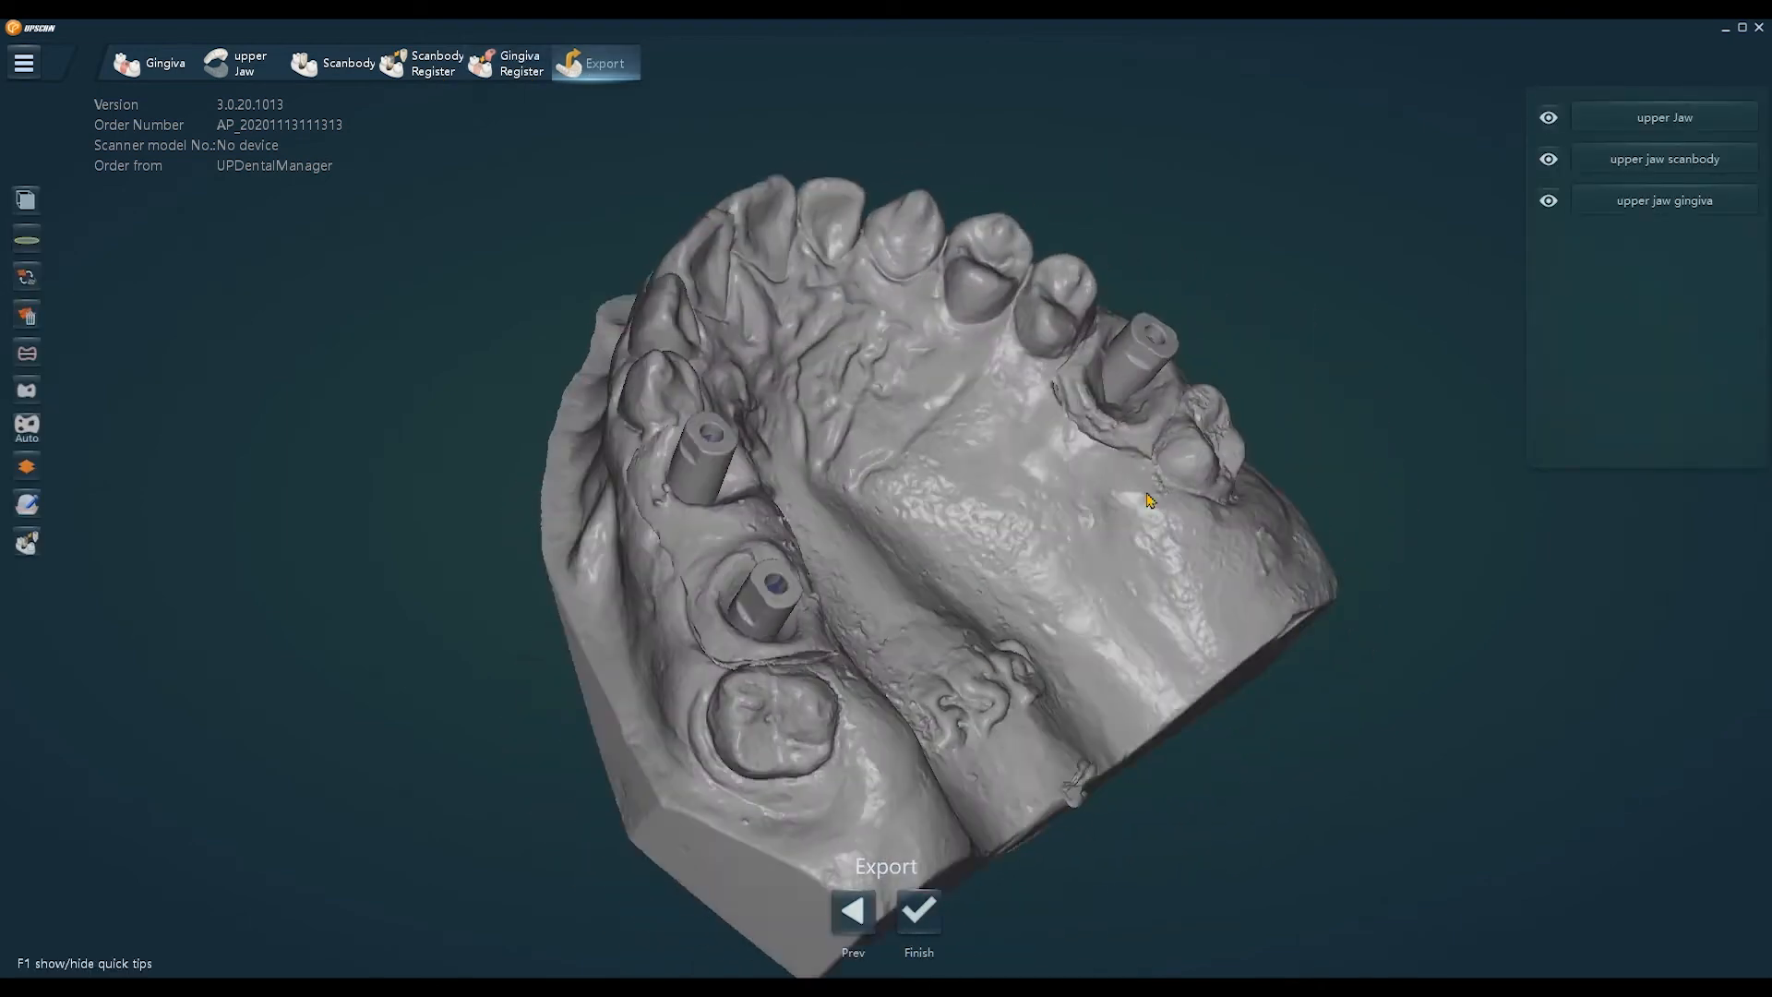
{"action": "left_click", "coordinate": [917, 906]}
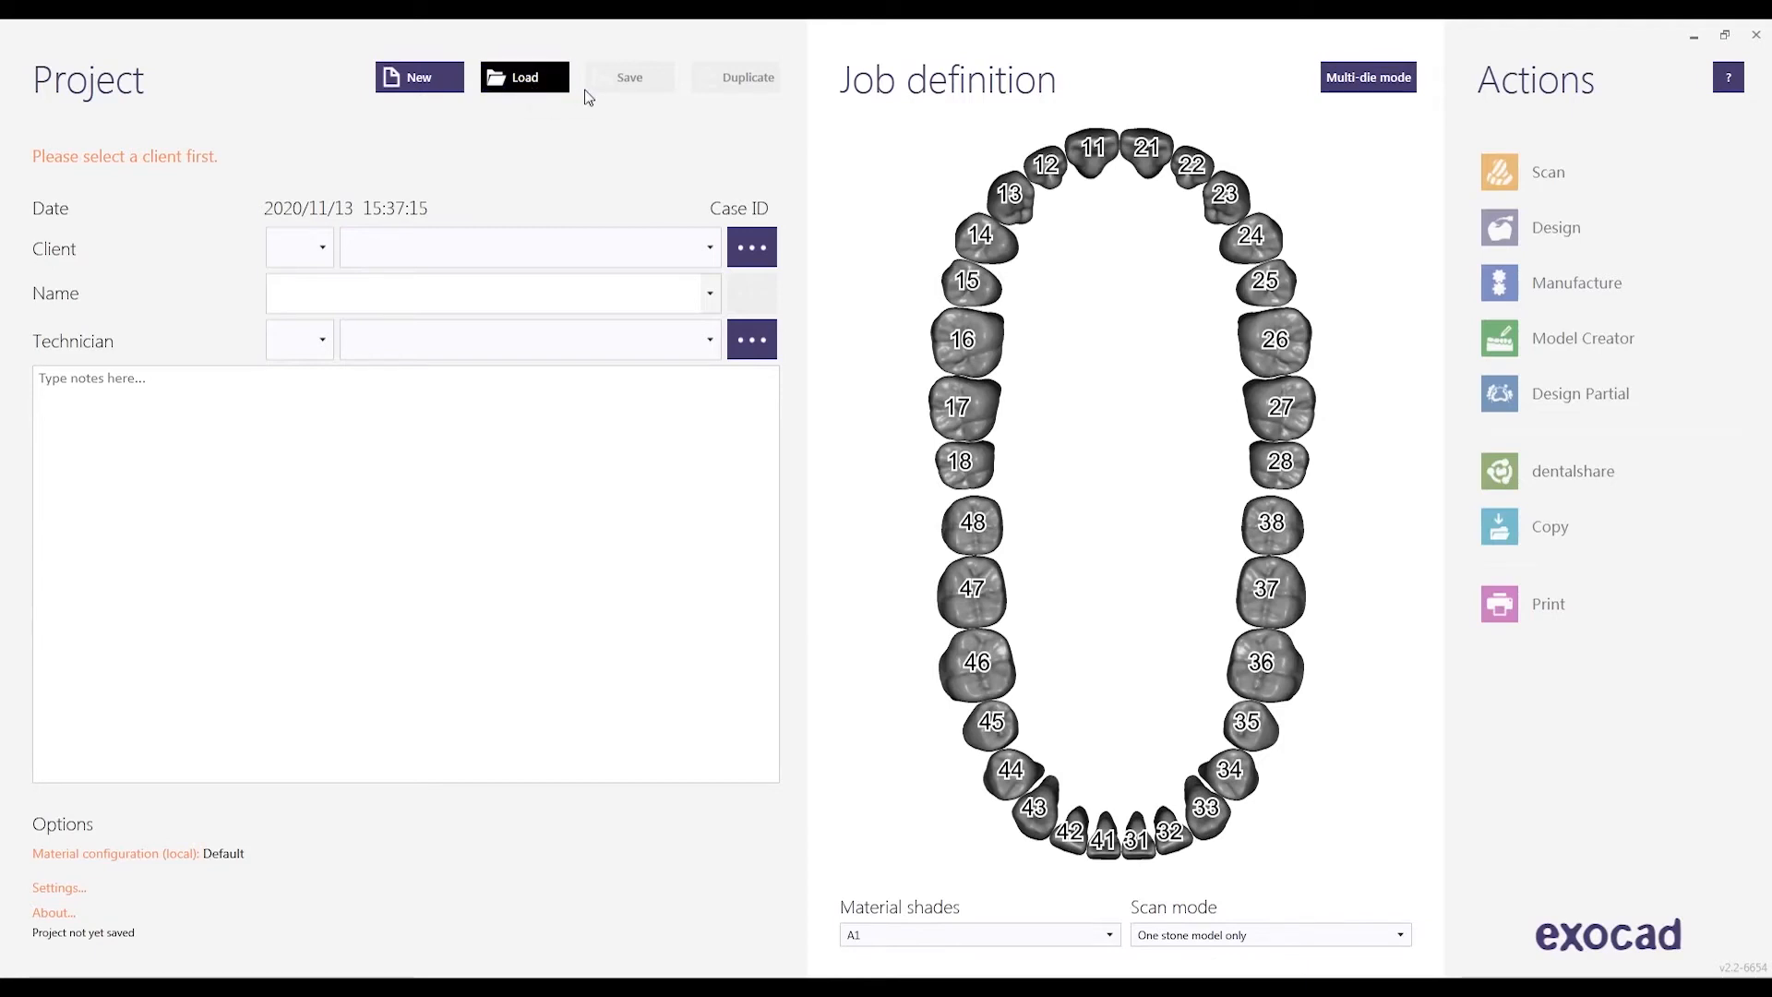
Import AP_20201113111313.dentalProject from the SourceFile folder into exocad.
{"action": "left_click", "coordinate": [522, 77]}
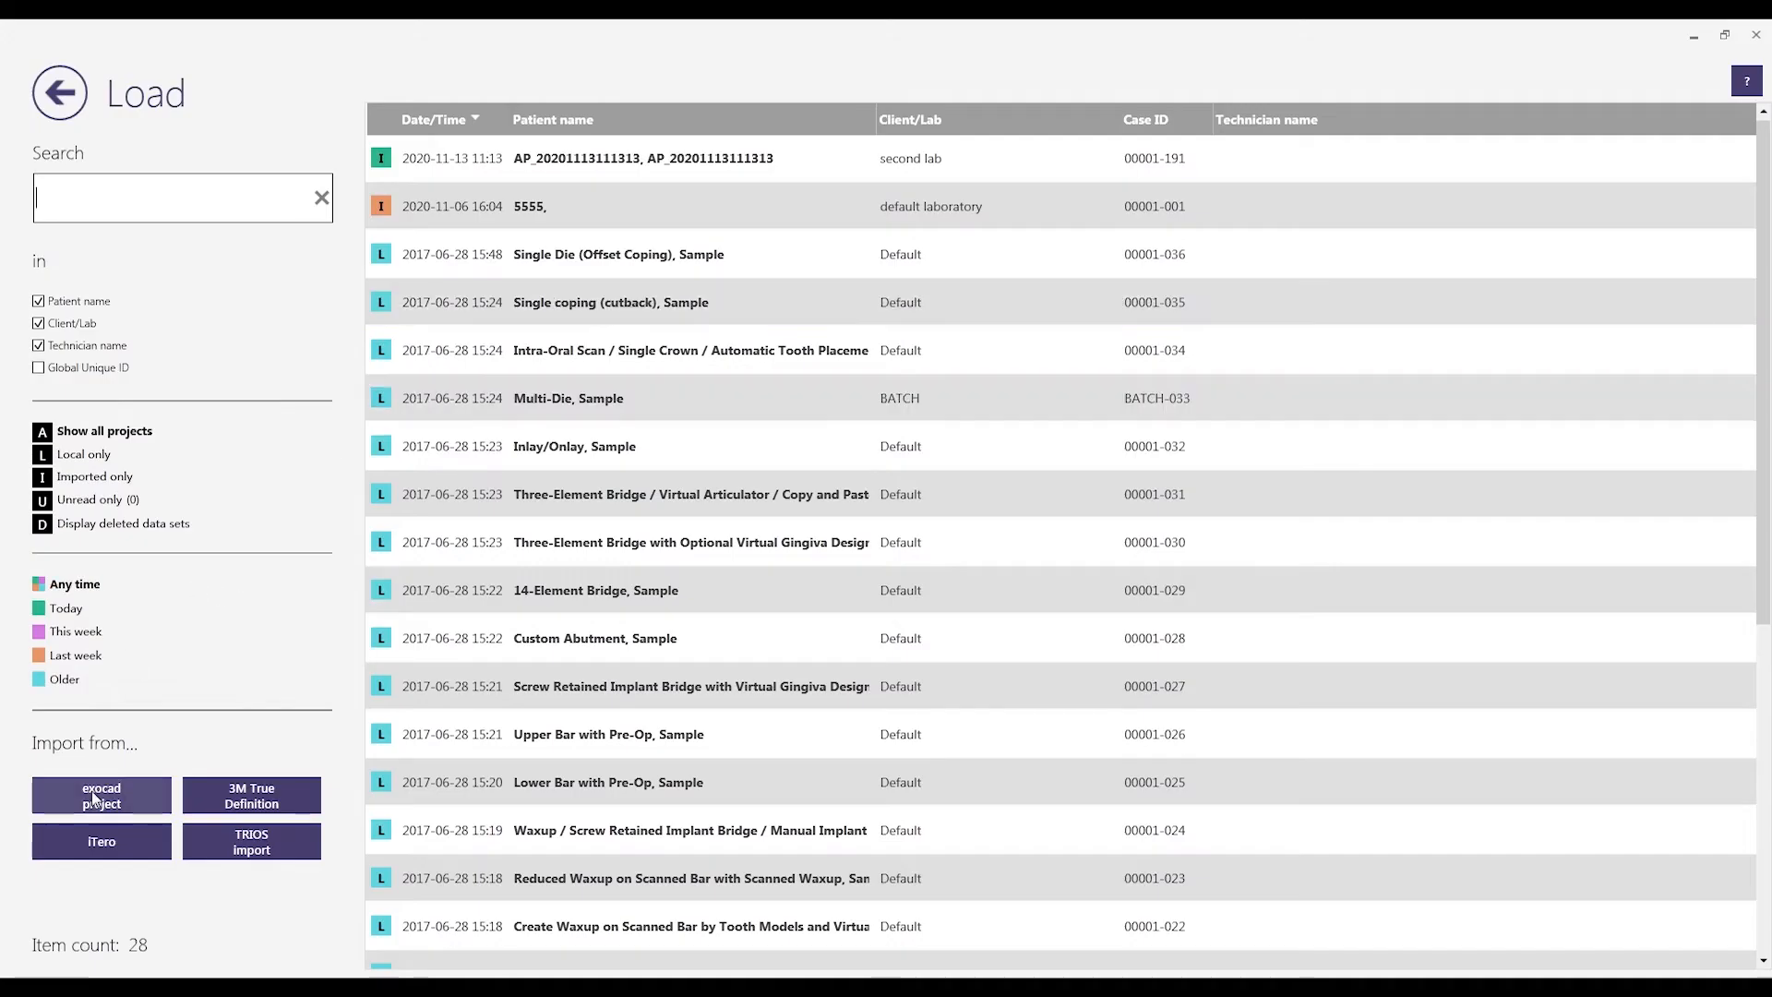
{"action": "left_click", "coordinate": [100, 793]}
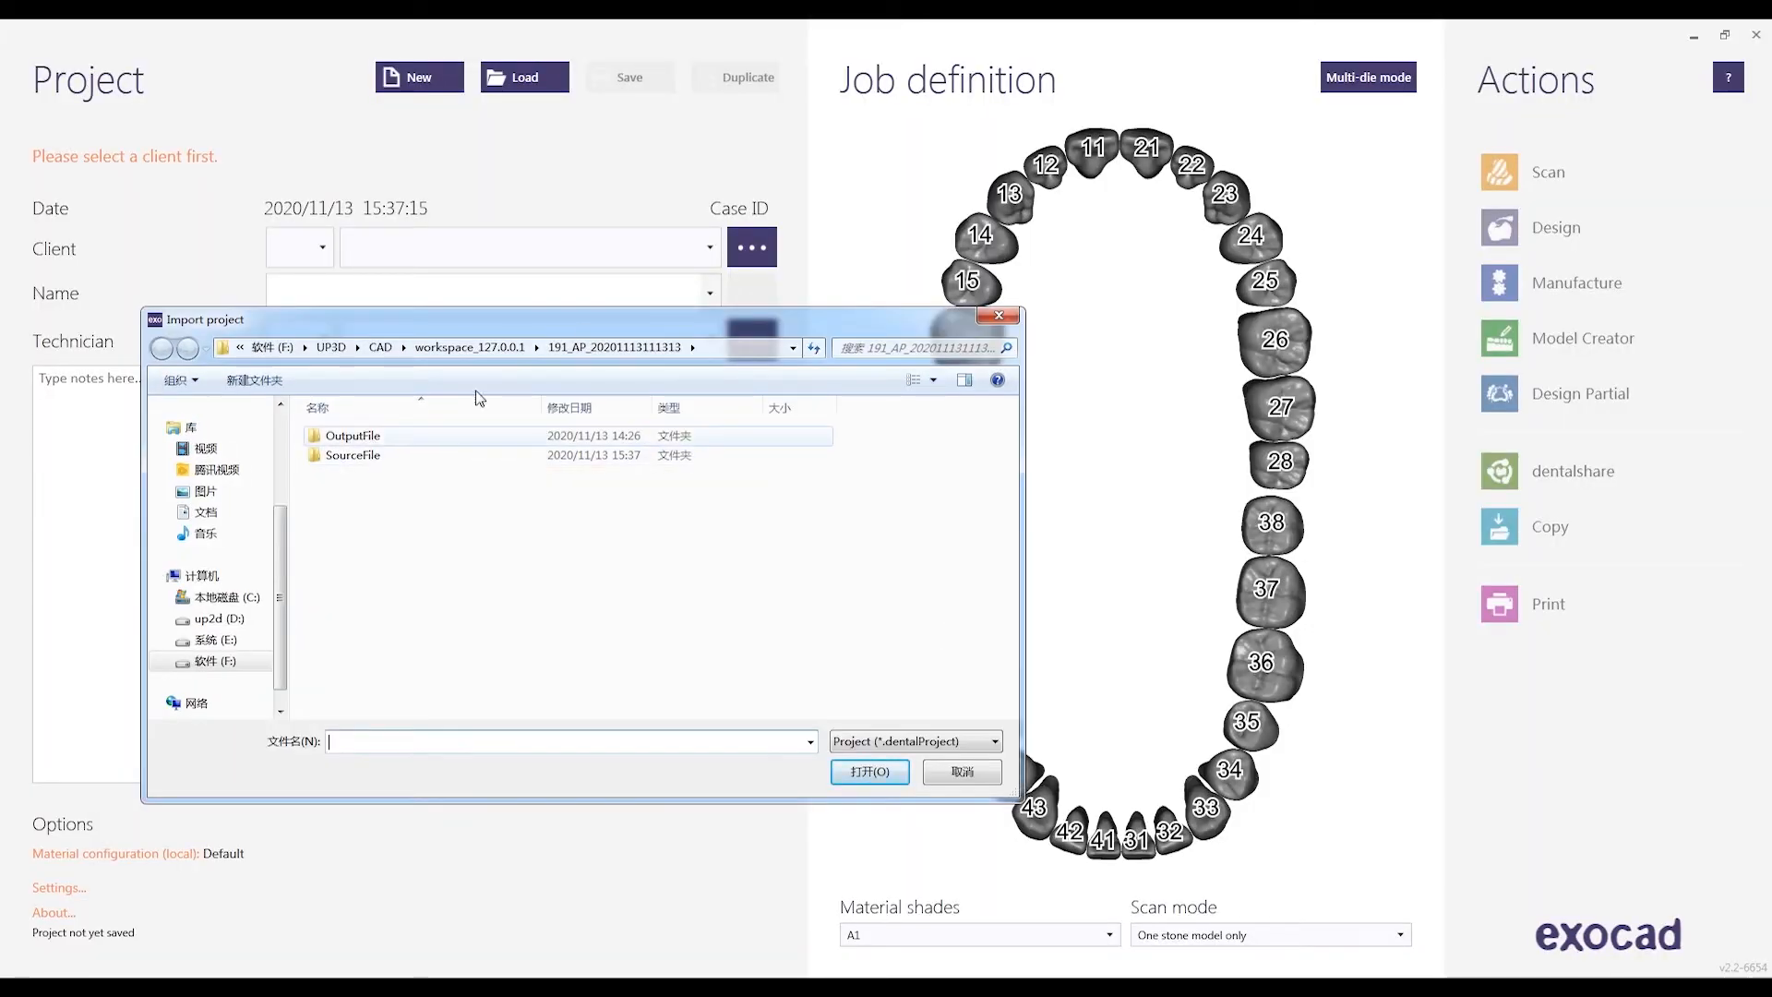
{"action": "left_click", "coordinate": [384, 454]}
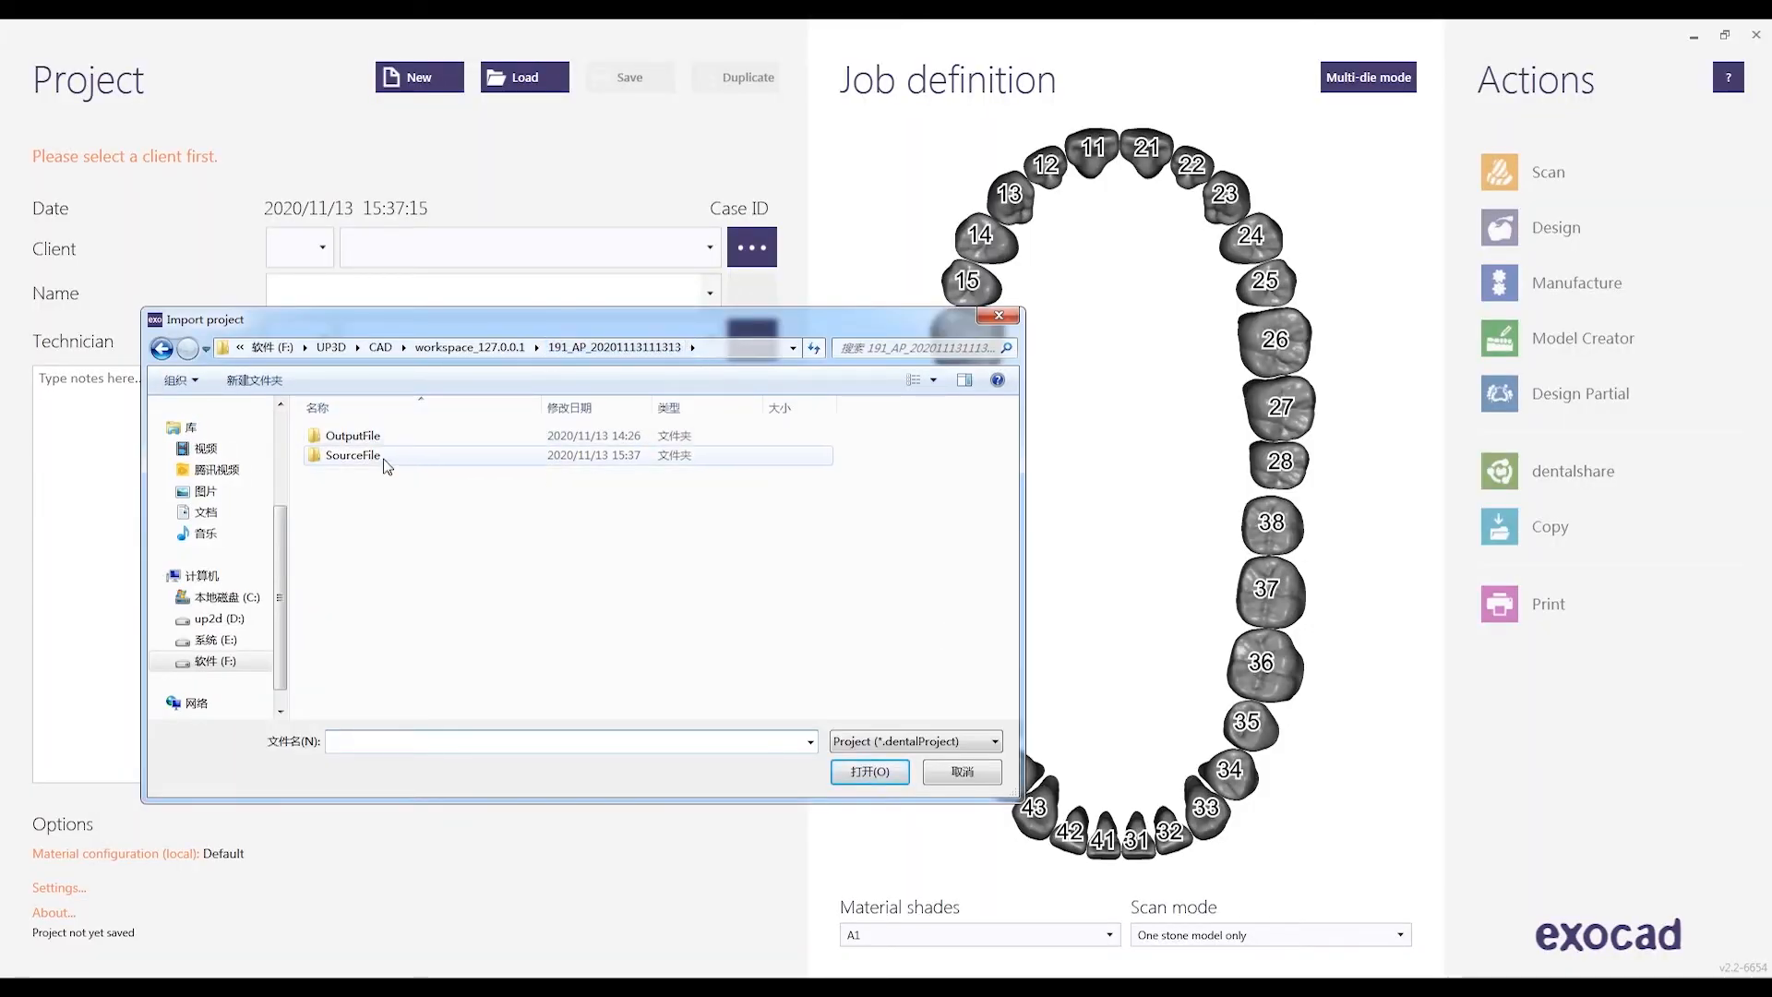
{"action": "double_click", "coordinate": [354, 454]}
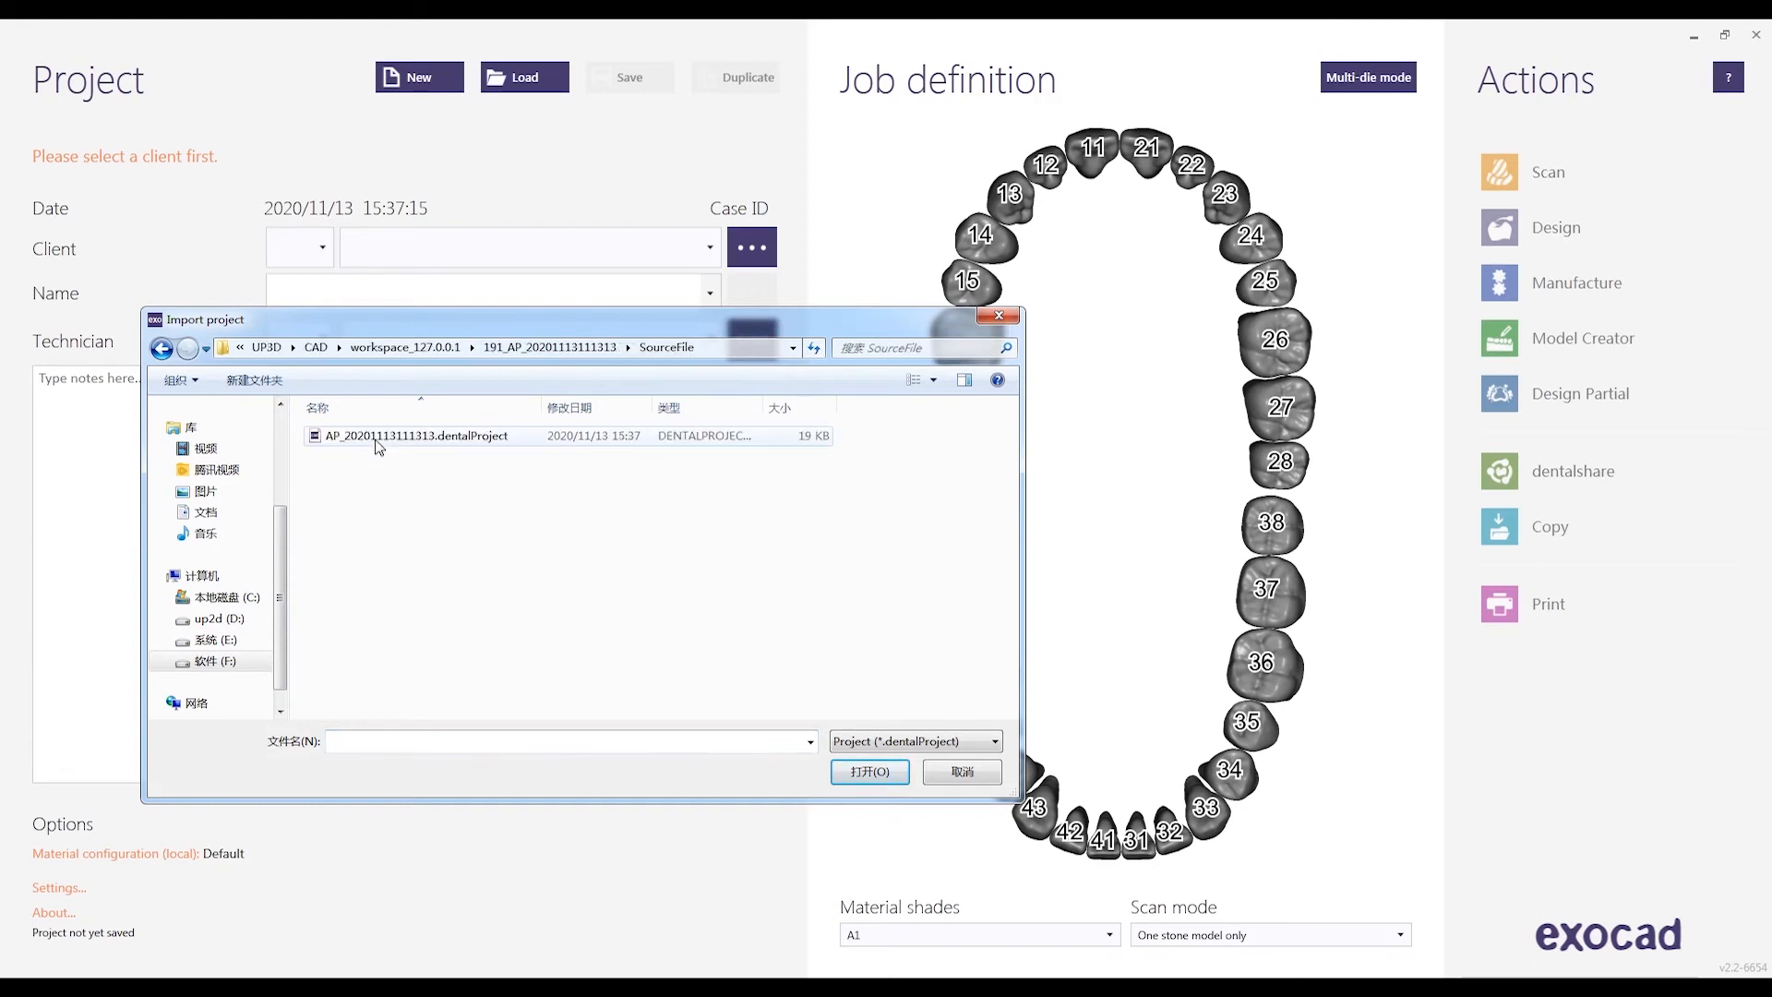
{"action": "left_click", "coordinate": [417, 435]}
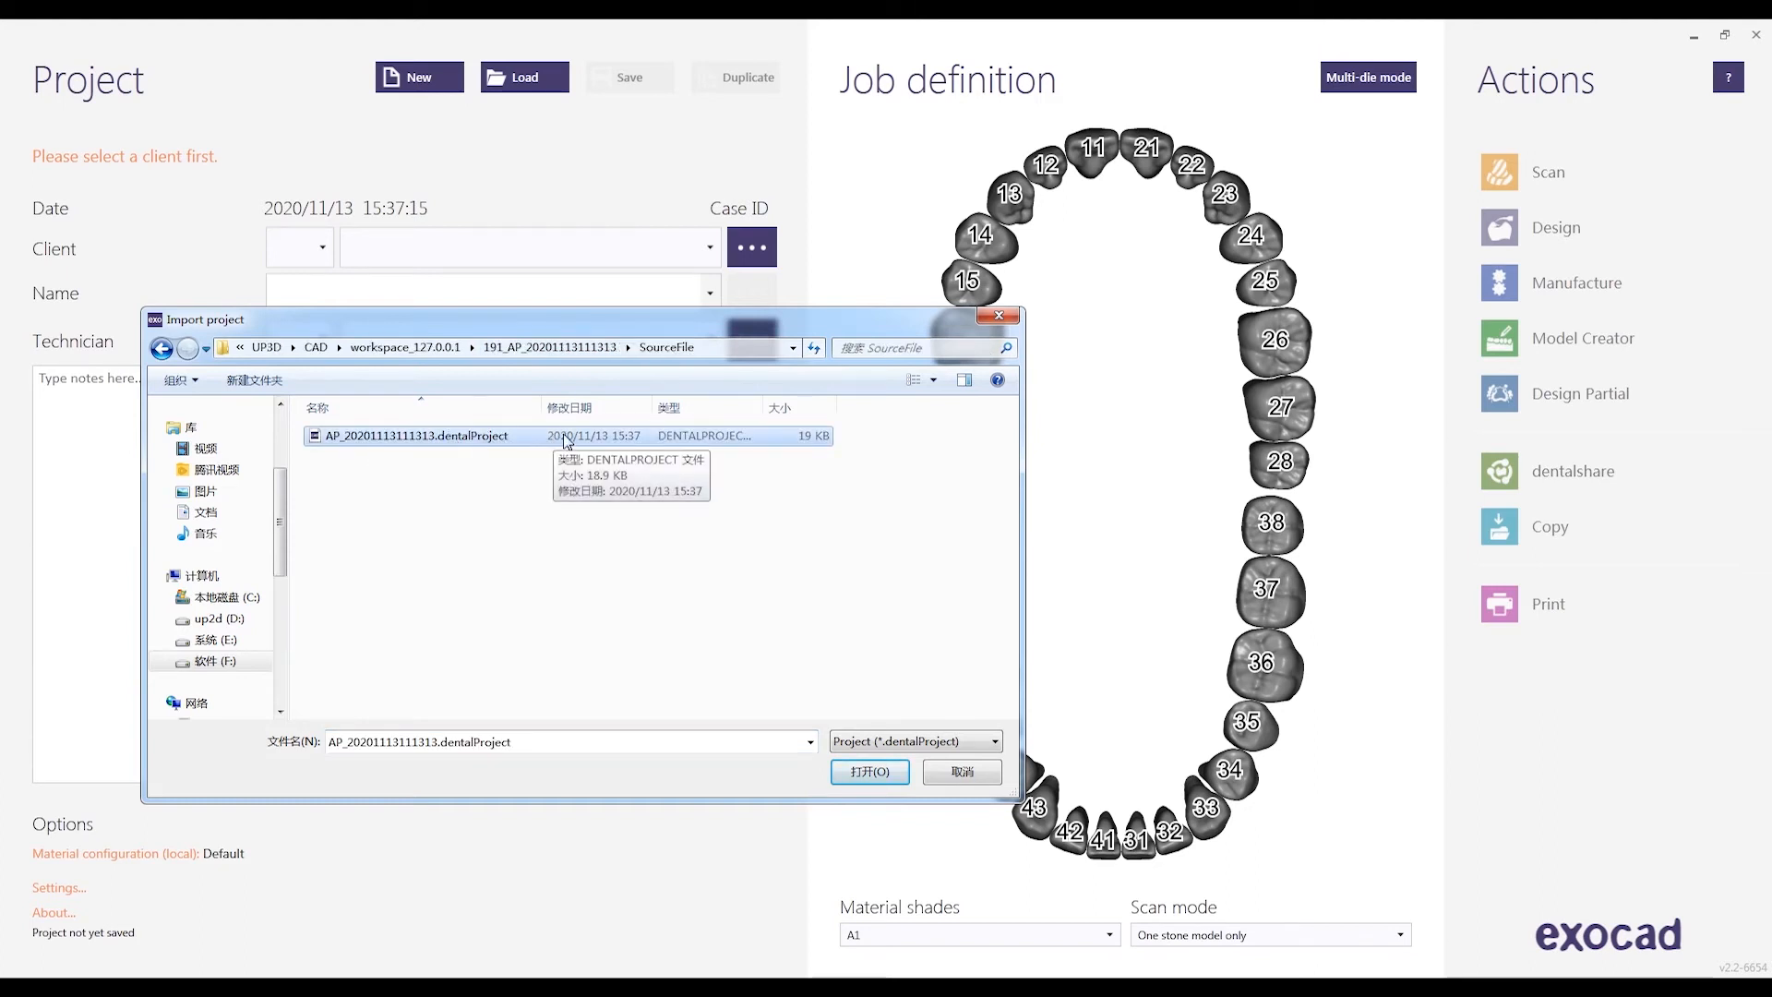
{"action": "left_click", "coordinate": [869, 771]}
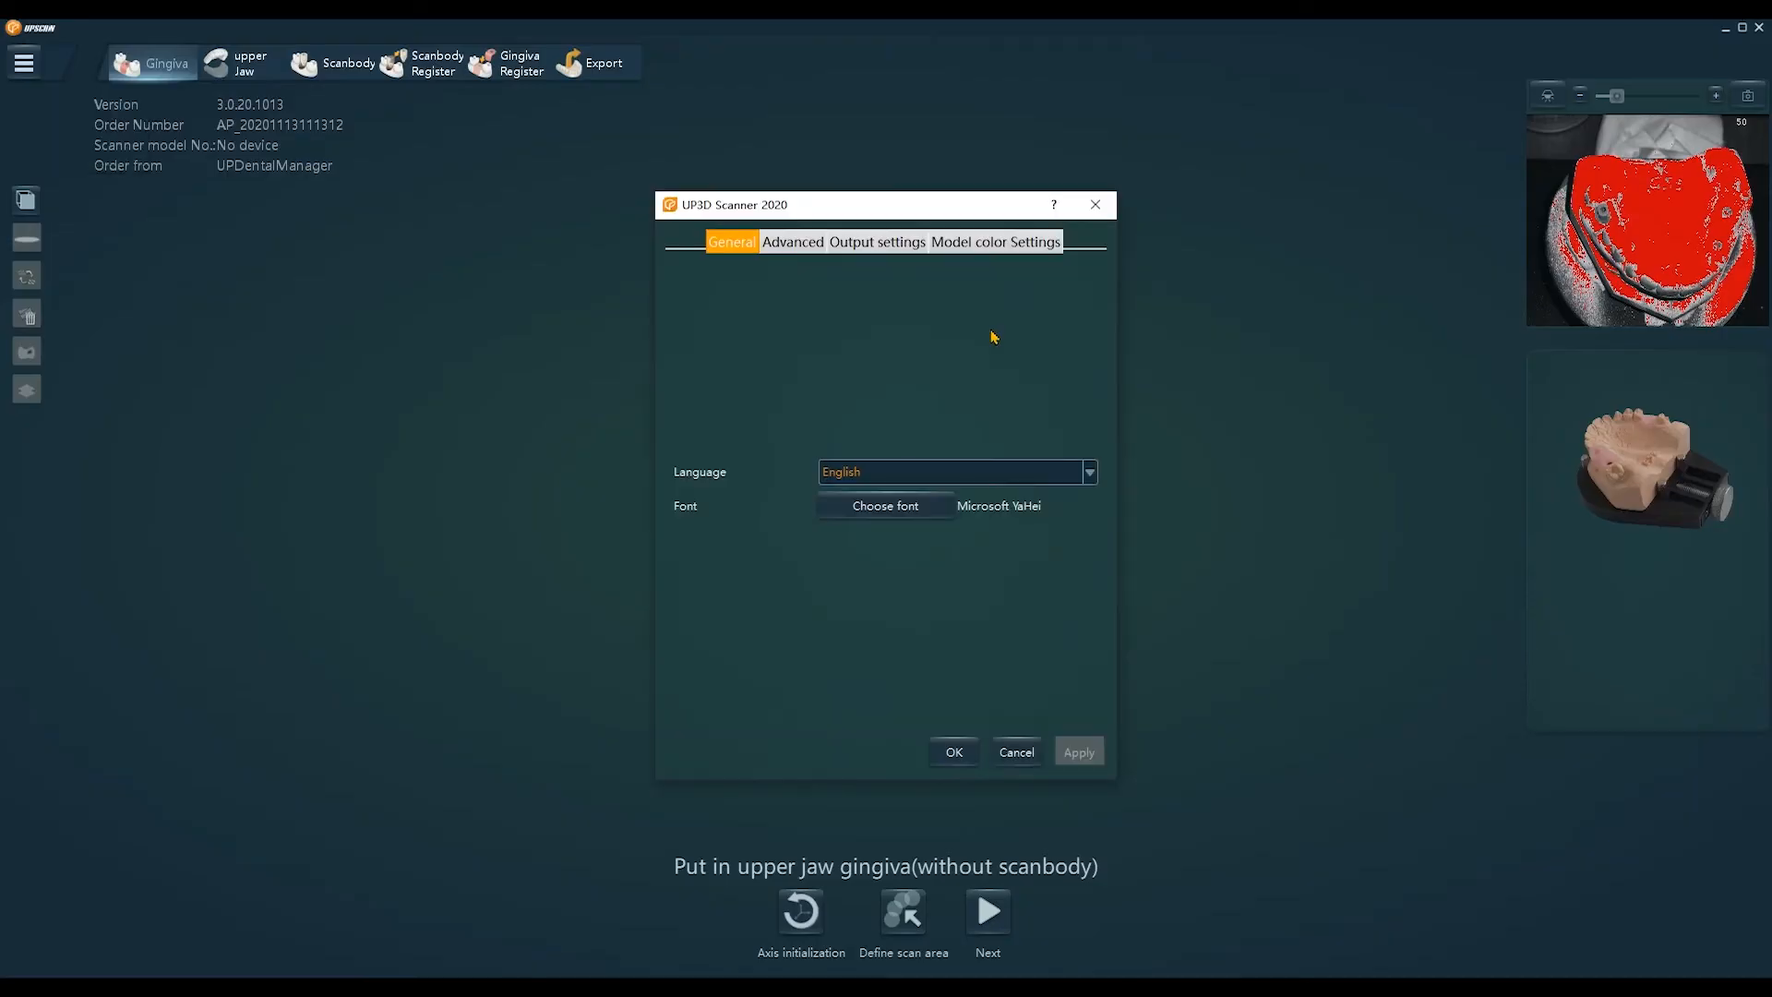
Set the scanner's output coordinate system to exocad in Output settings.
{"action": "left_click", "coordinate": [879, 242]}
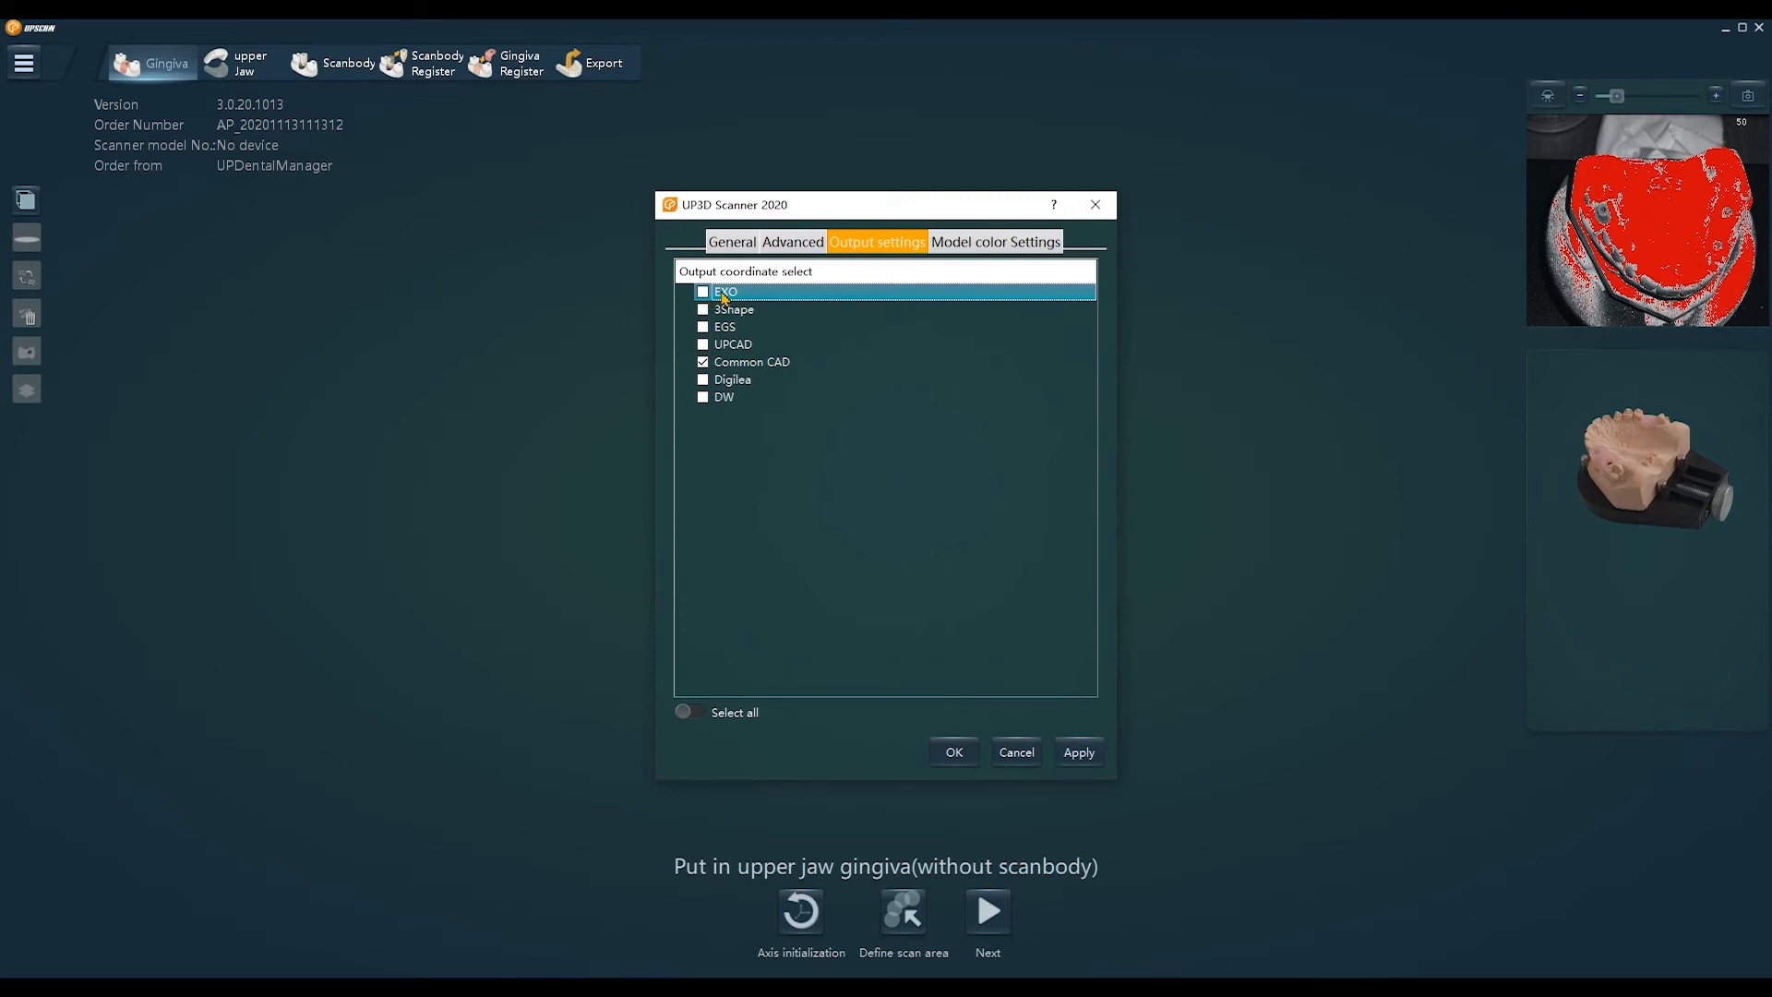
{"action": "left_click", "coordinate": [701, 292]}
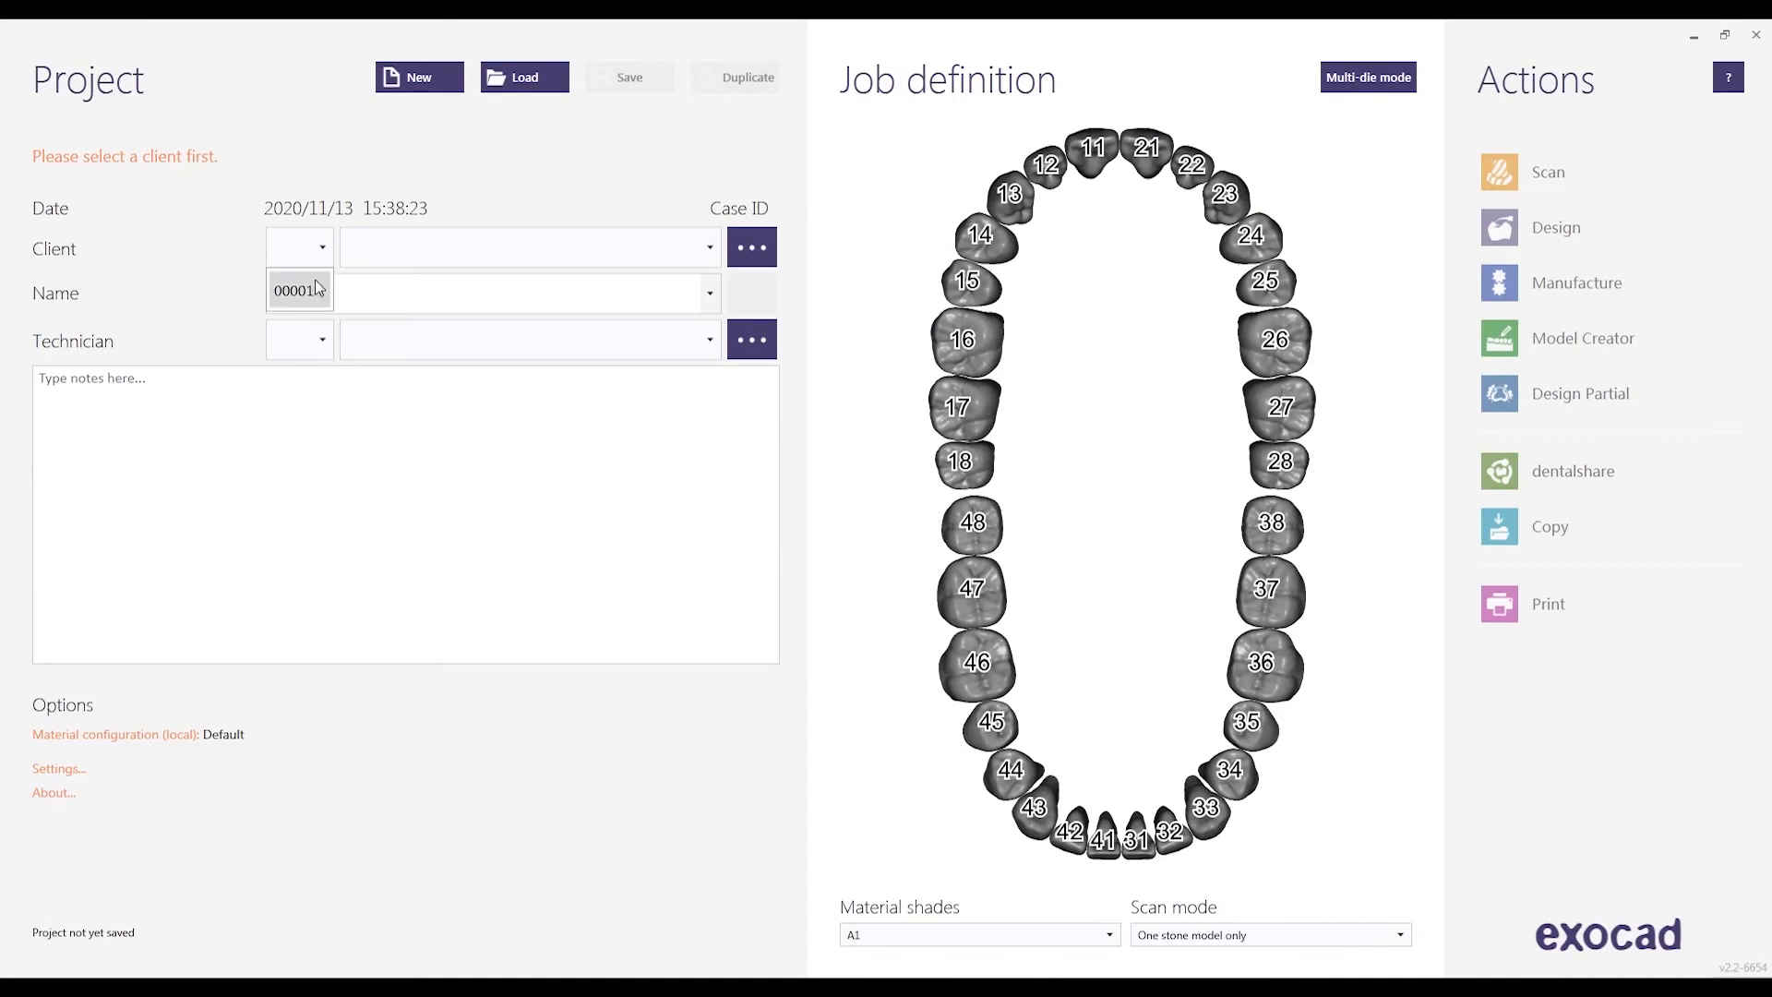
Enter patient 1111 and make tooth 14 a zirconia anatomic crown on a custom abutment with separate gingiva scan.
{"action": "type", "text": "1111"}
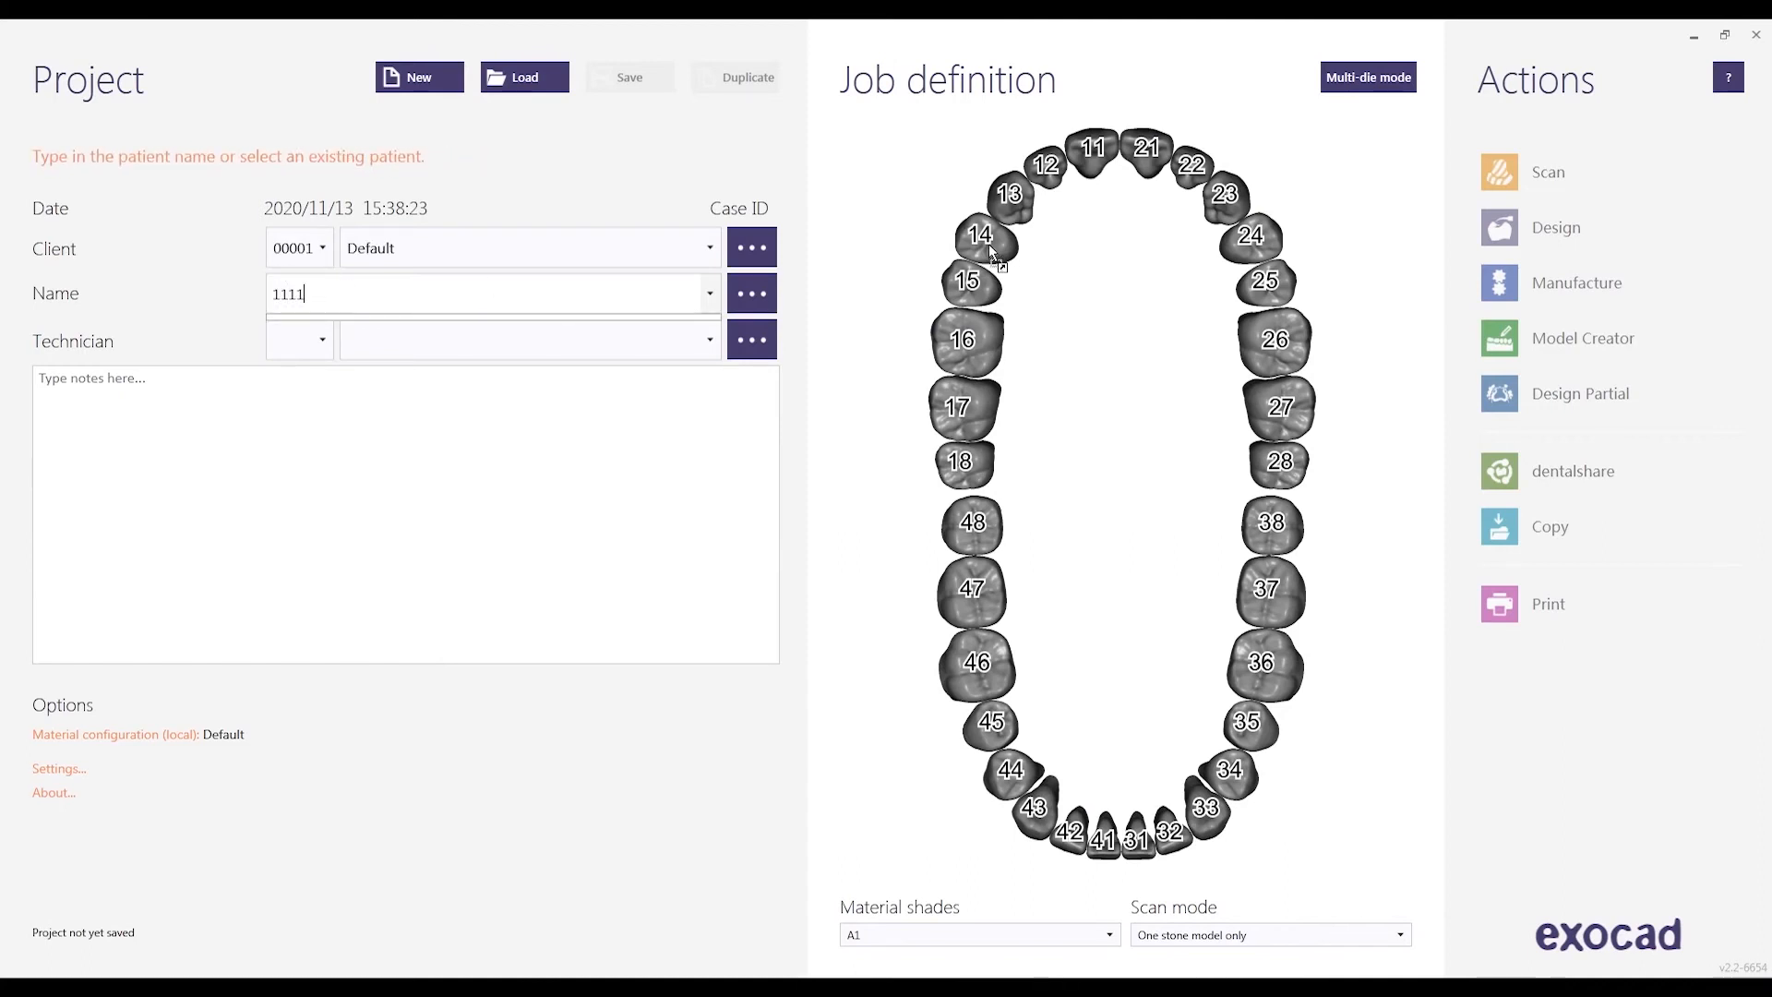
{"action": "left_click", "coordinate": [978, 238]}
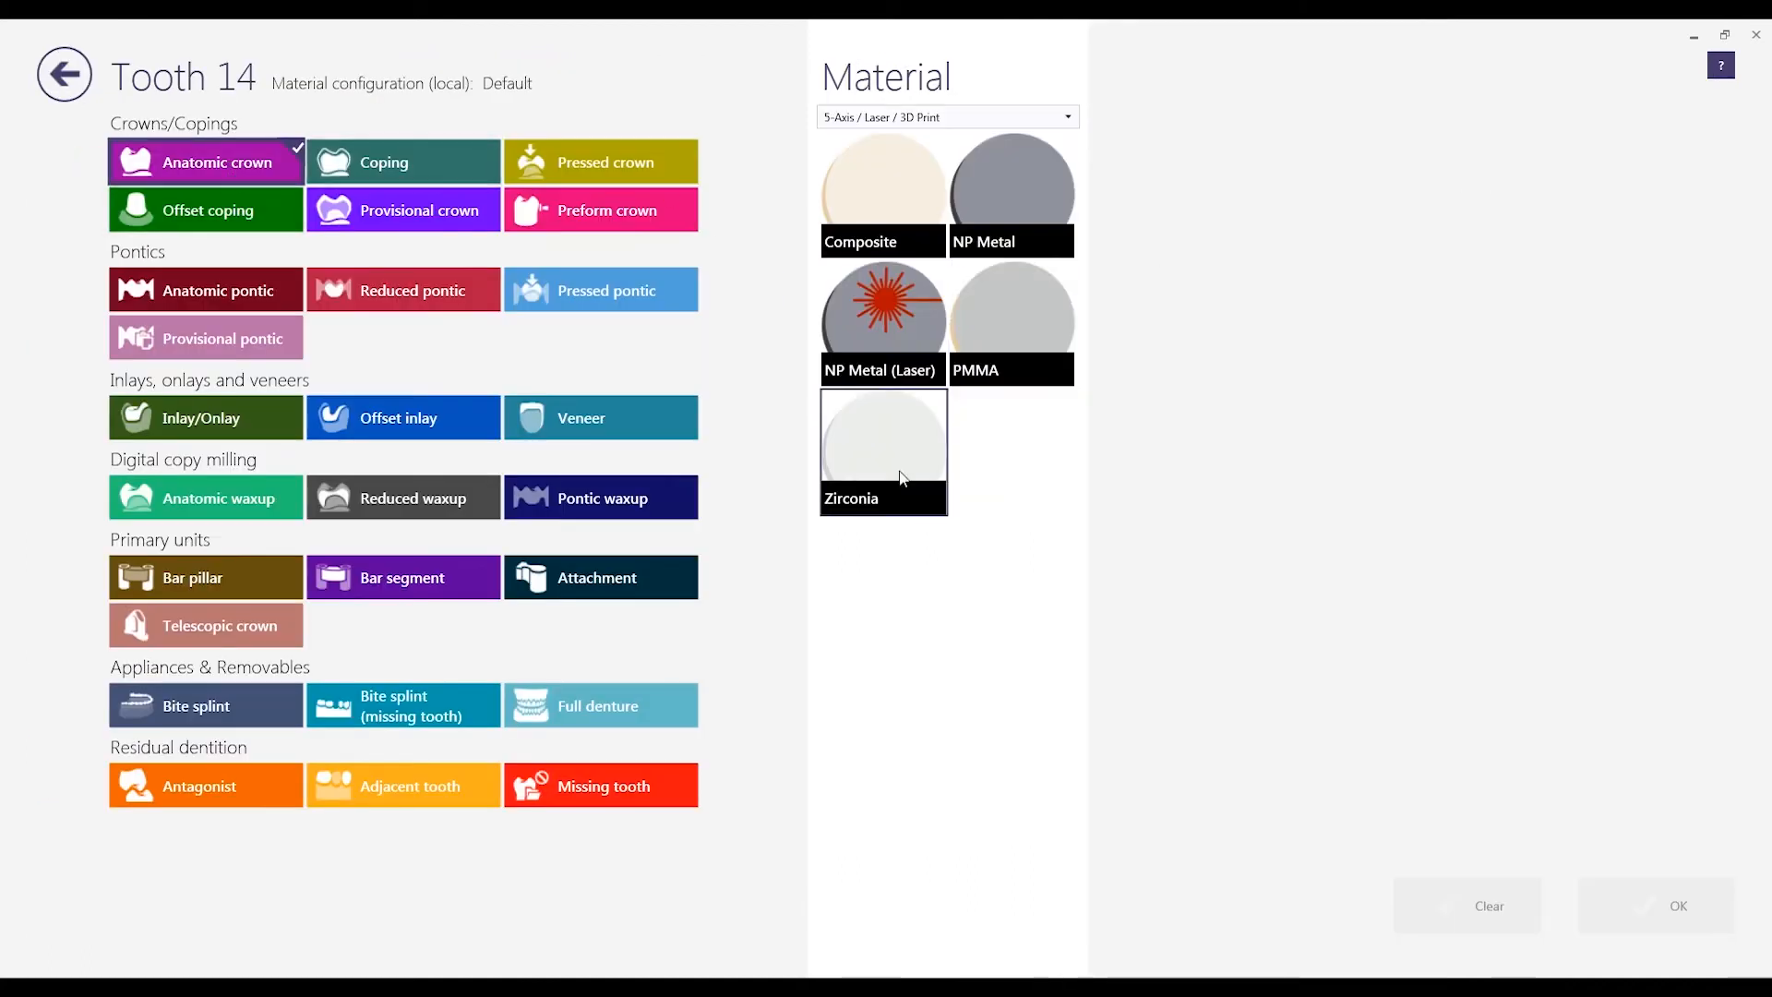
{"action": "left_click", "coordinate": [882, 441]}
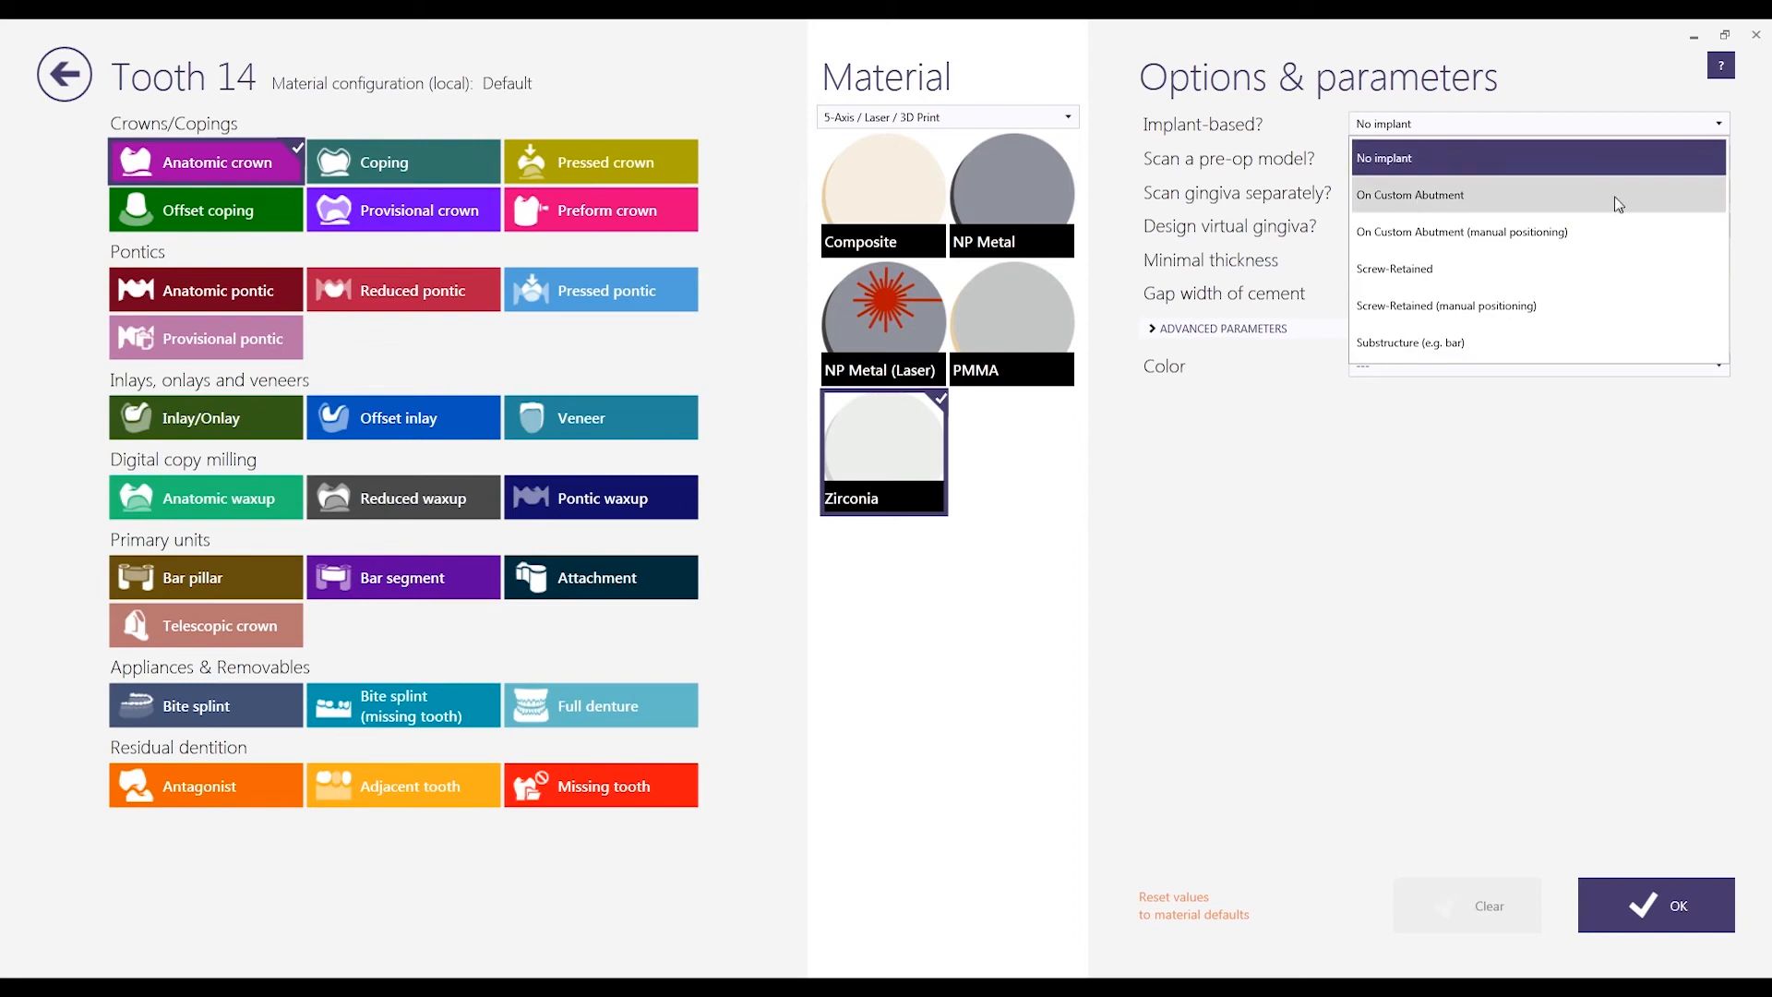
{"action": "left_click", "coordinate": [1409, 194]}
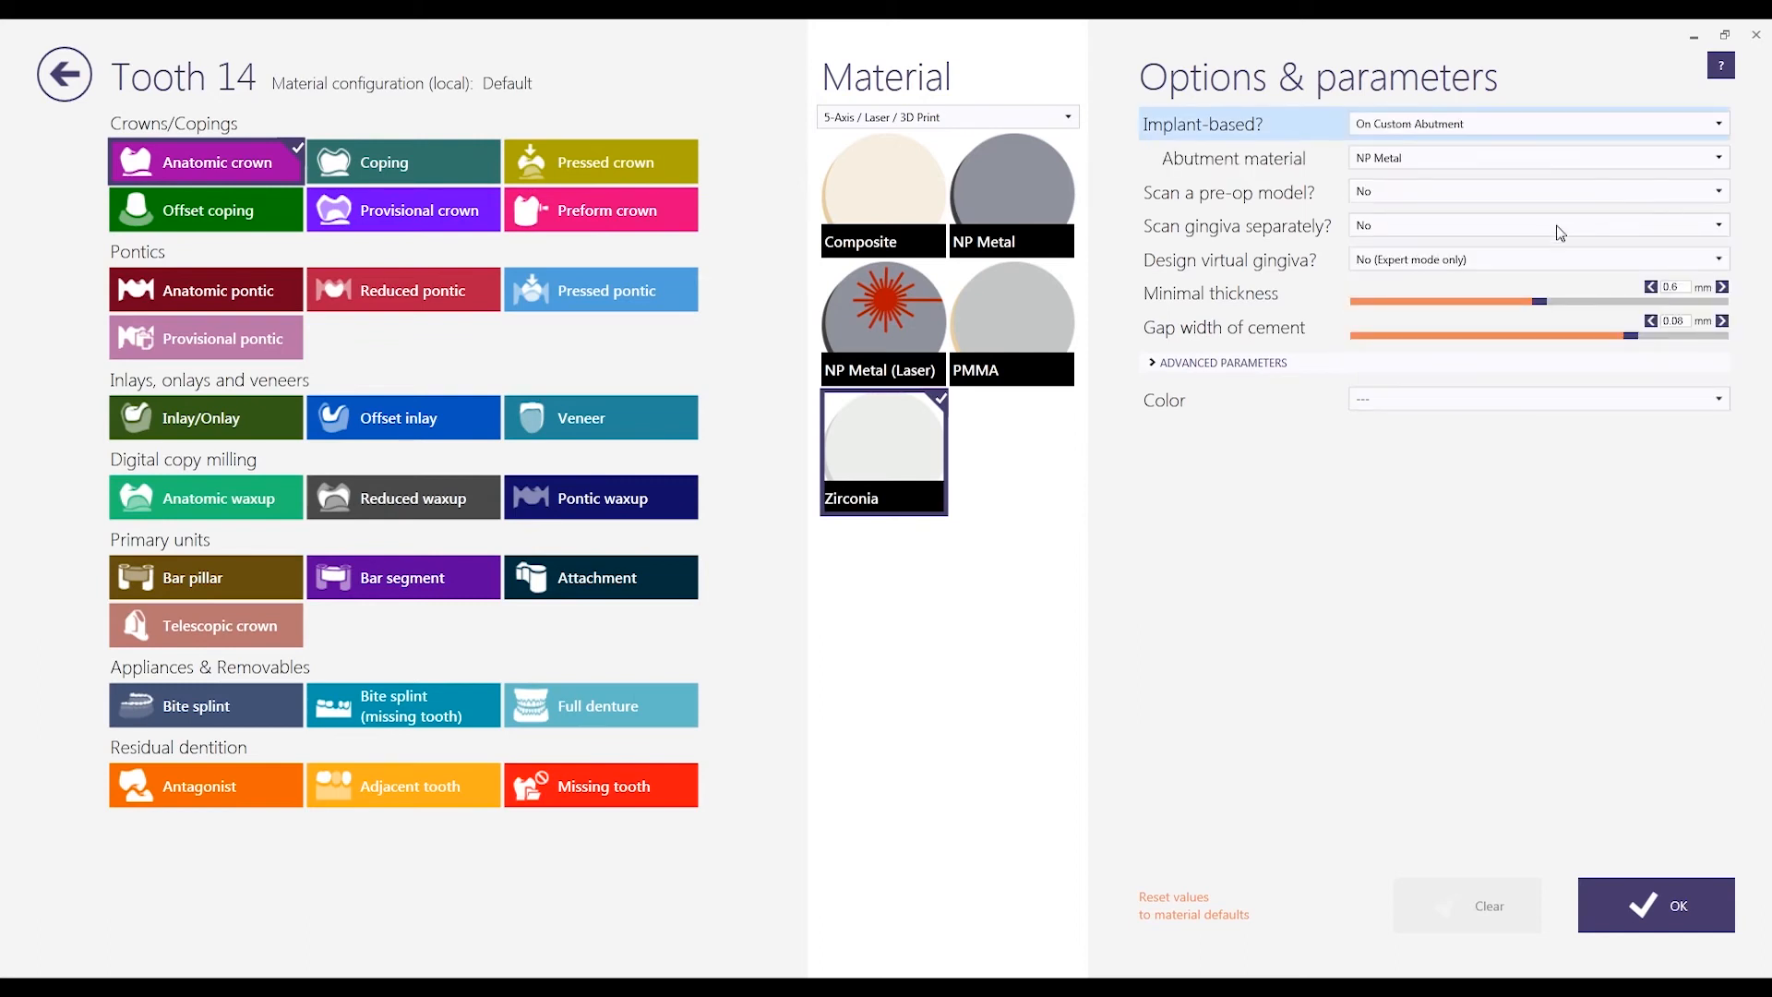
{"action": "left_click", "coordinate": [1532, 225]}
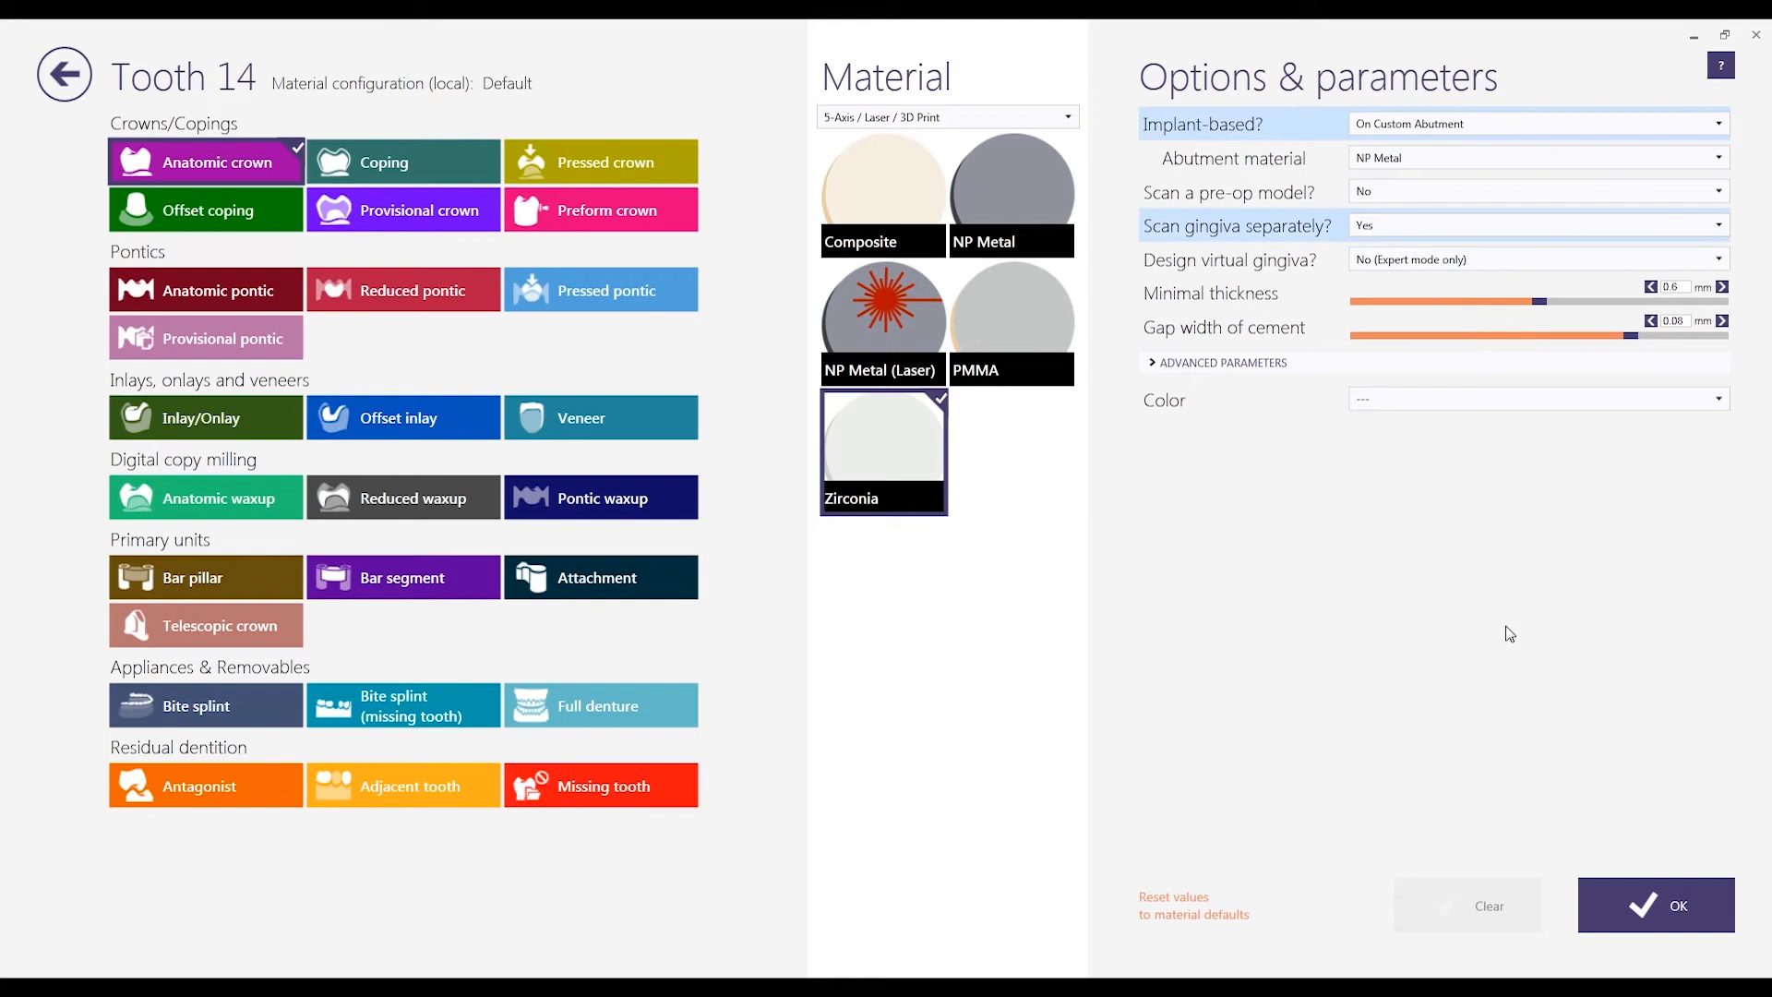
{"action": "left_click", "coordinate": [1680, 904]}
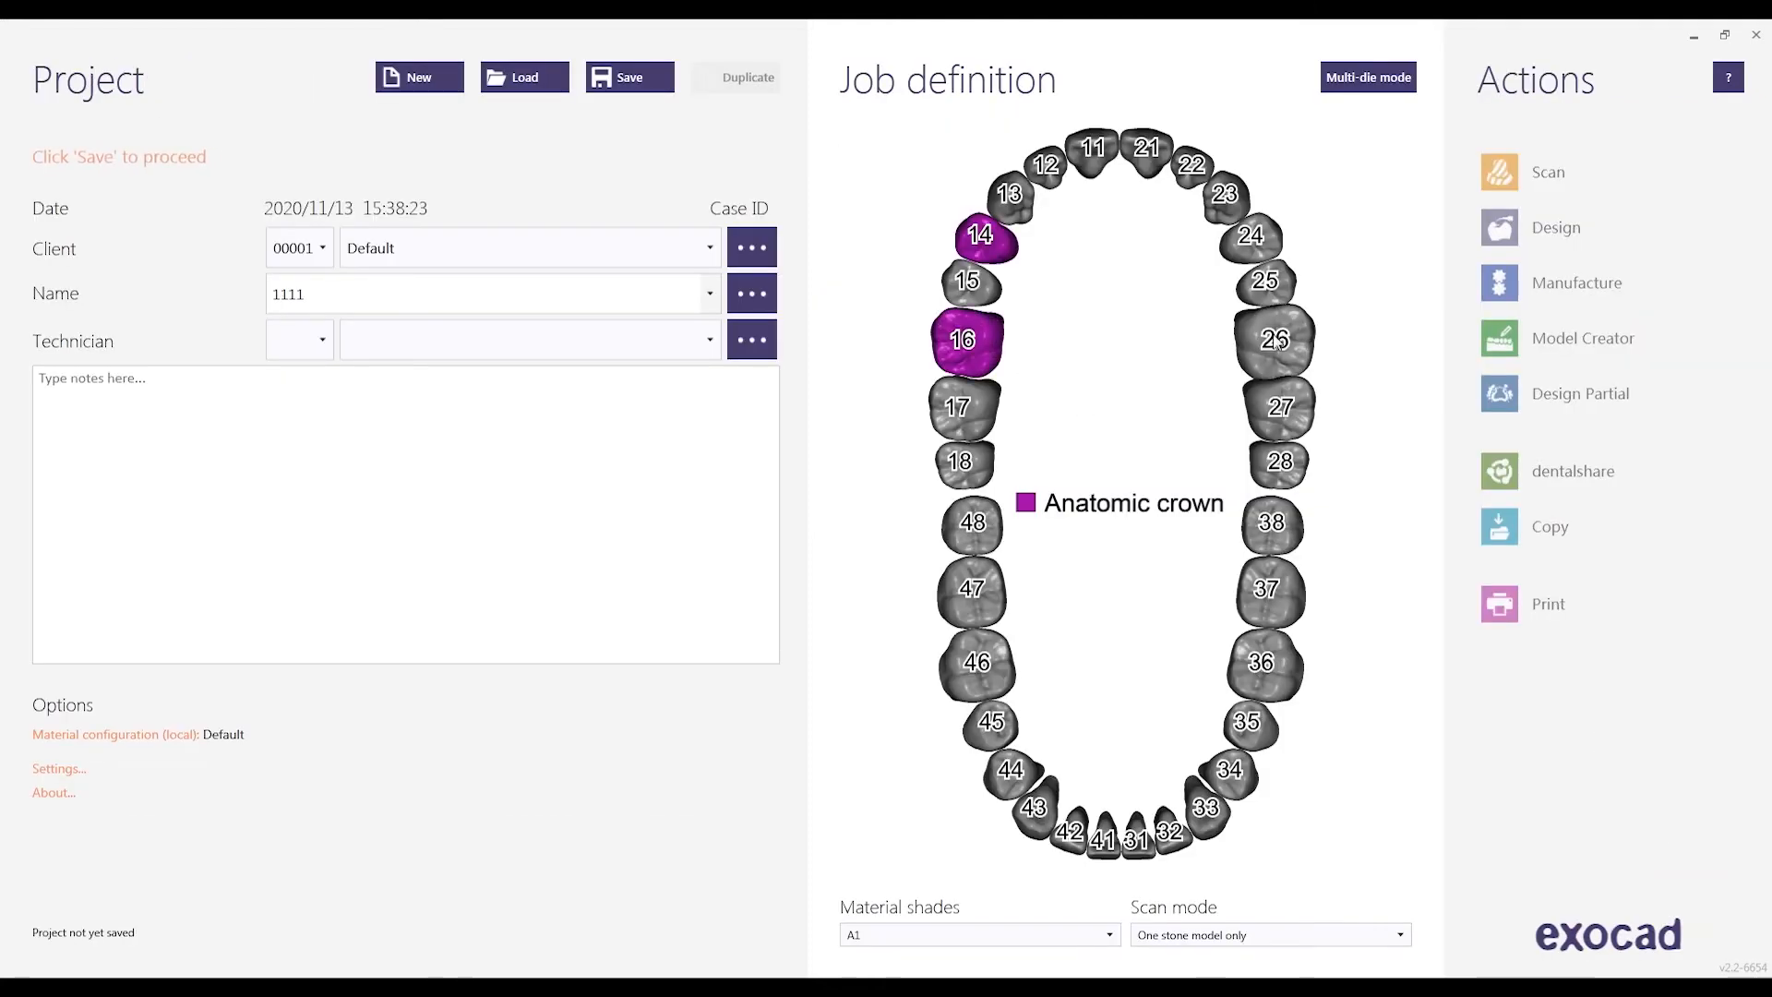
{"action": "left_click", "coordinate": [967, 281]}
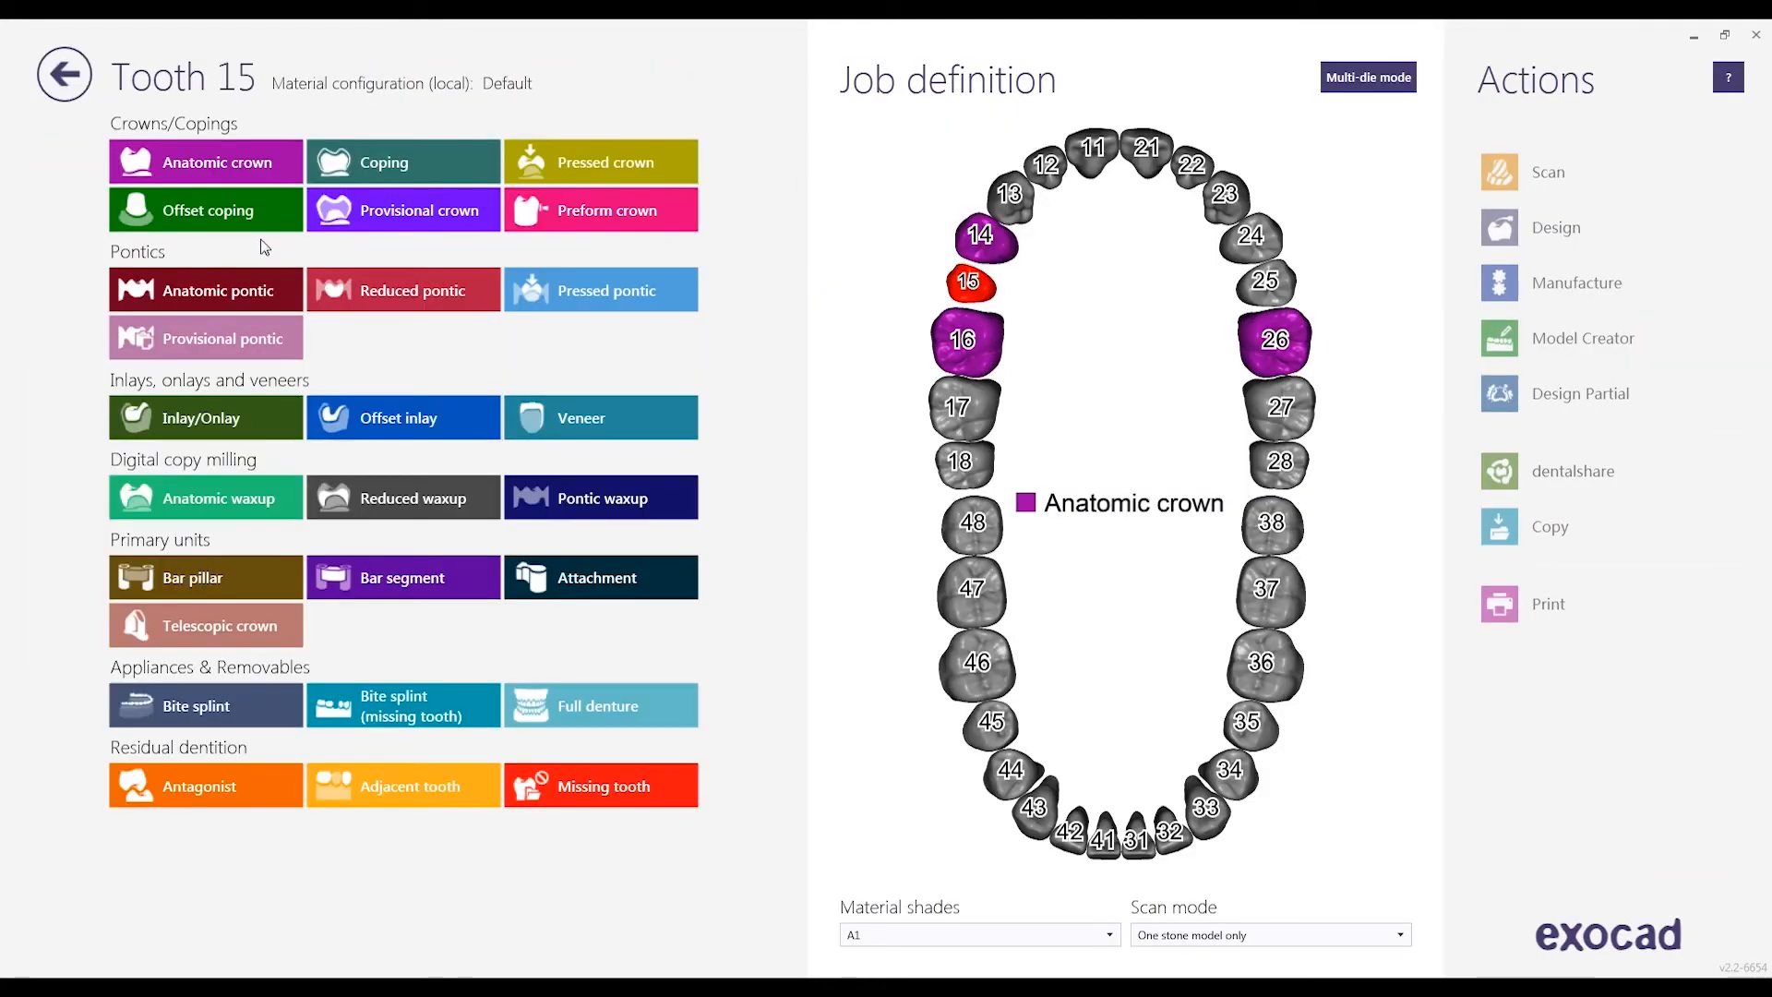
{"action": "mouse_move", "coordinate": [220, 290]}
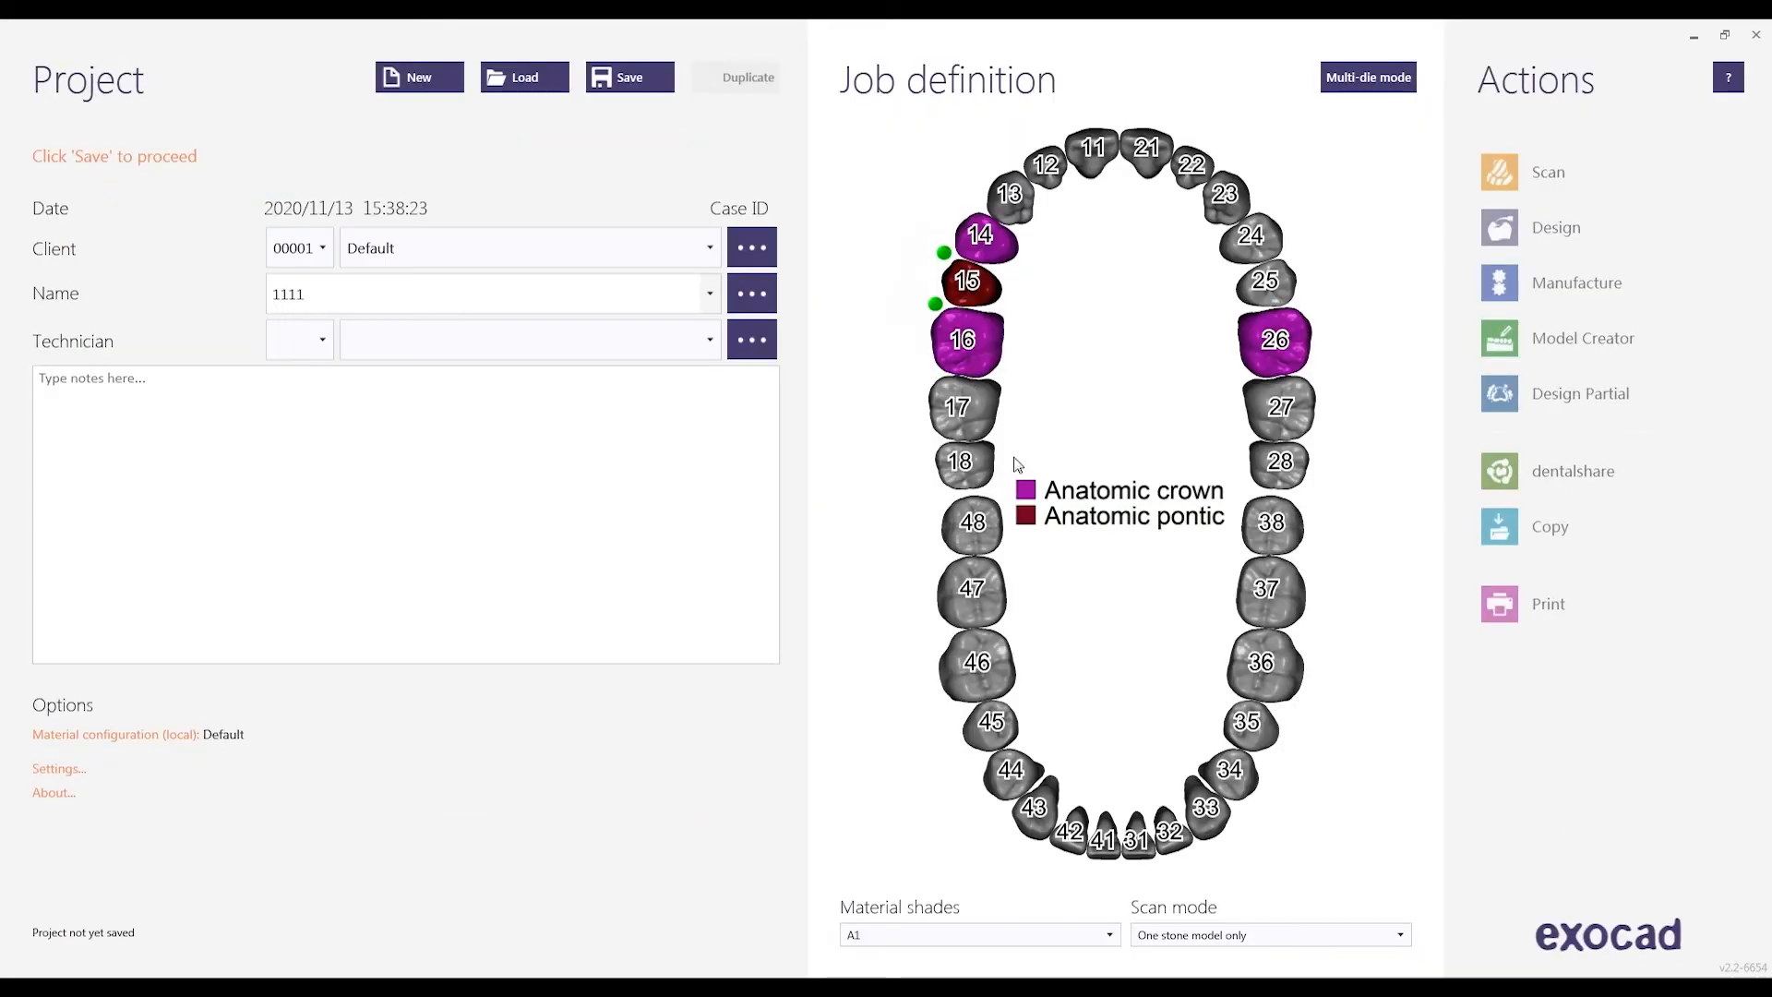
Save the exocad project and send it to scanning in UPDentalManager.
{"action": "left_click", "coordinate": [628, 78]}
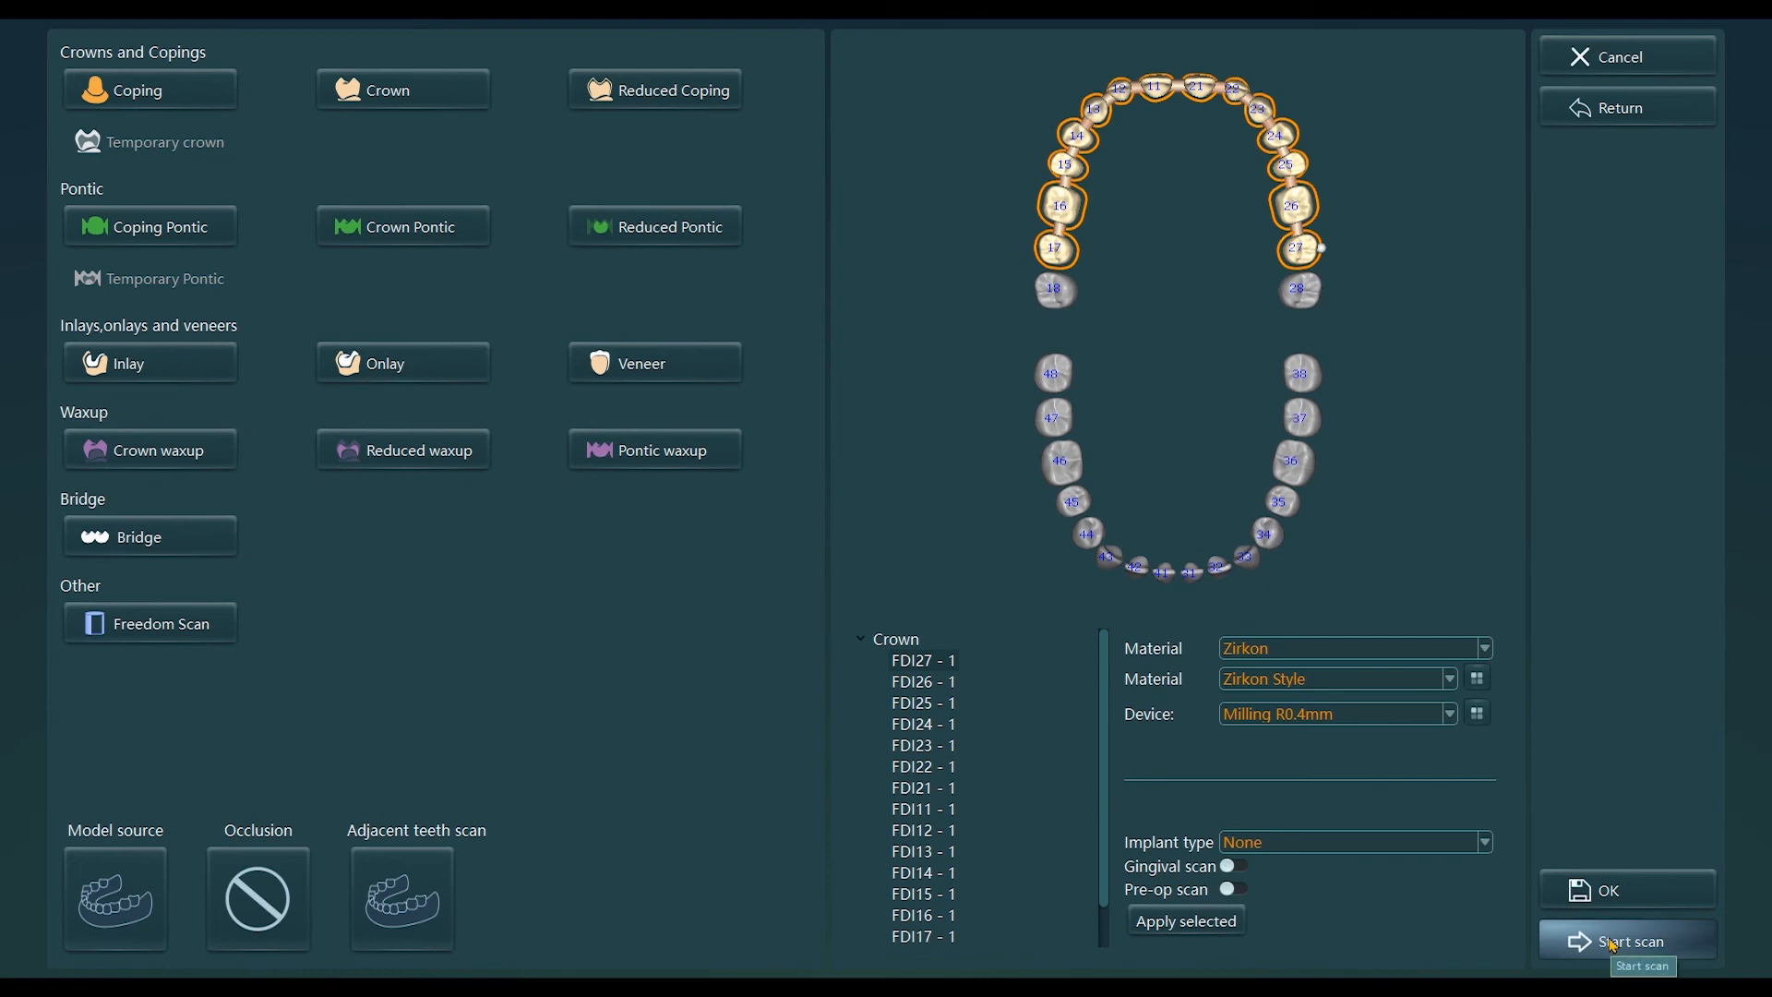
Begin scanning the upper jaw model with the implant sites placed in the scanner.
{"action": "left_click", "coordinate": [1636, 939]}
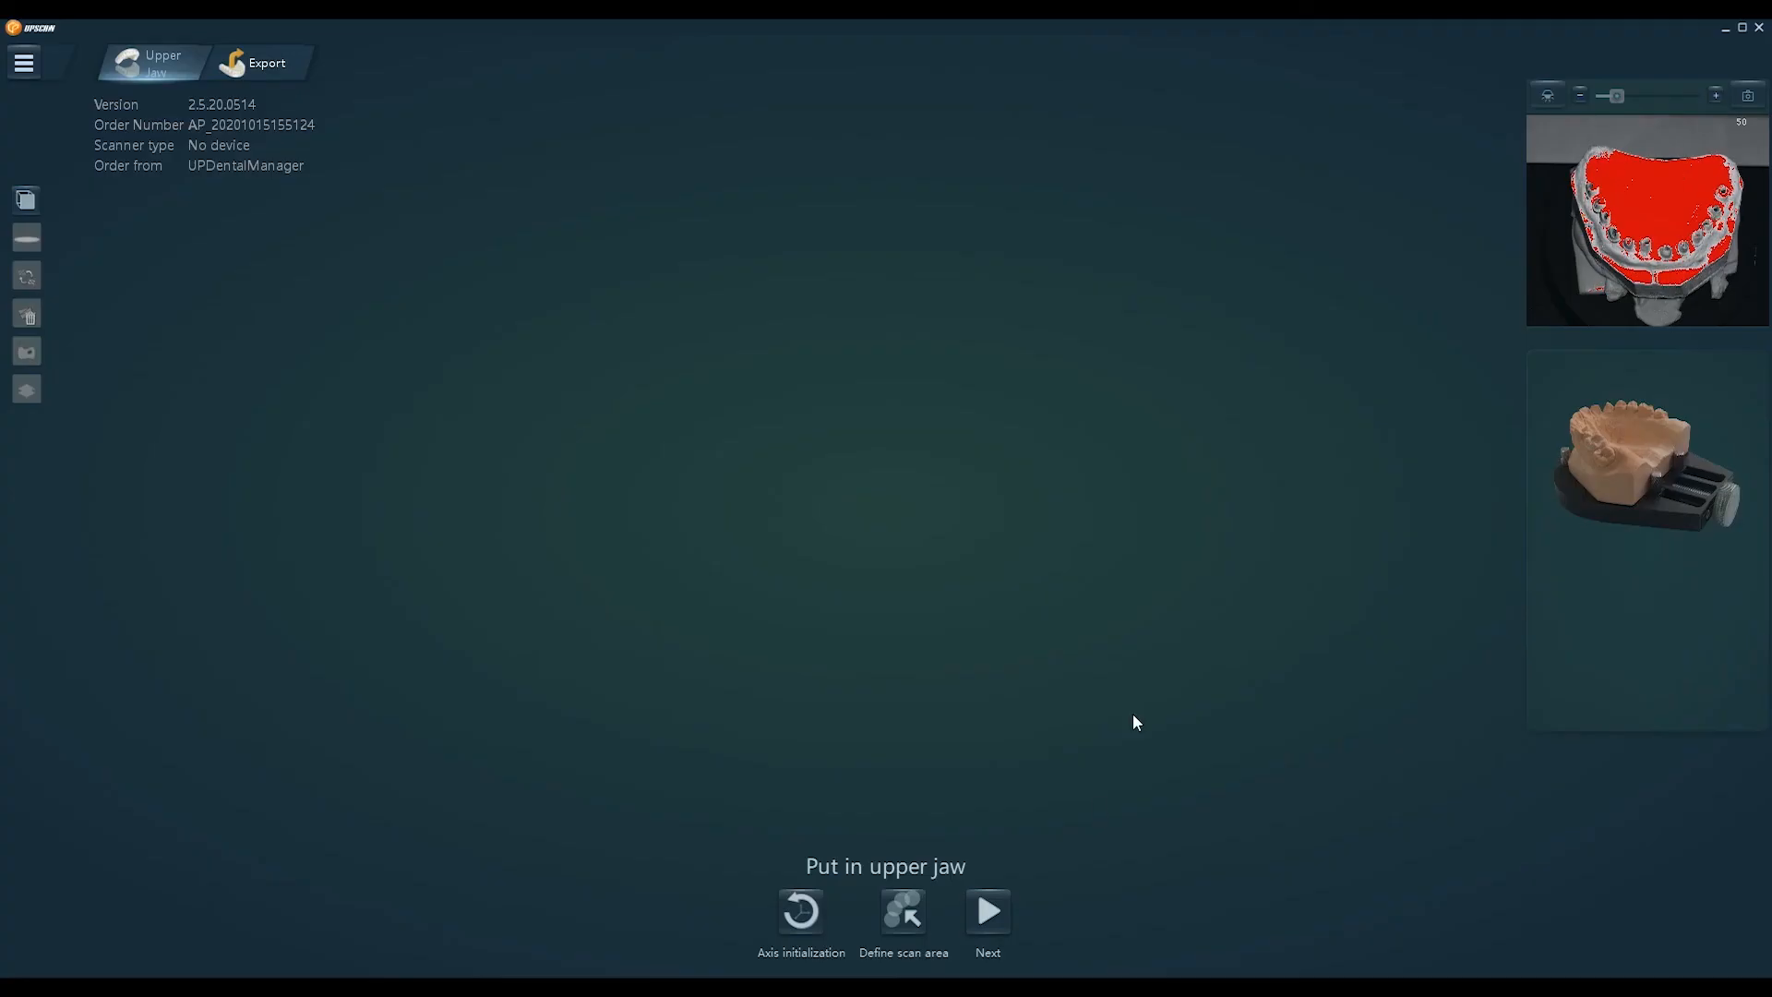
{"action": "left_click", "coordinate": [985, 909]}
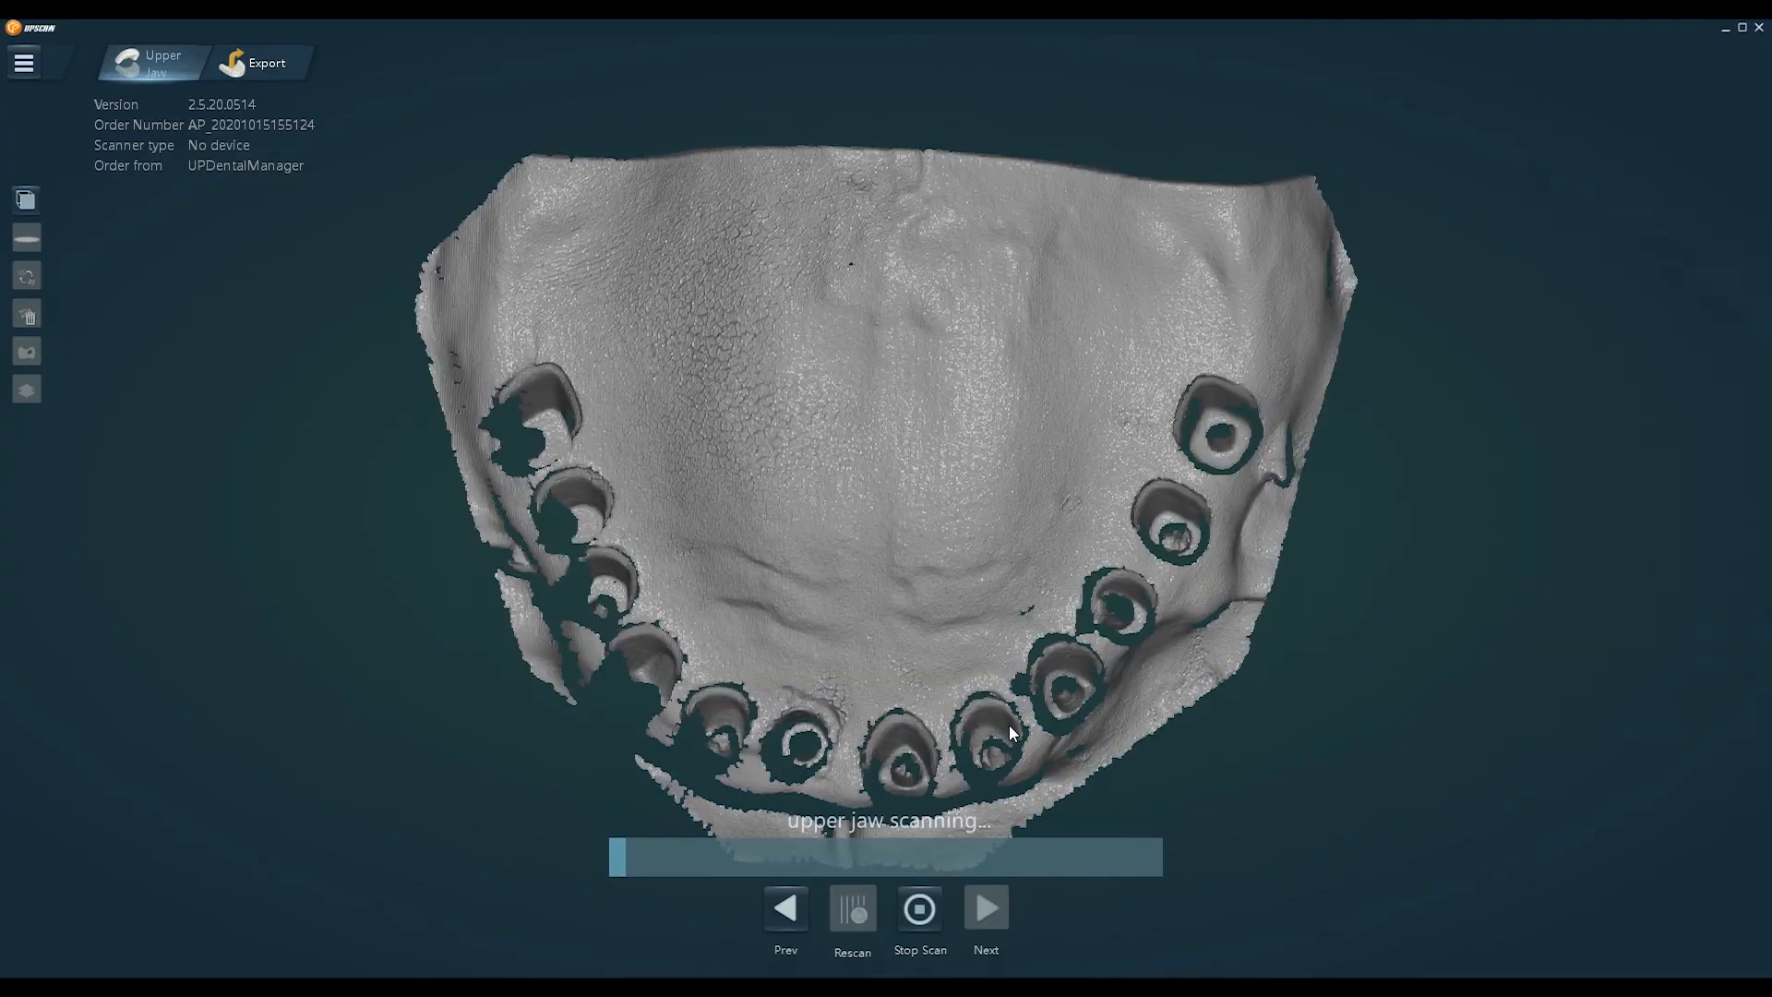